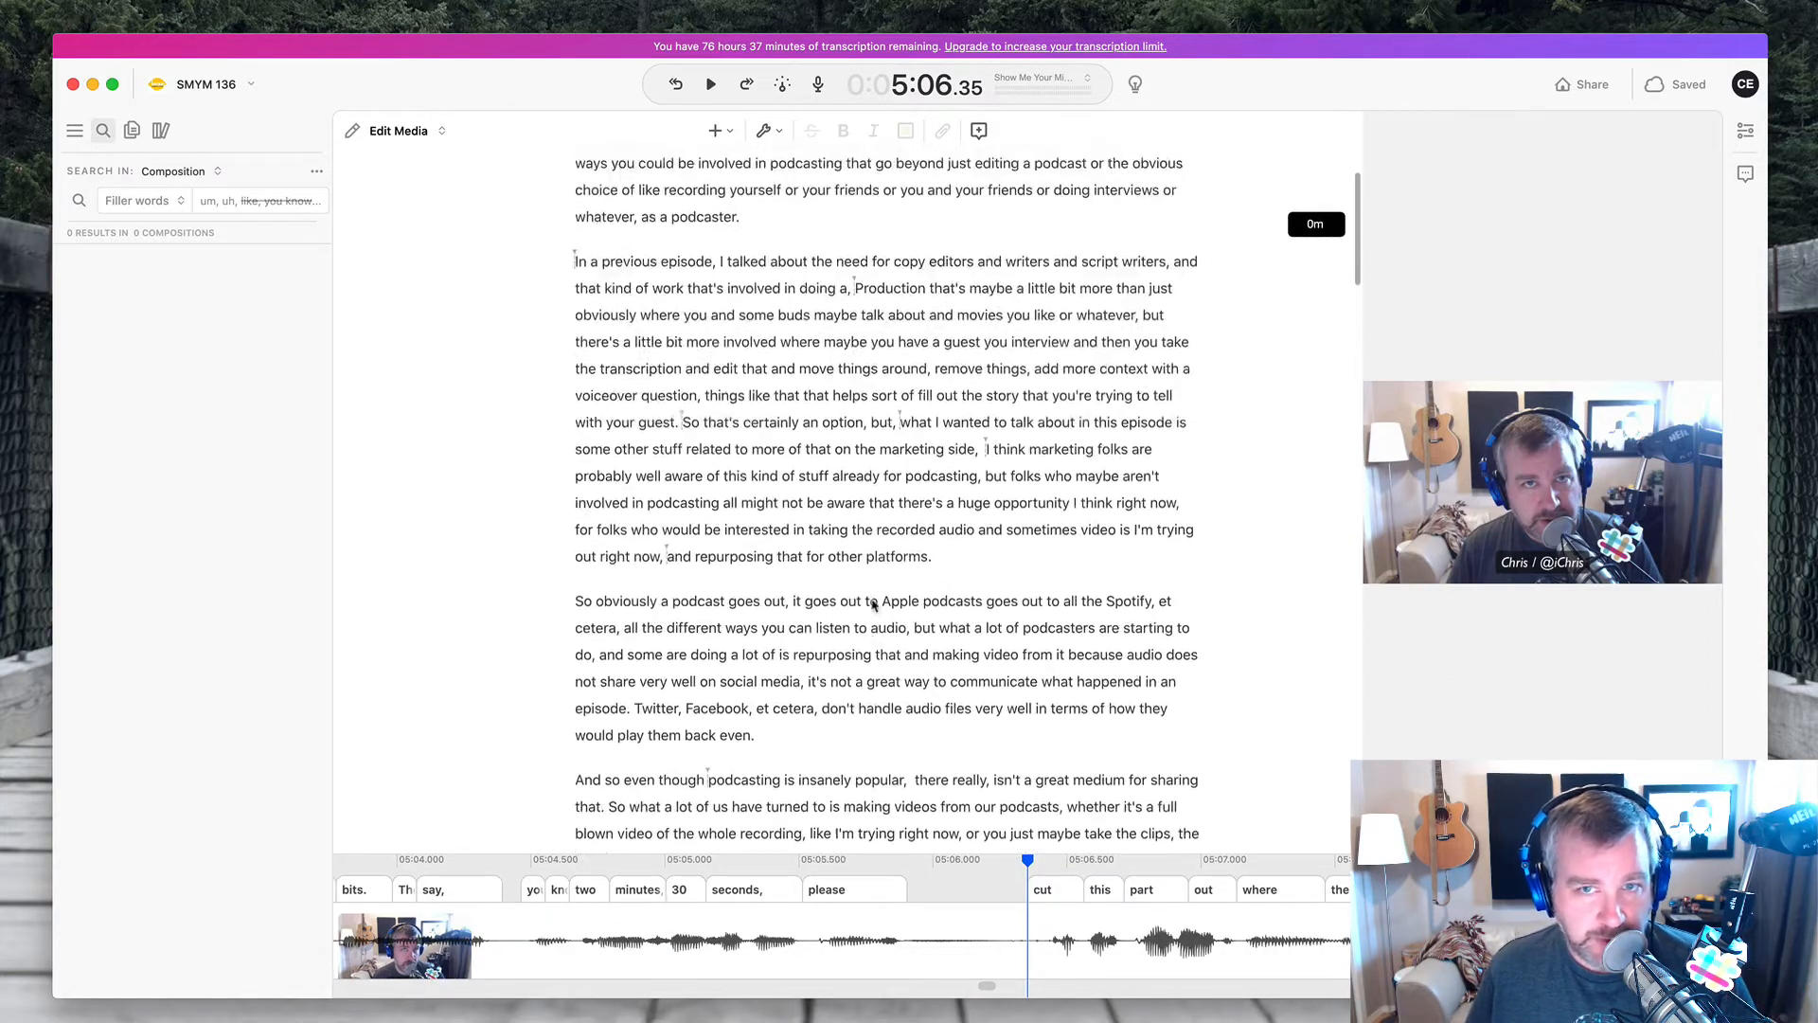
- Look over the File, Insert and Edit menu commands while scrolling through the transcript
{"action": "scroll", "scroll_direction": "down", "scroll_amount": 3}
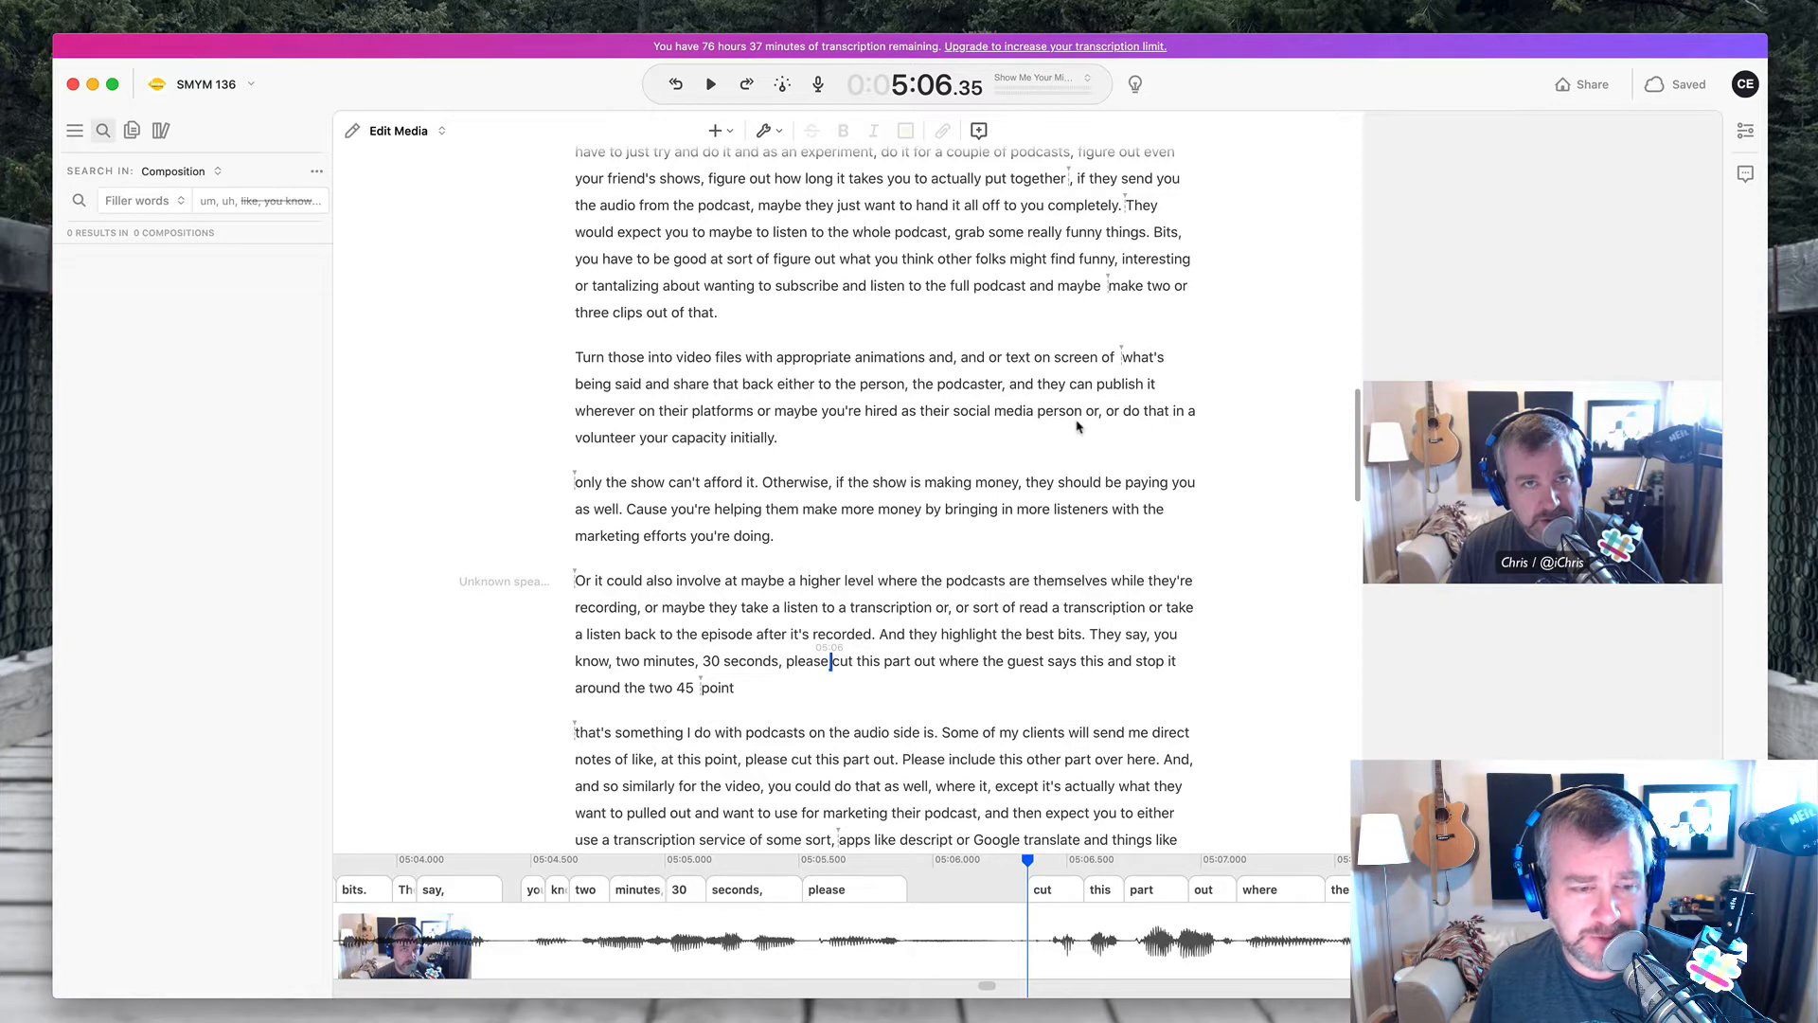
{"action": "mouse_move", "coordinate": [889, 353]}
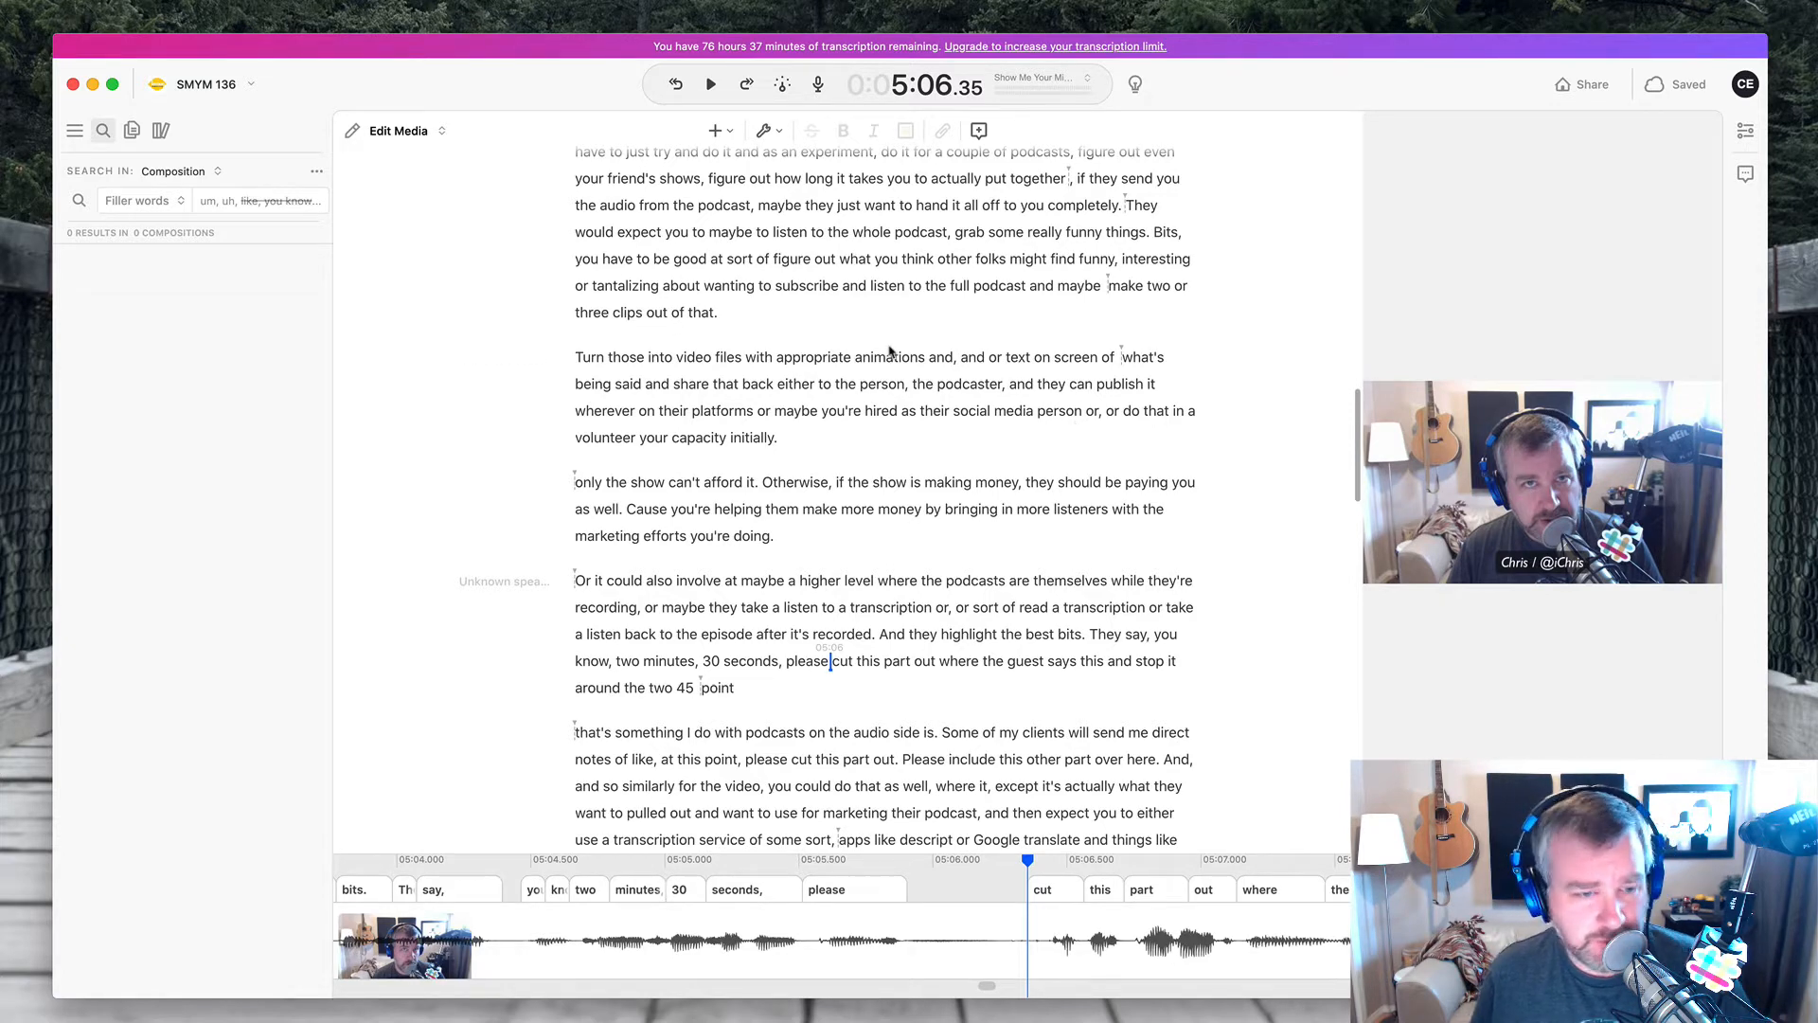
{"action": "left_click", "coordinate": [128, 10]}
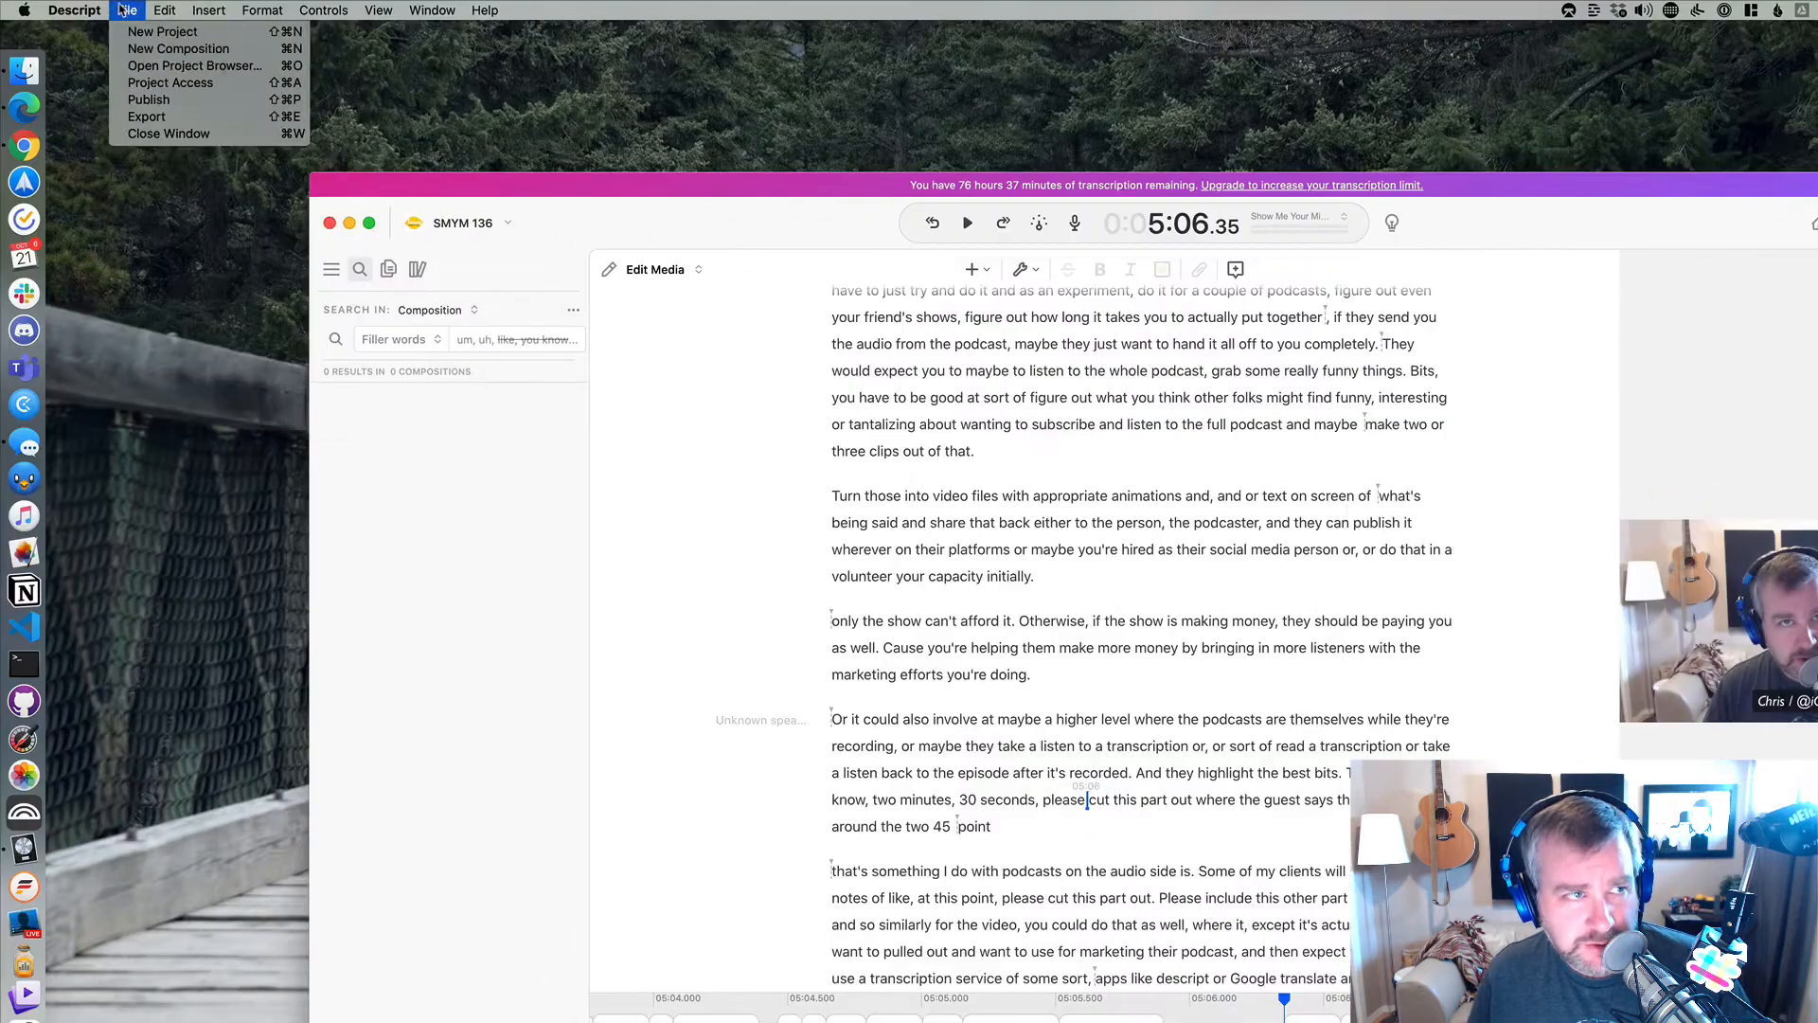
{"action": "left_click", "coordinate": [208, 10]}
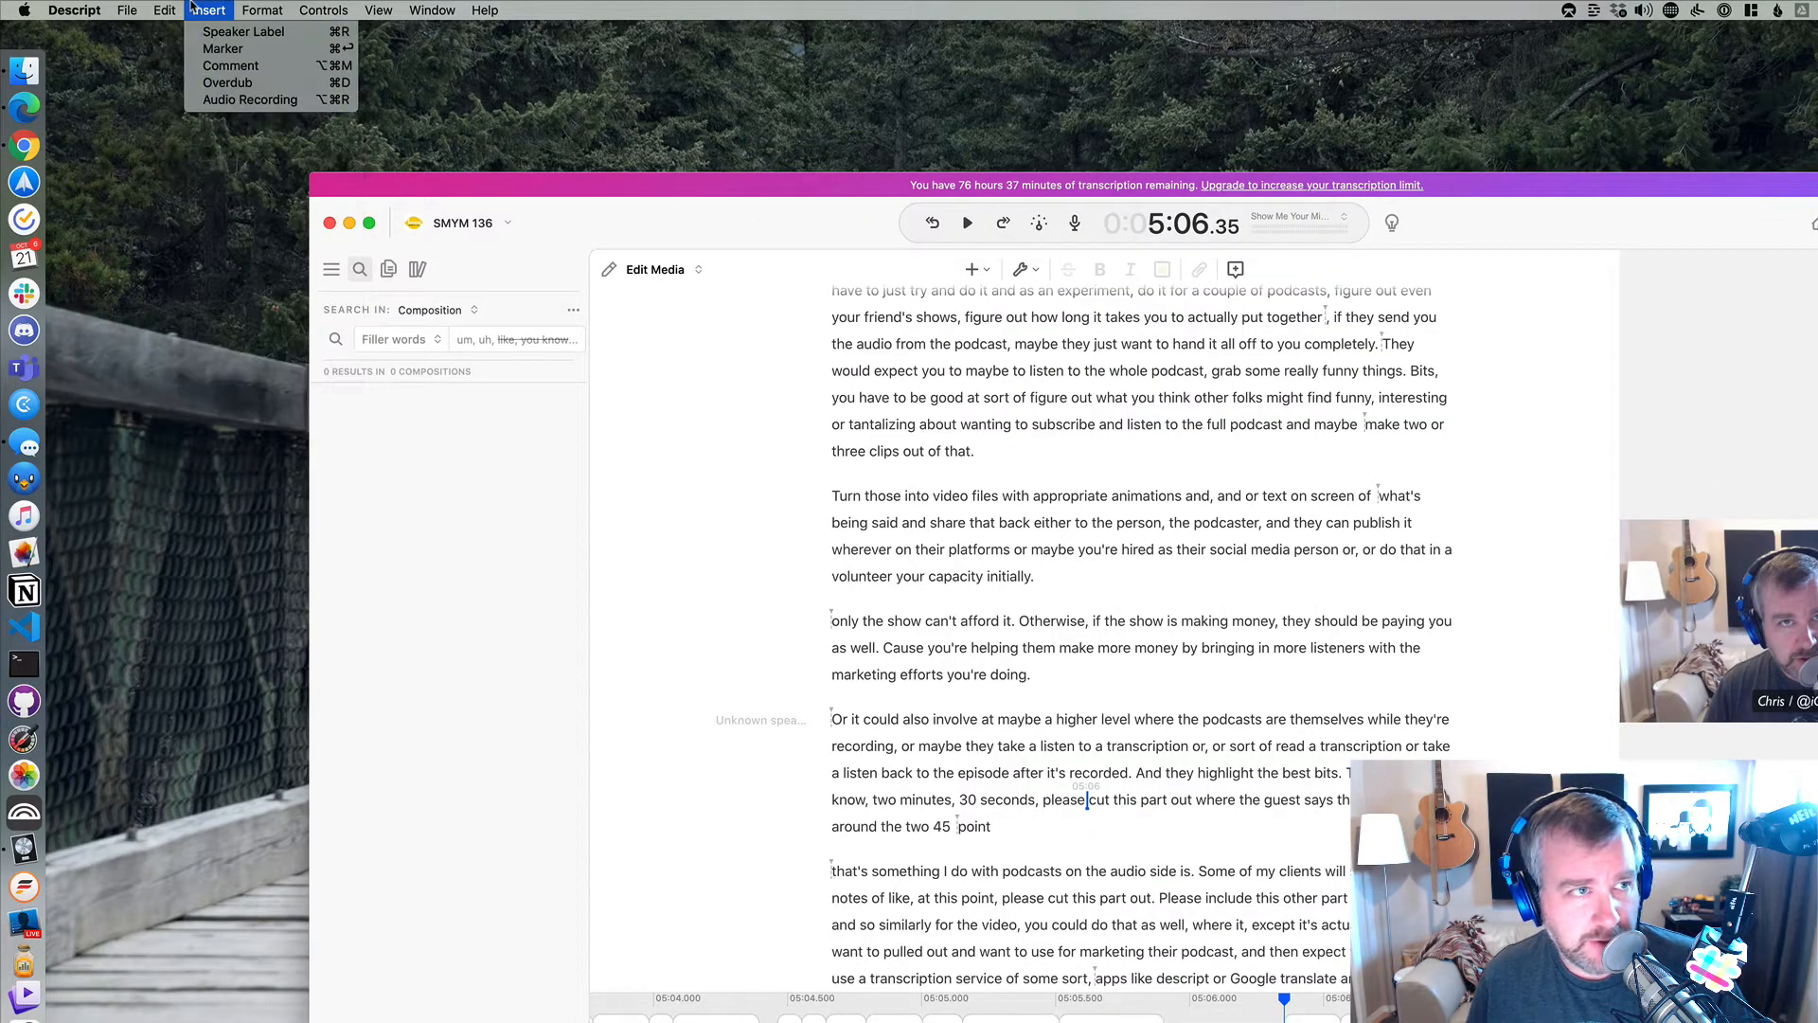
{"action": "left_click", "coordinate": [164, 10]}
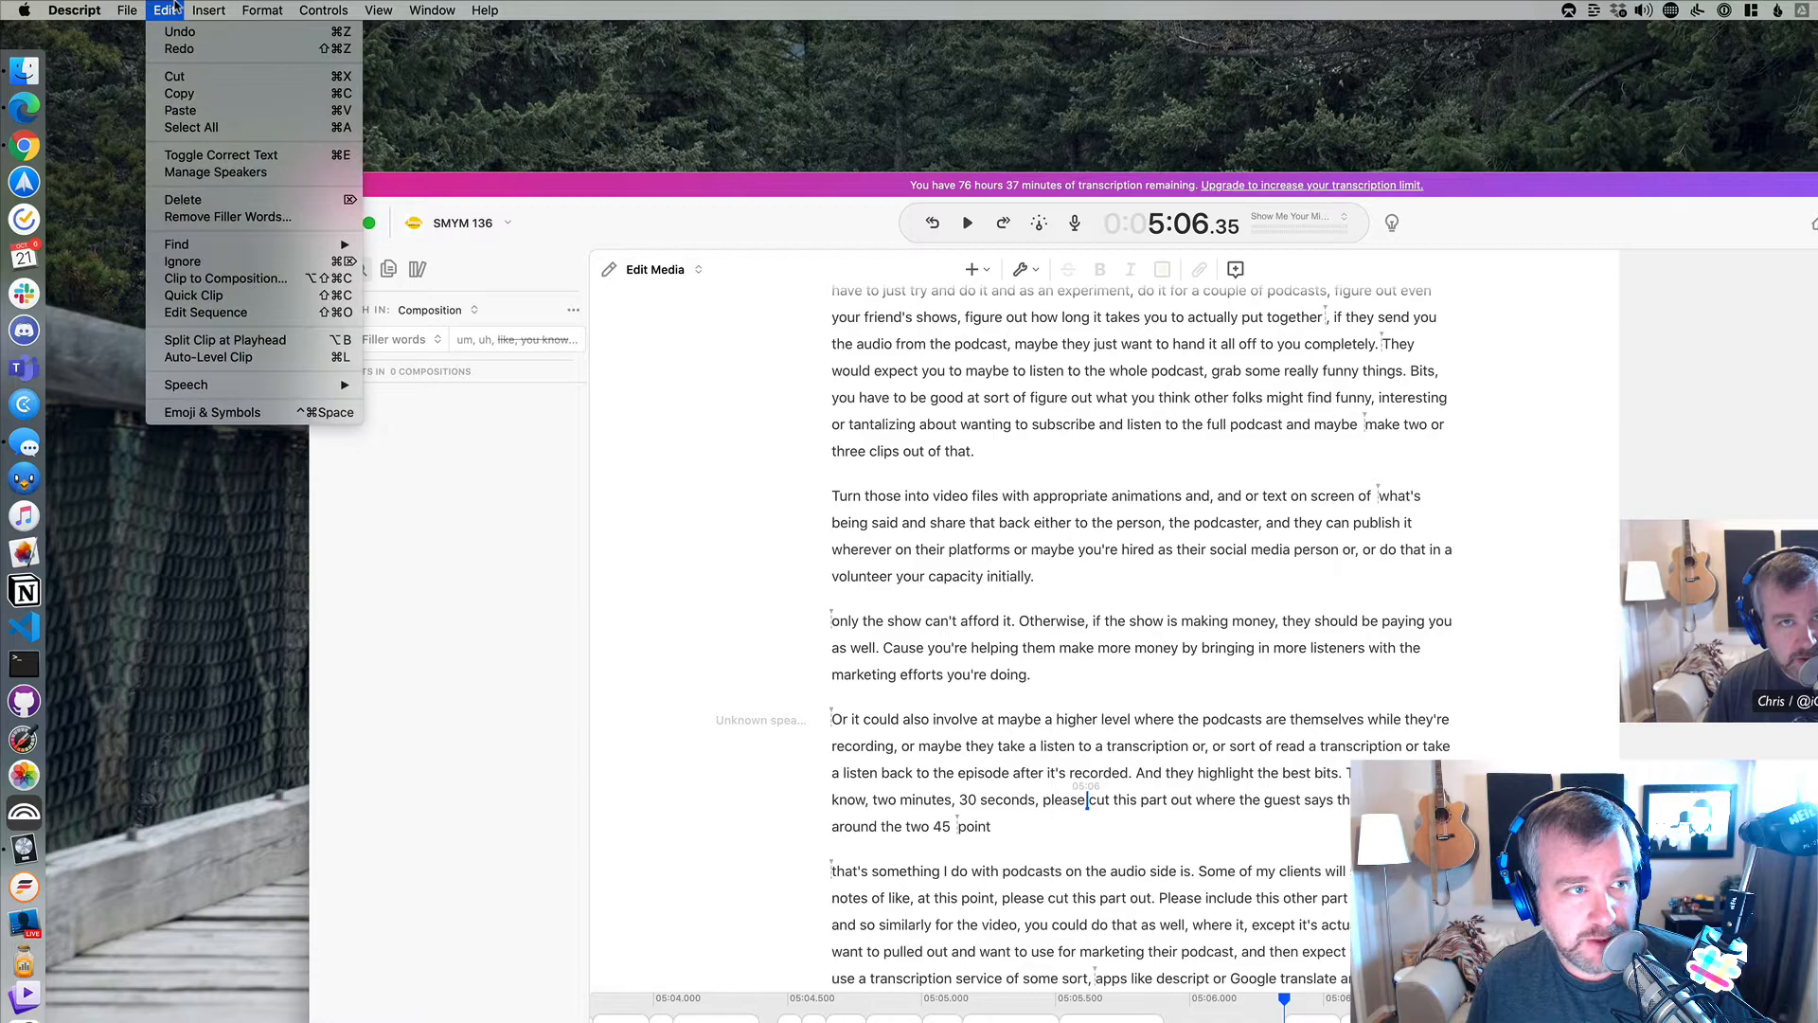
{"action": "mouse_move", "coordinate": [207, 312]}
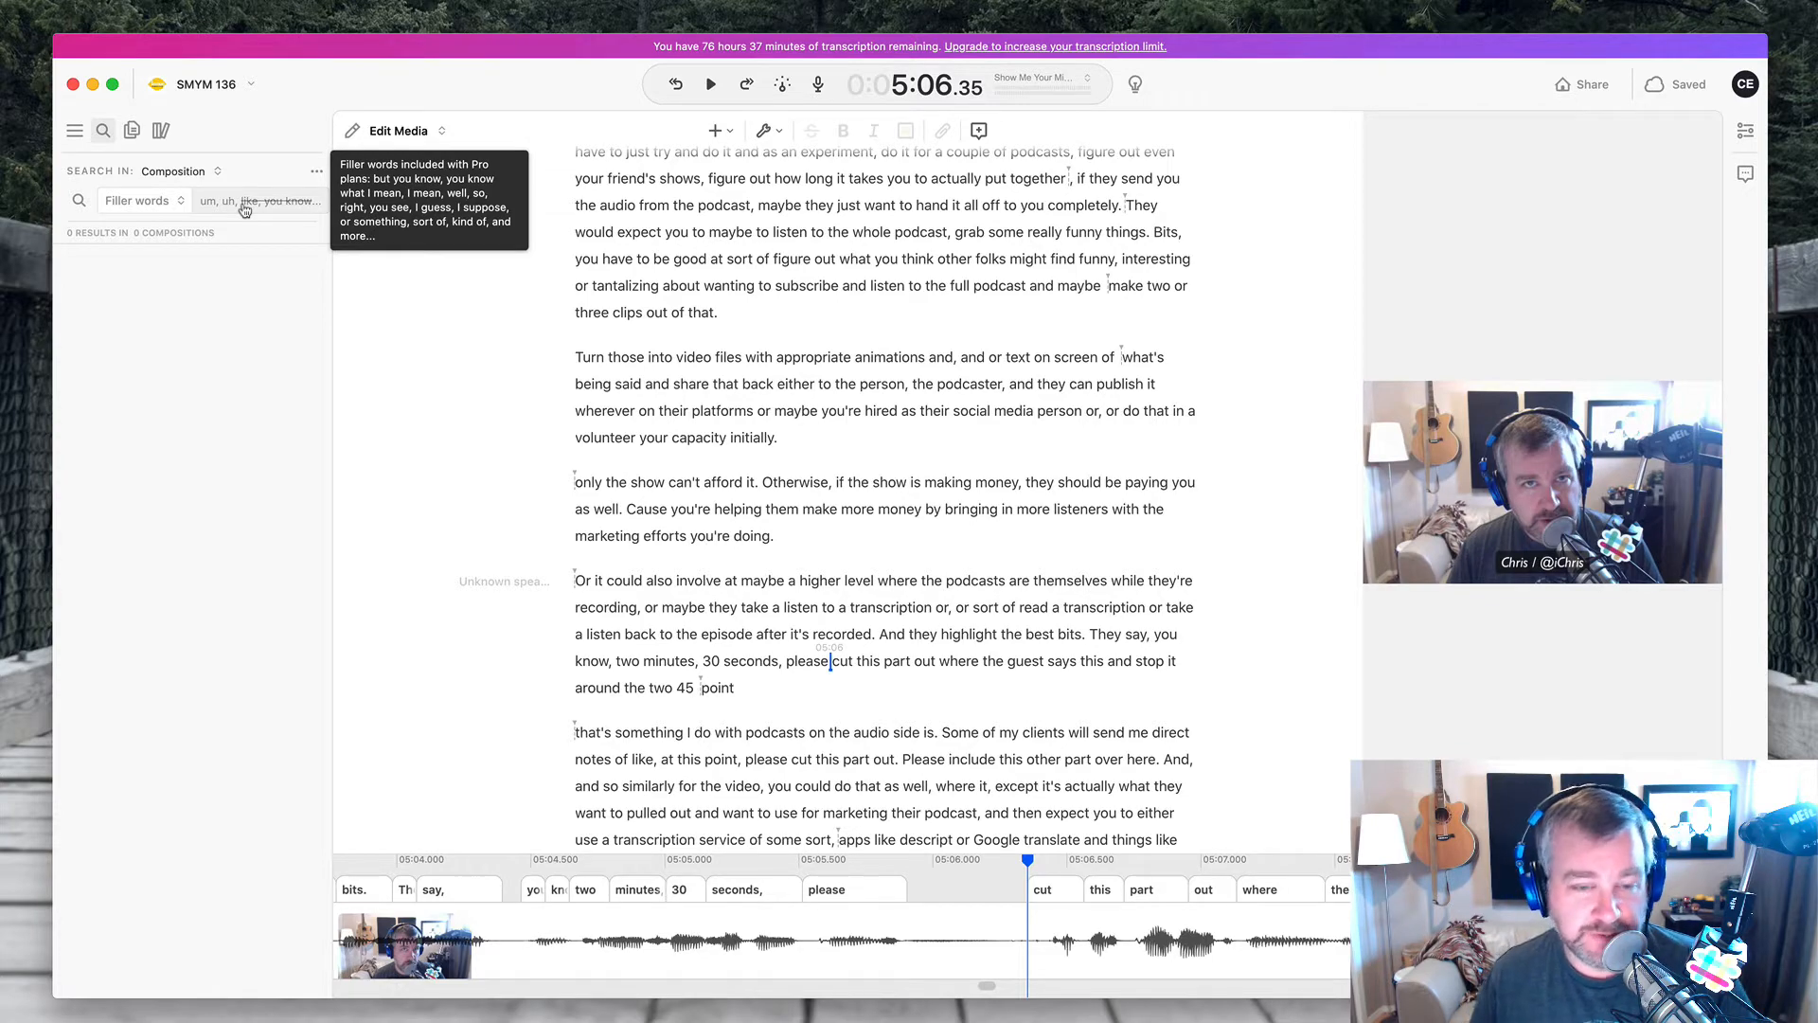
{"action": "mouse_move", "coordinate": [812, 539]}
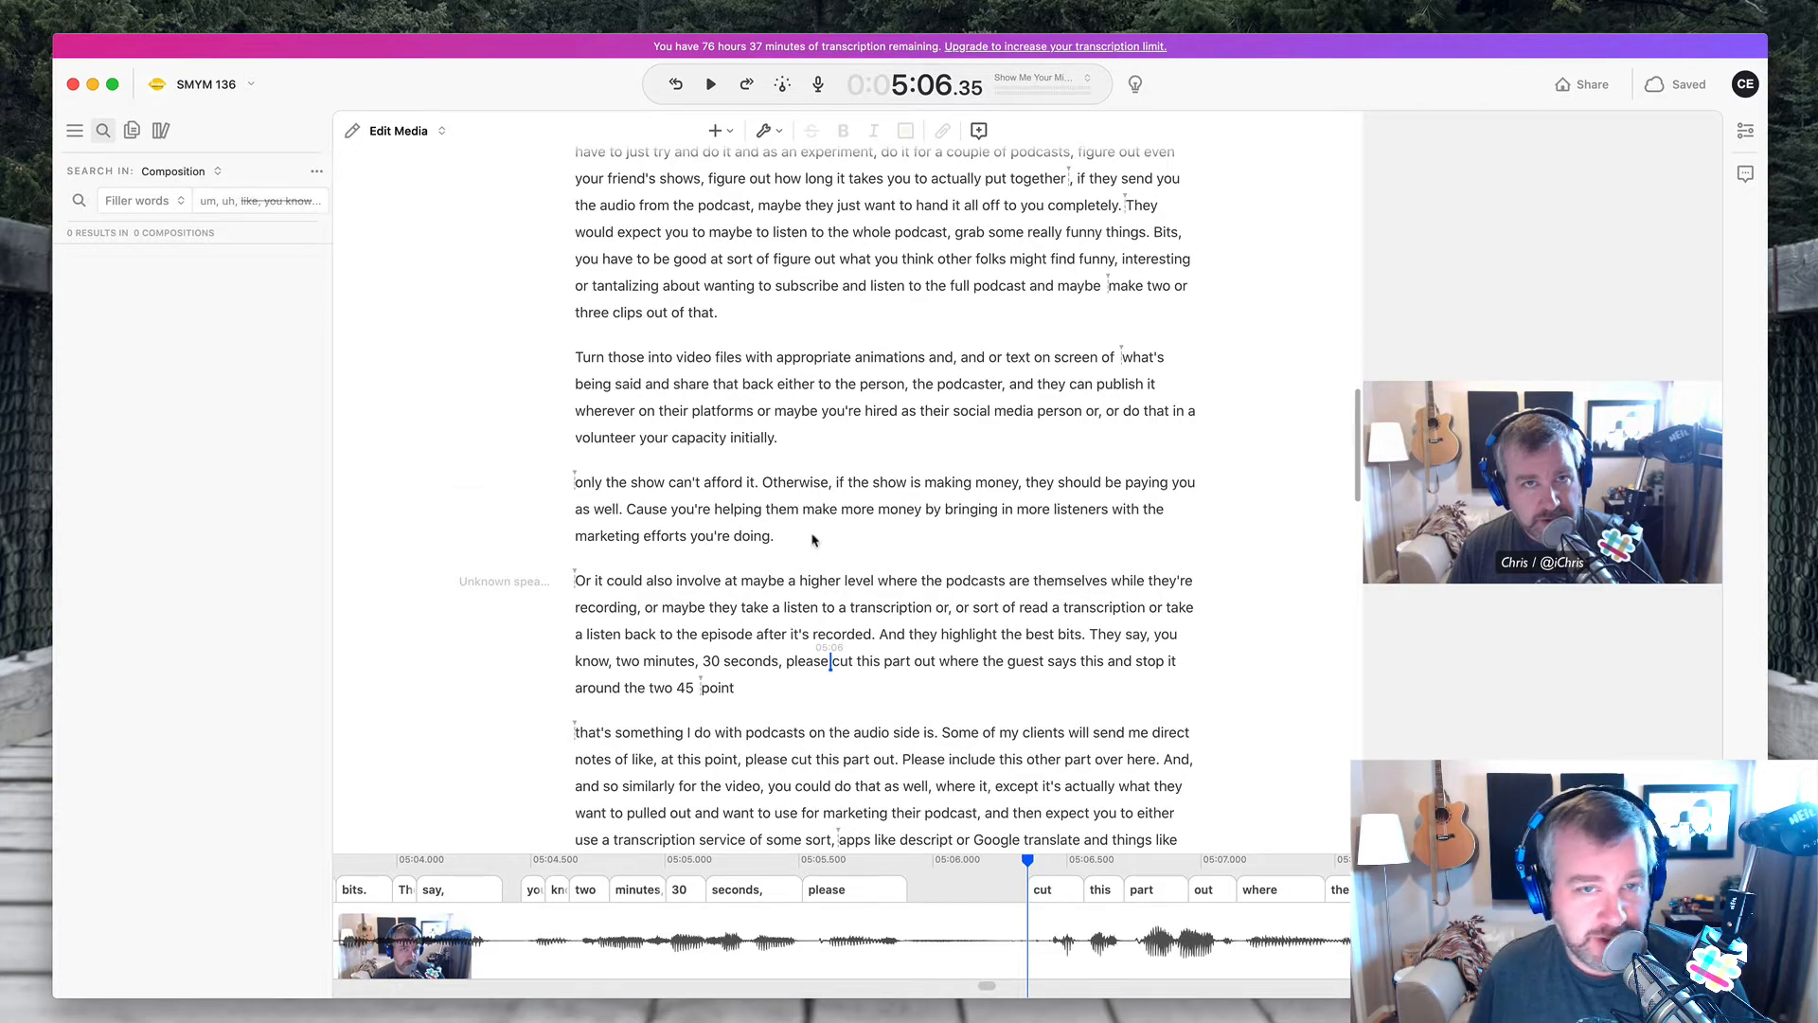
{"action": "scroll", "scroll_direction": "down", "scroll_amount": 3}
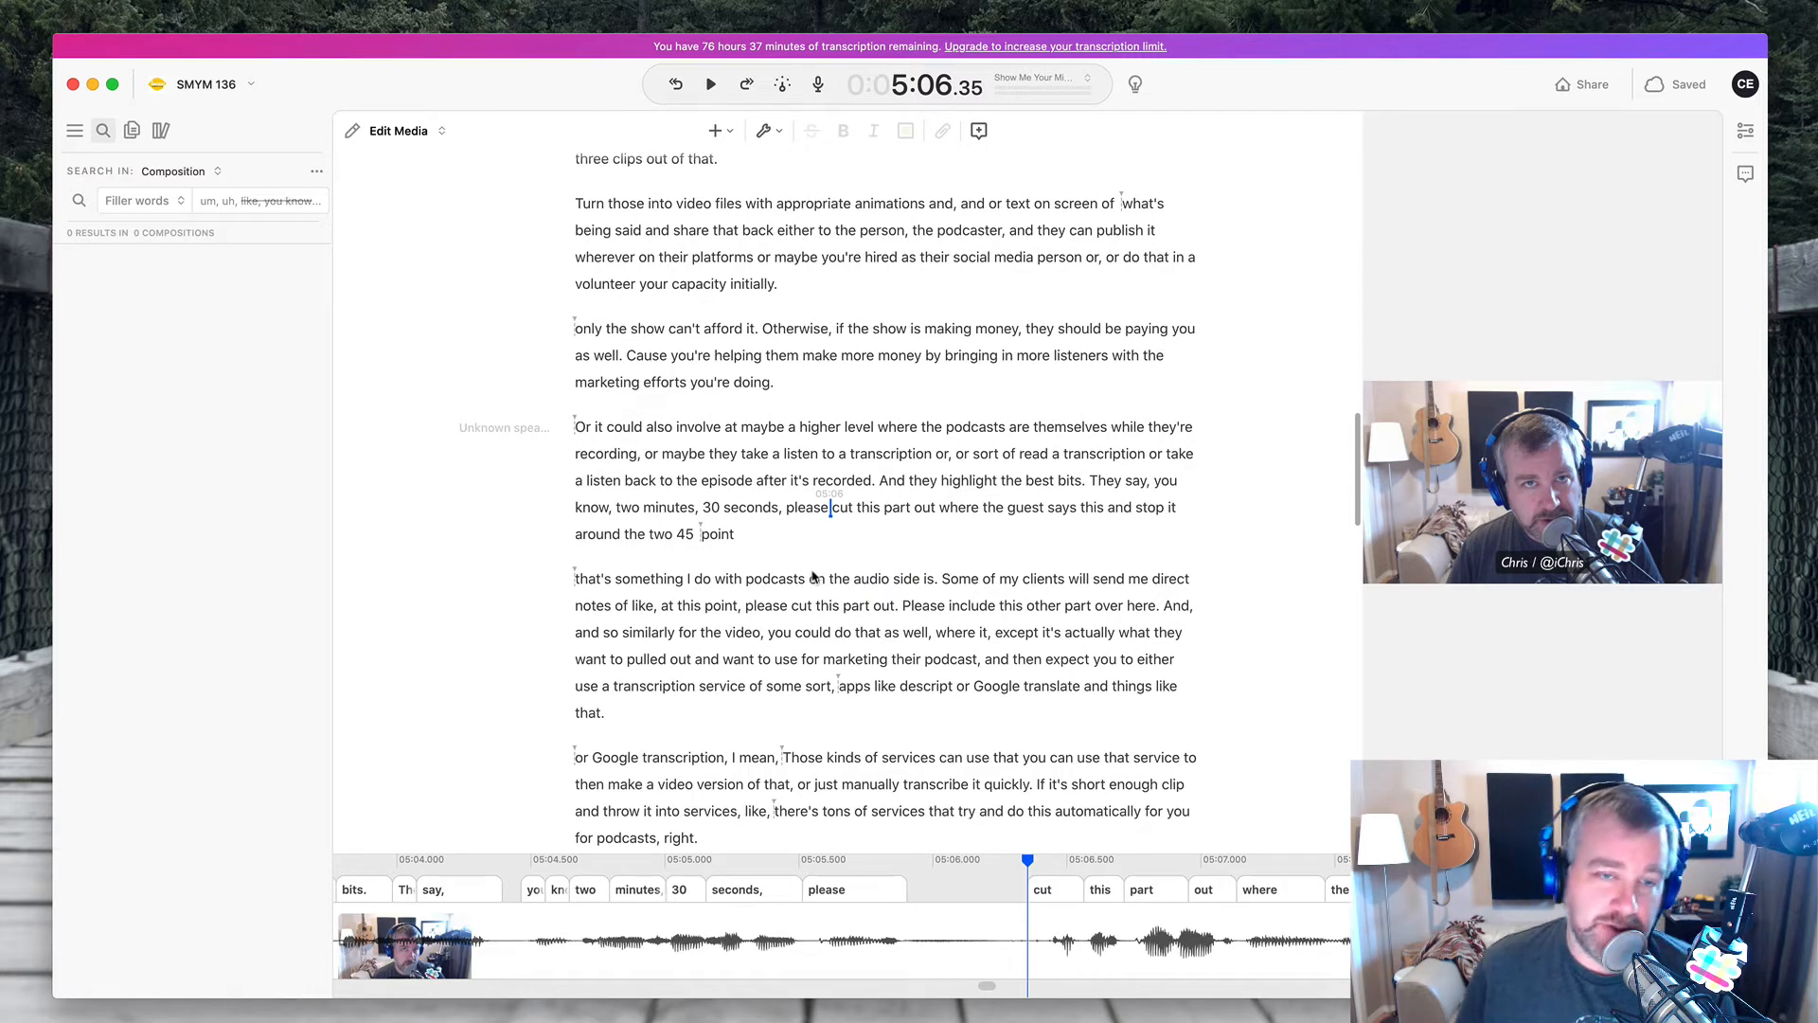
{"action": "mouse_move", "coordinate": [858, 667]}
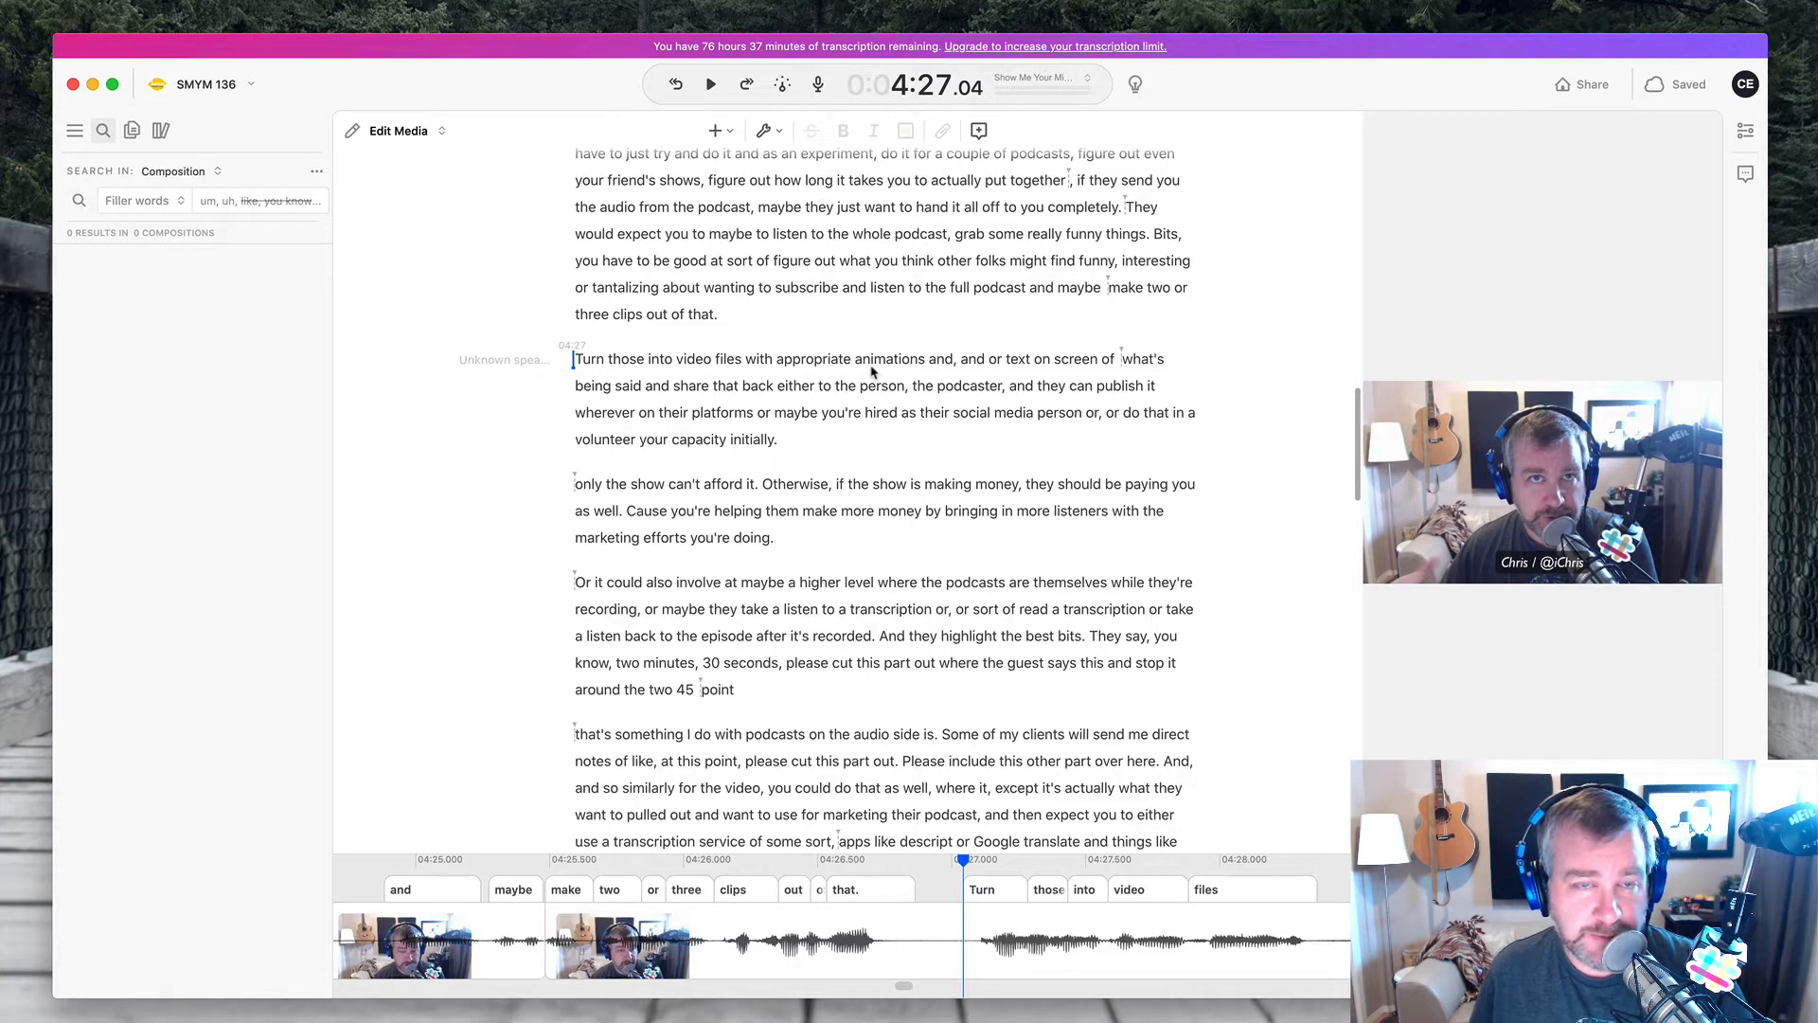
{"action": "mouse_move", "coordinate": [811, 454]}
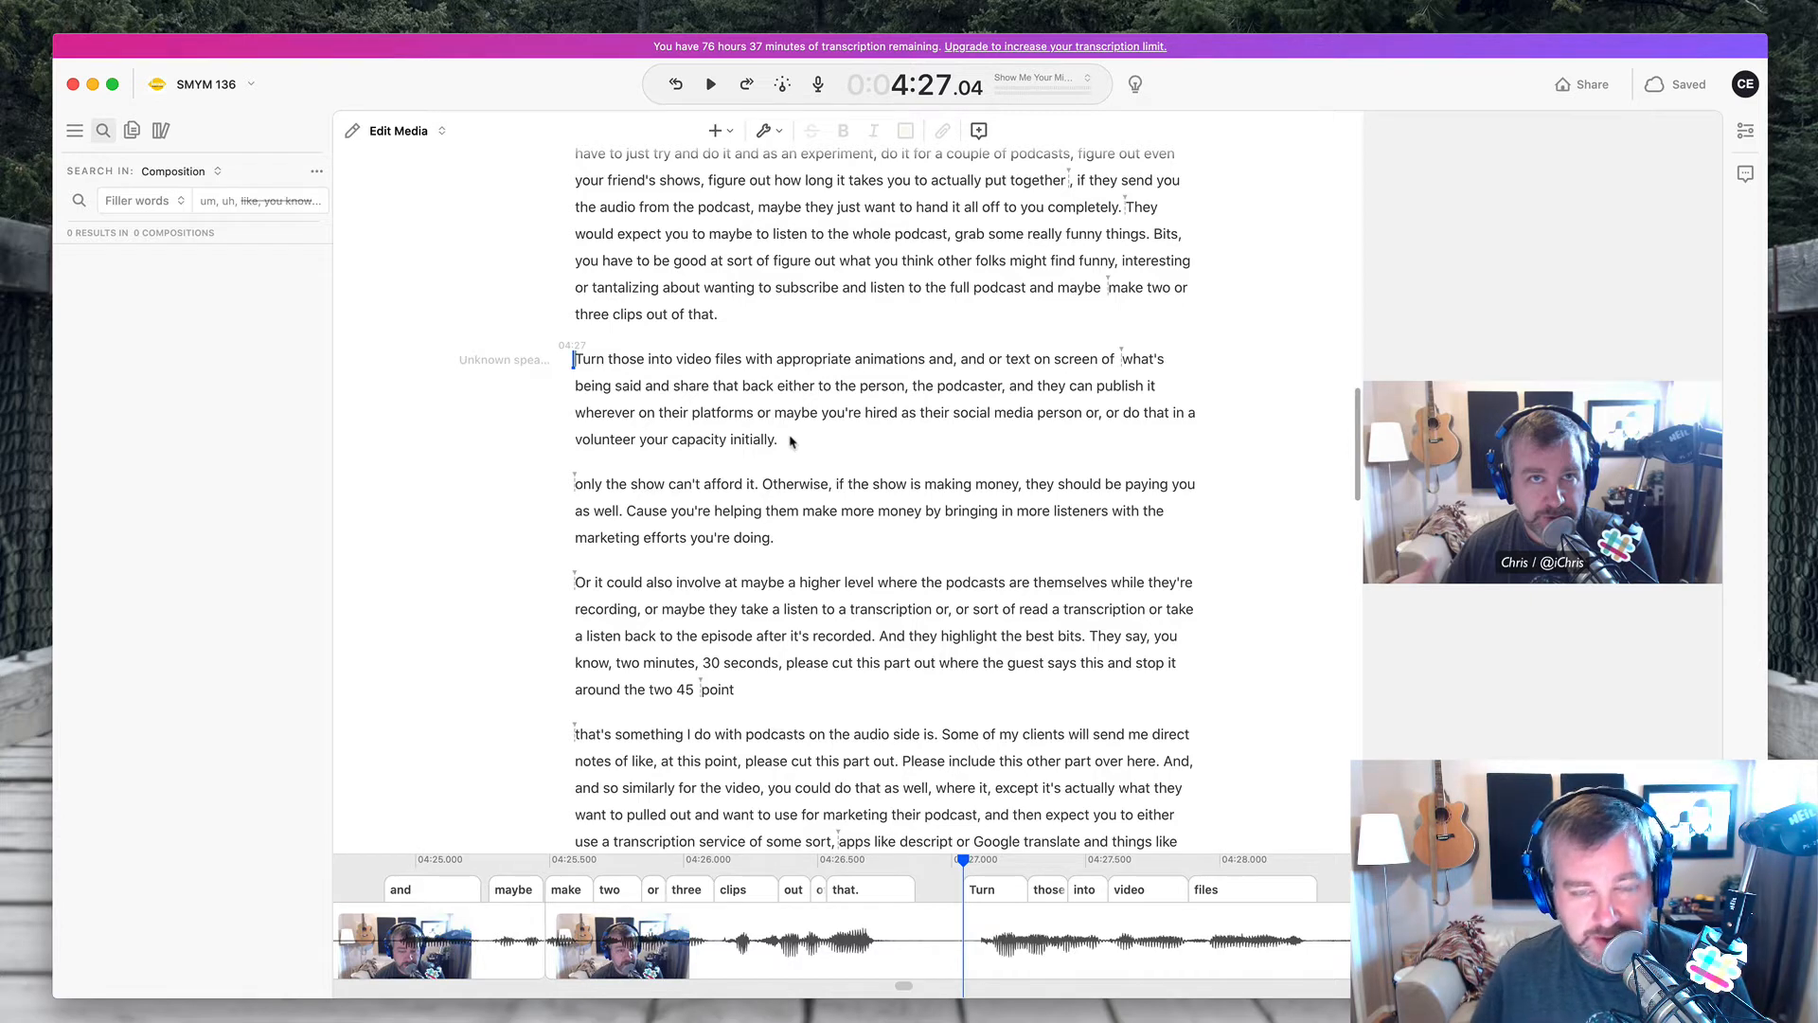
- Cut the repeated "and," after "animations" and play the sentence back to check
{"action": "left_click", "coordinate": [711, 83]}
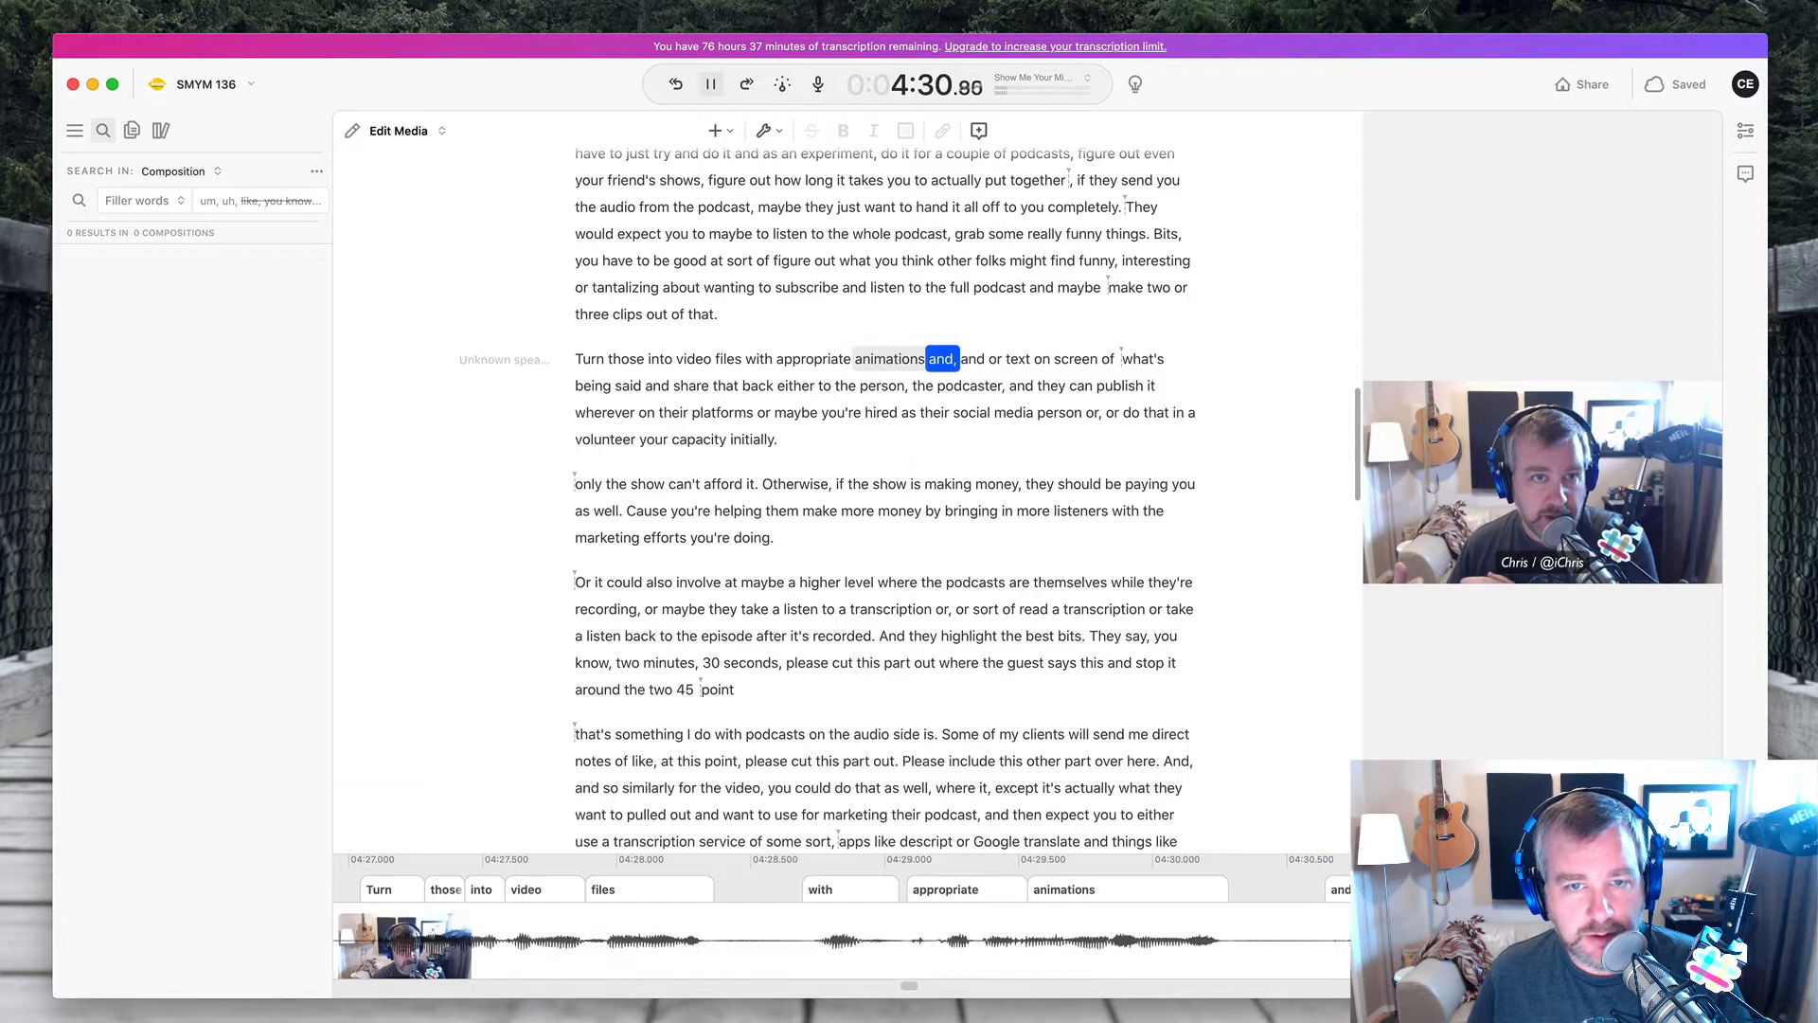
{"action": "left_click", "coordinate": [711, 83]}
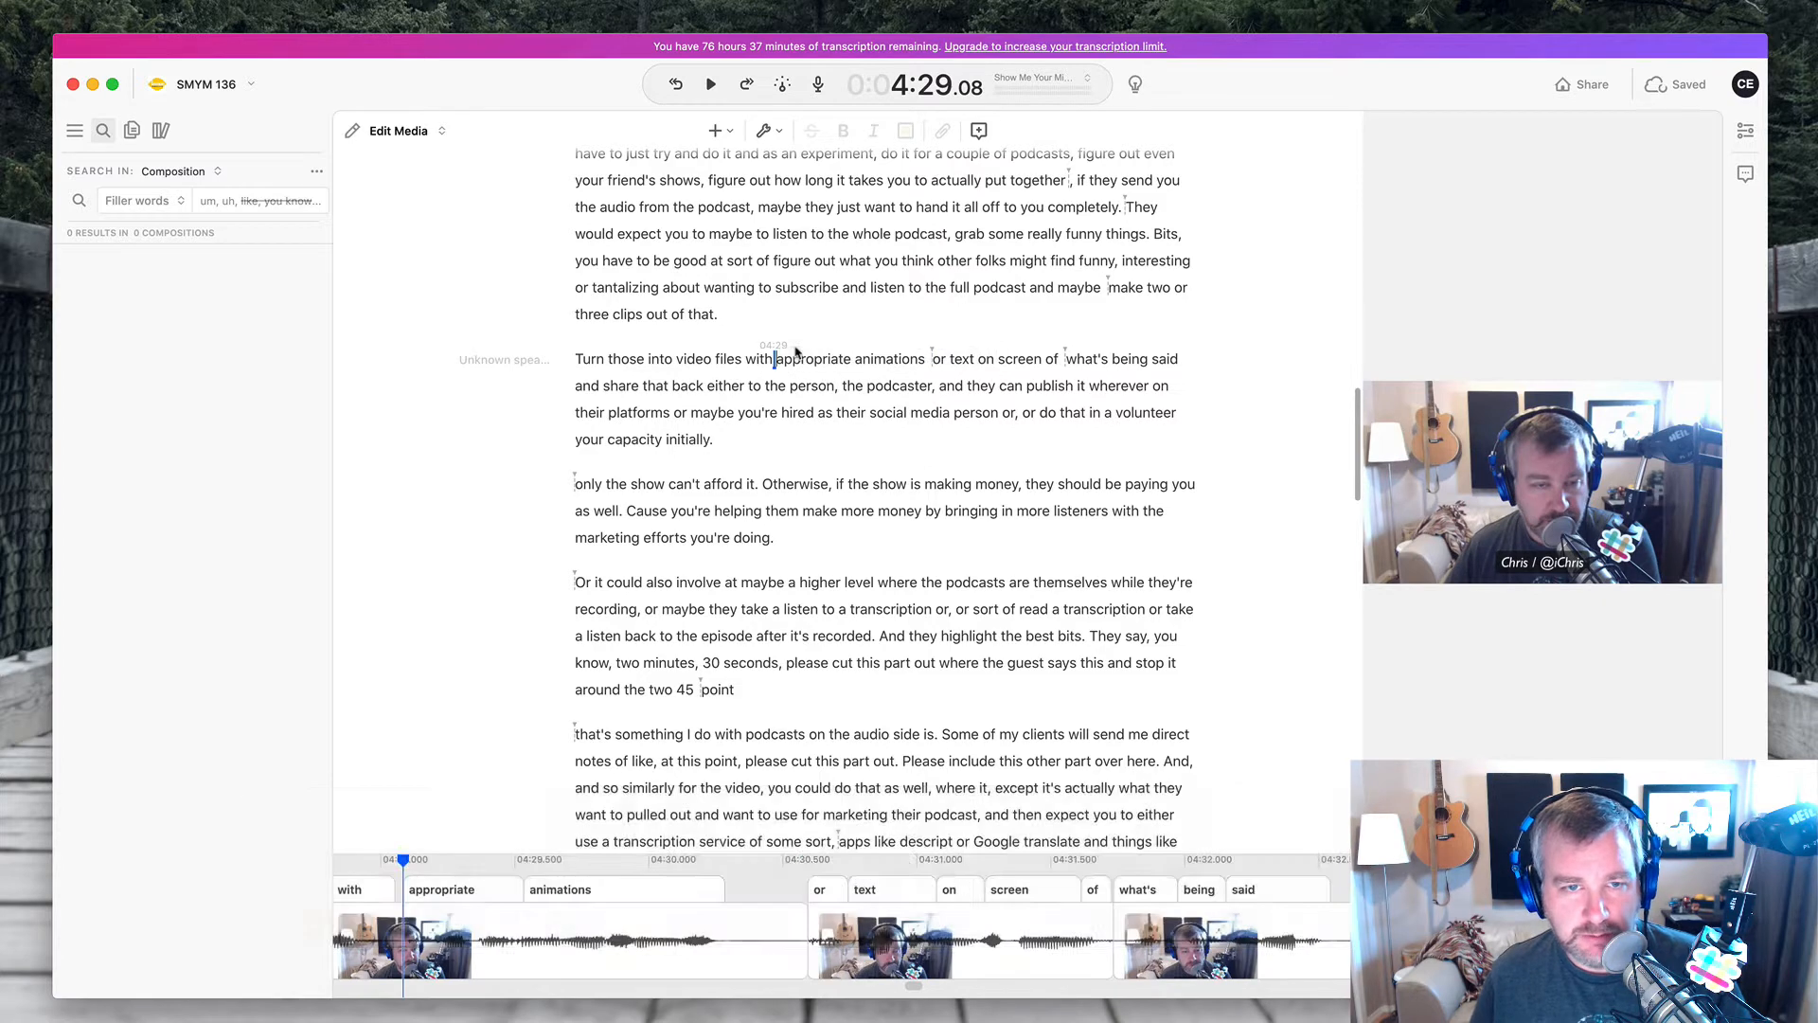
{"action": "left_click", "coordinate": [709, 84]}
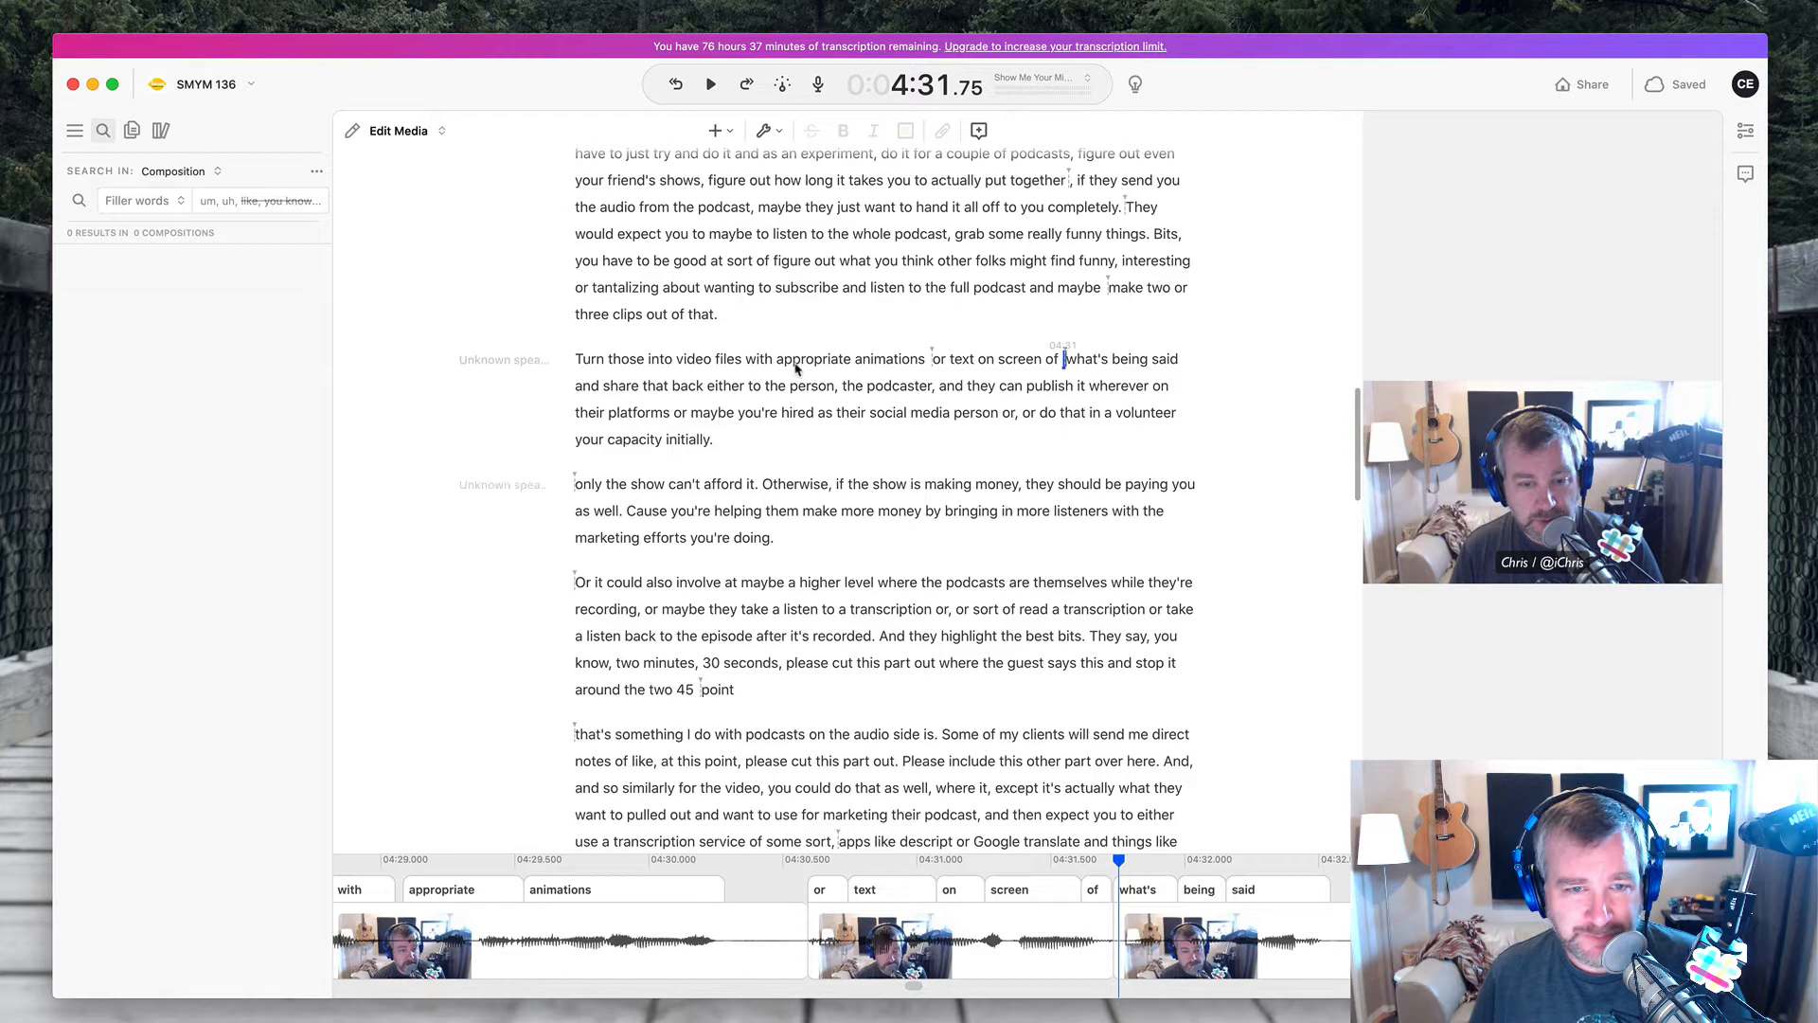
{"action": "left_click", "coordinate": [709, 84]}
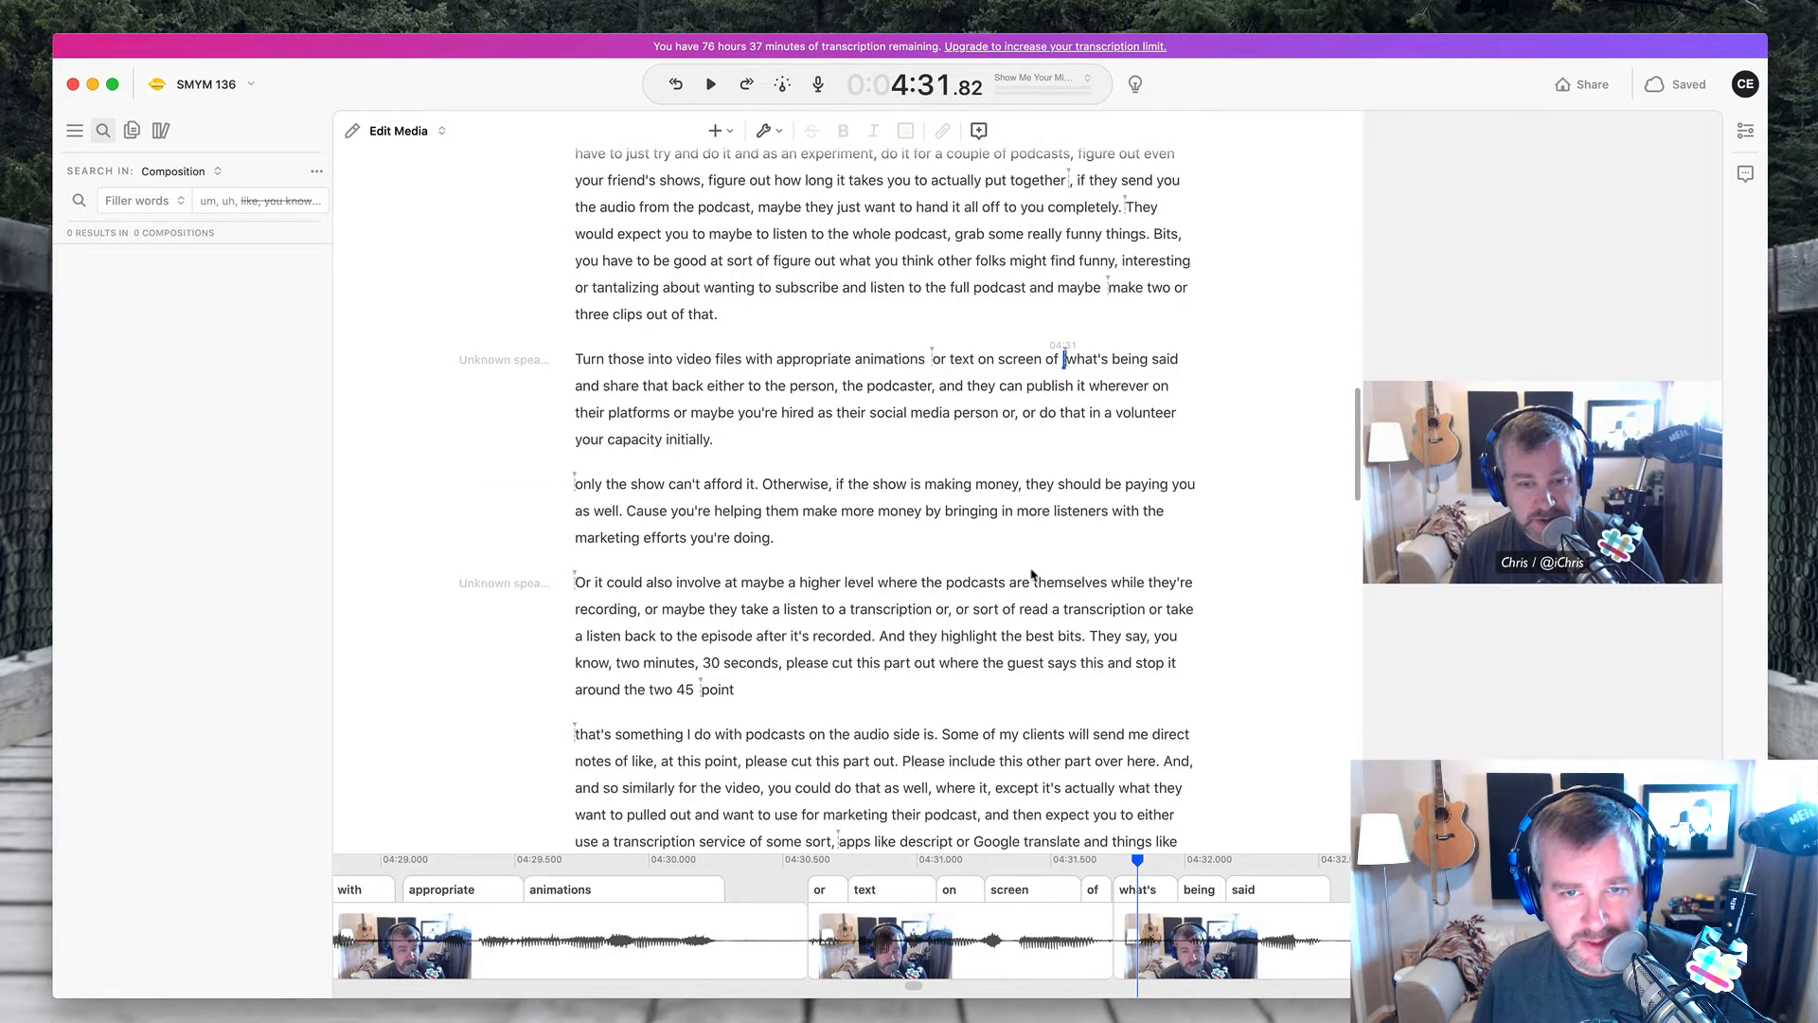
{"action": "left_click", "coordinate": [710, 83]}
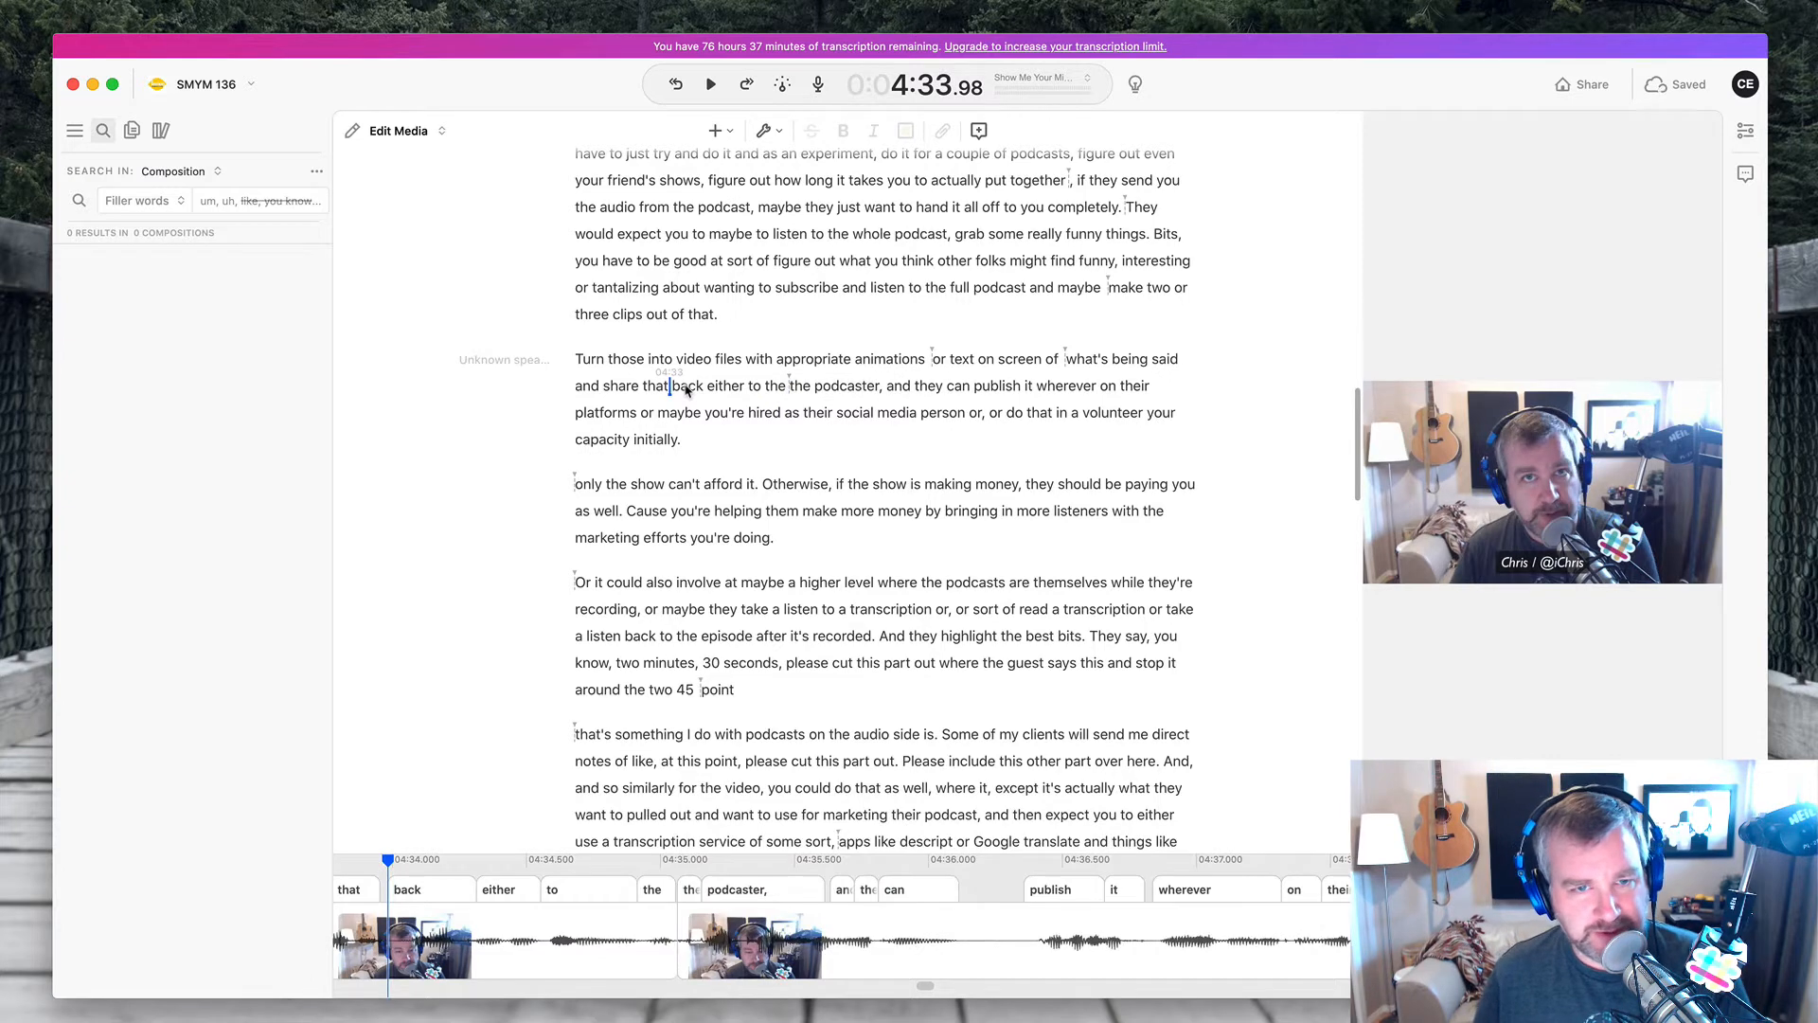
- Cut "person," and the doubled "or" after "social media" and replay the cleaned sentence
{"action": "left_click", "coordinate": [709, 84]}
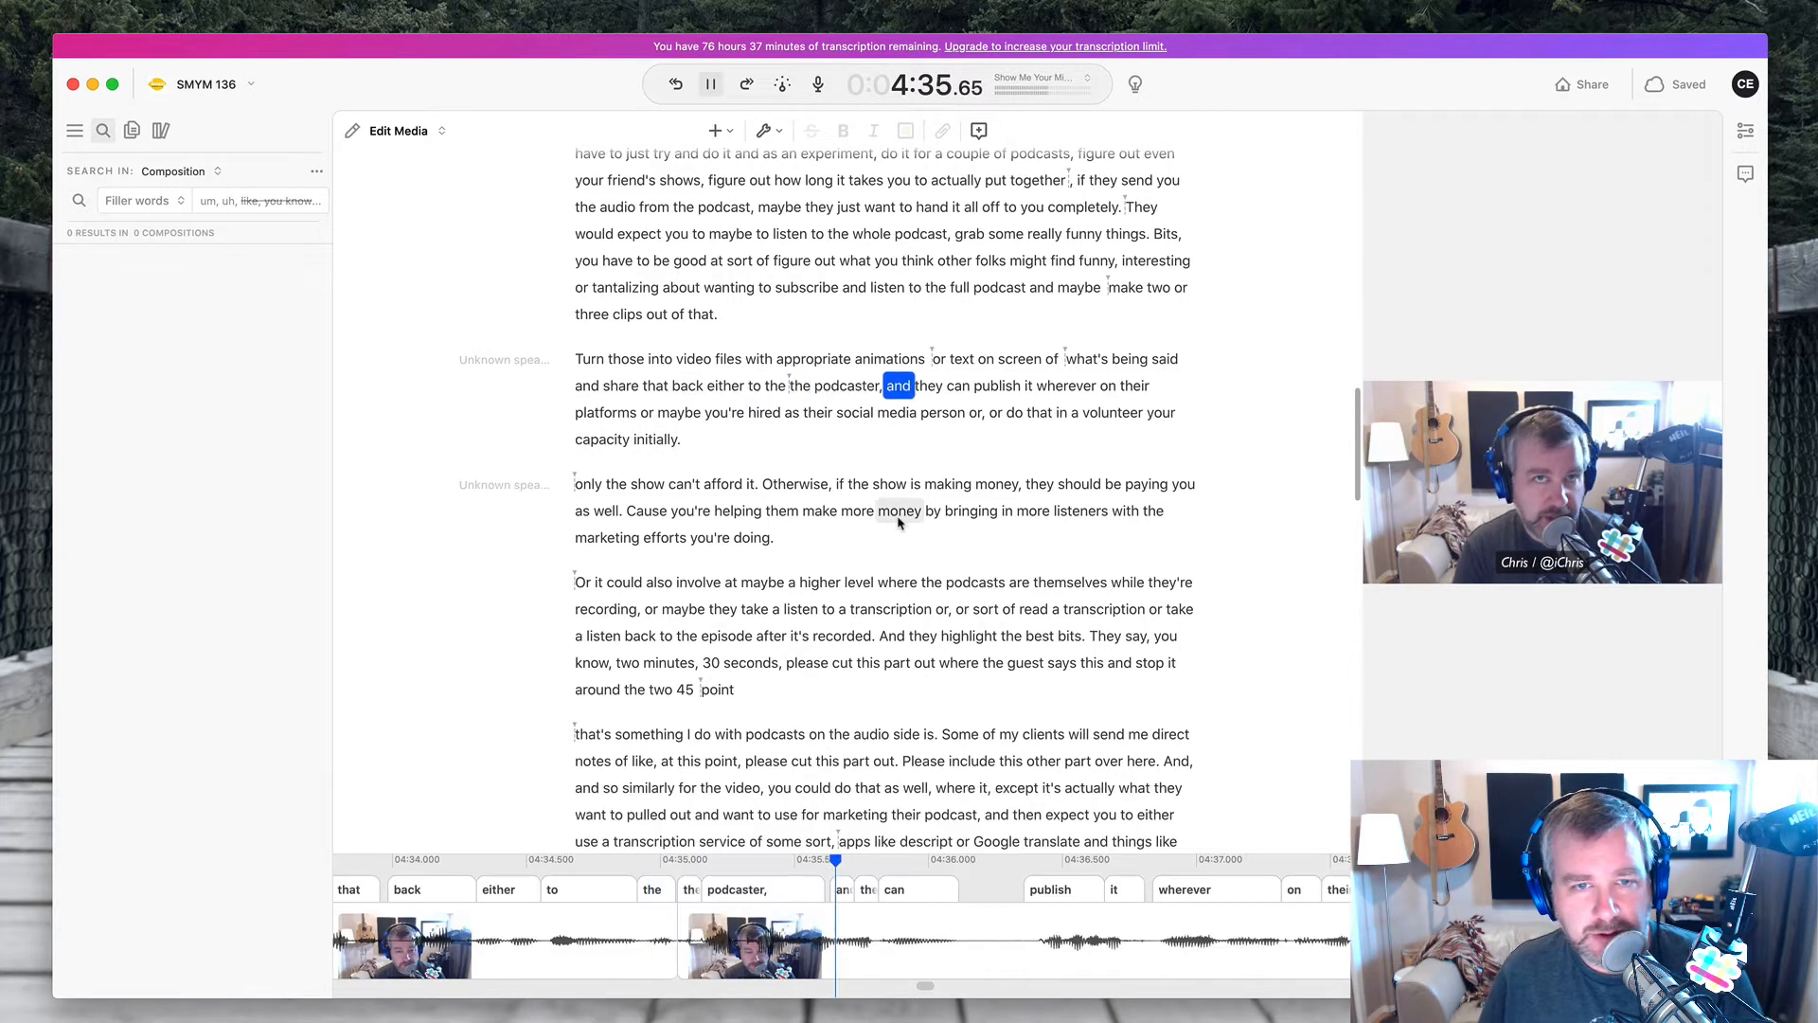
{"action": "left_click", "coordinate": [709, 84]}
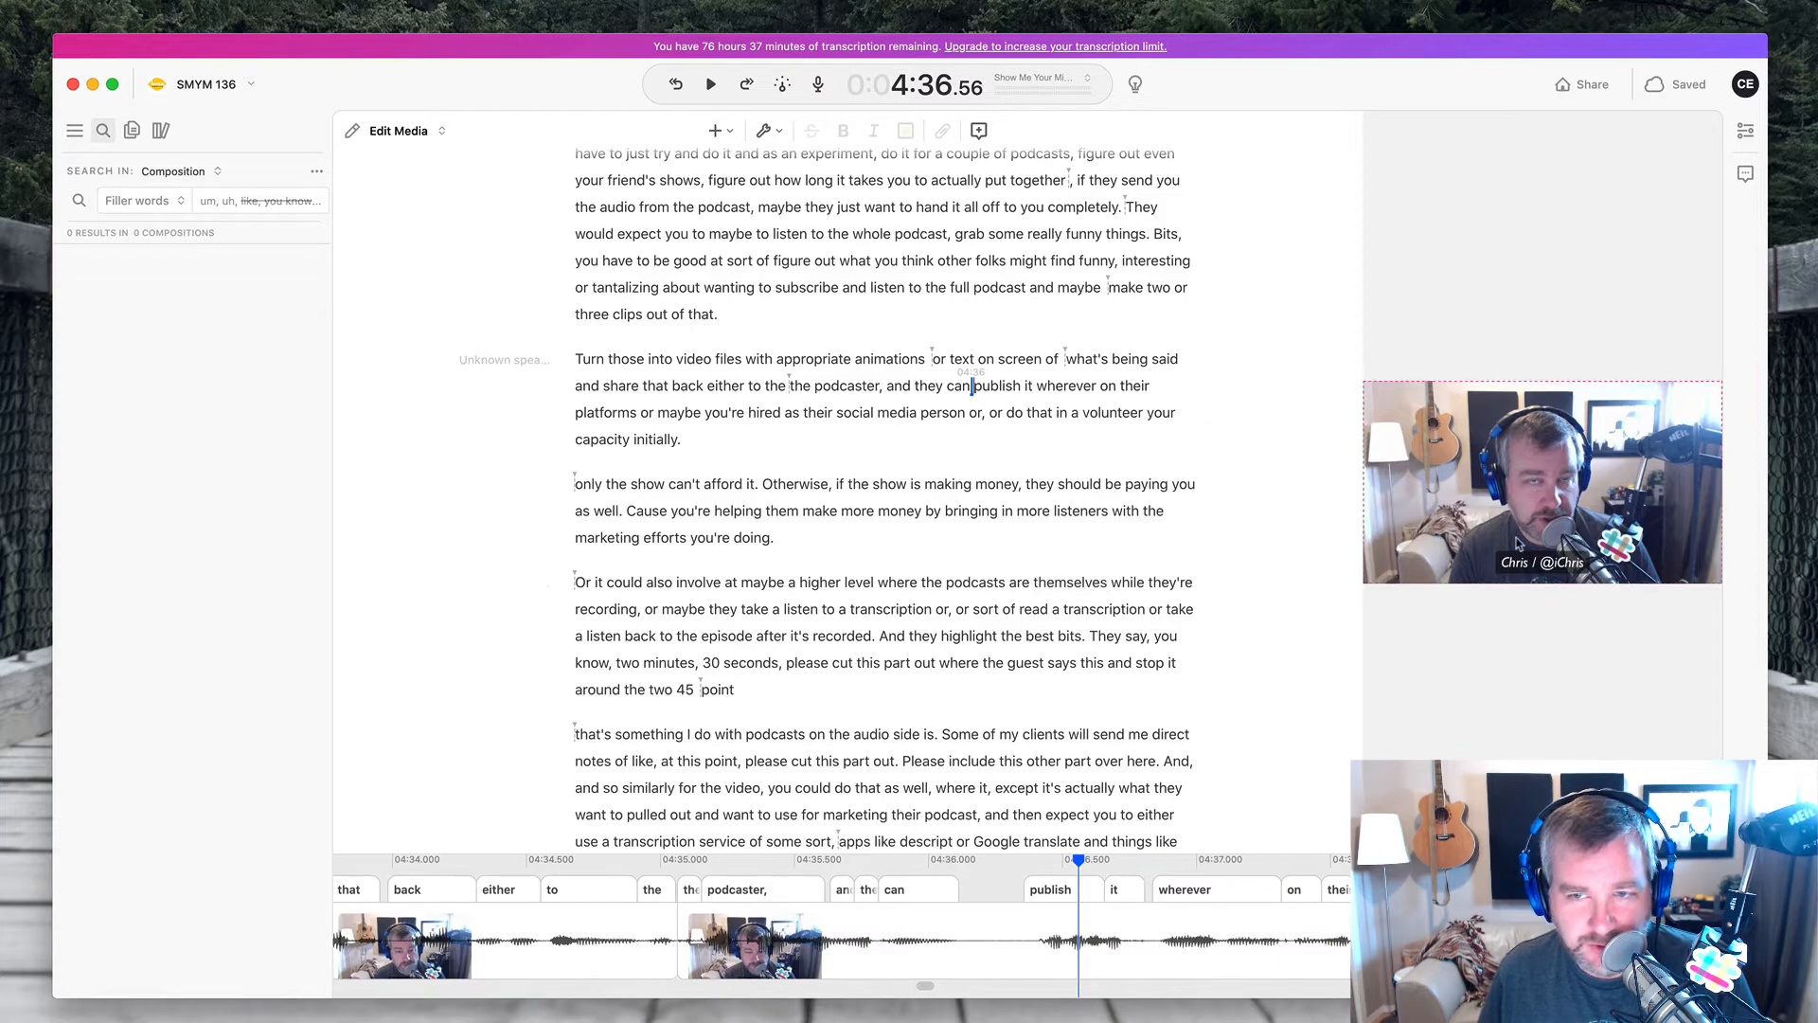
{"action": "left_click", "coordinate": [709, 84]}
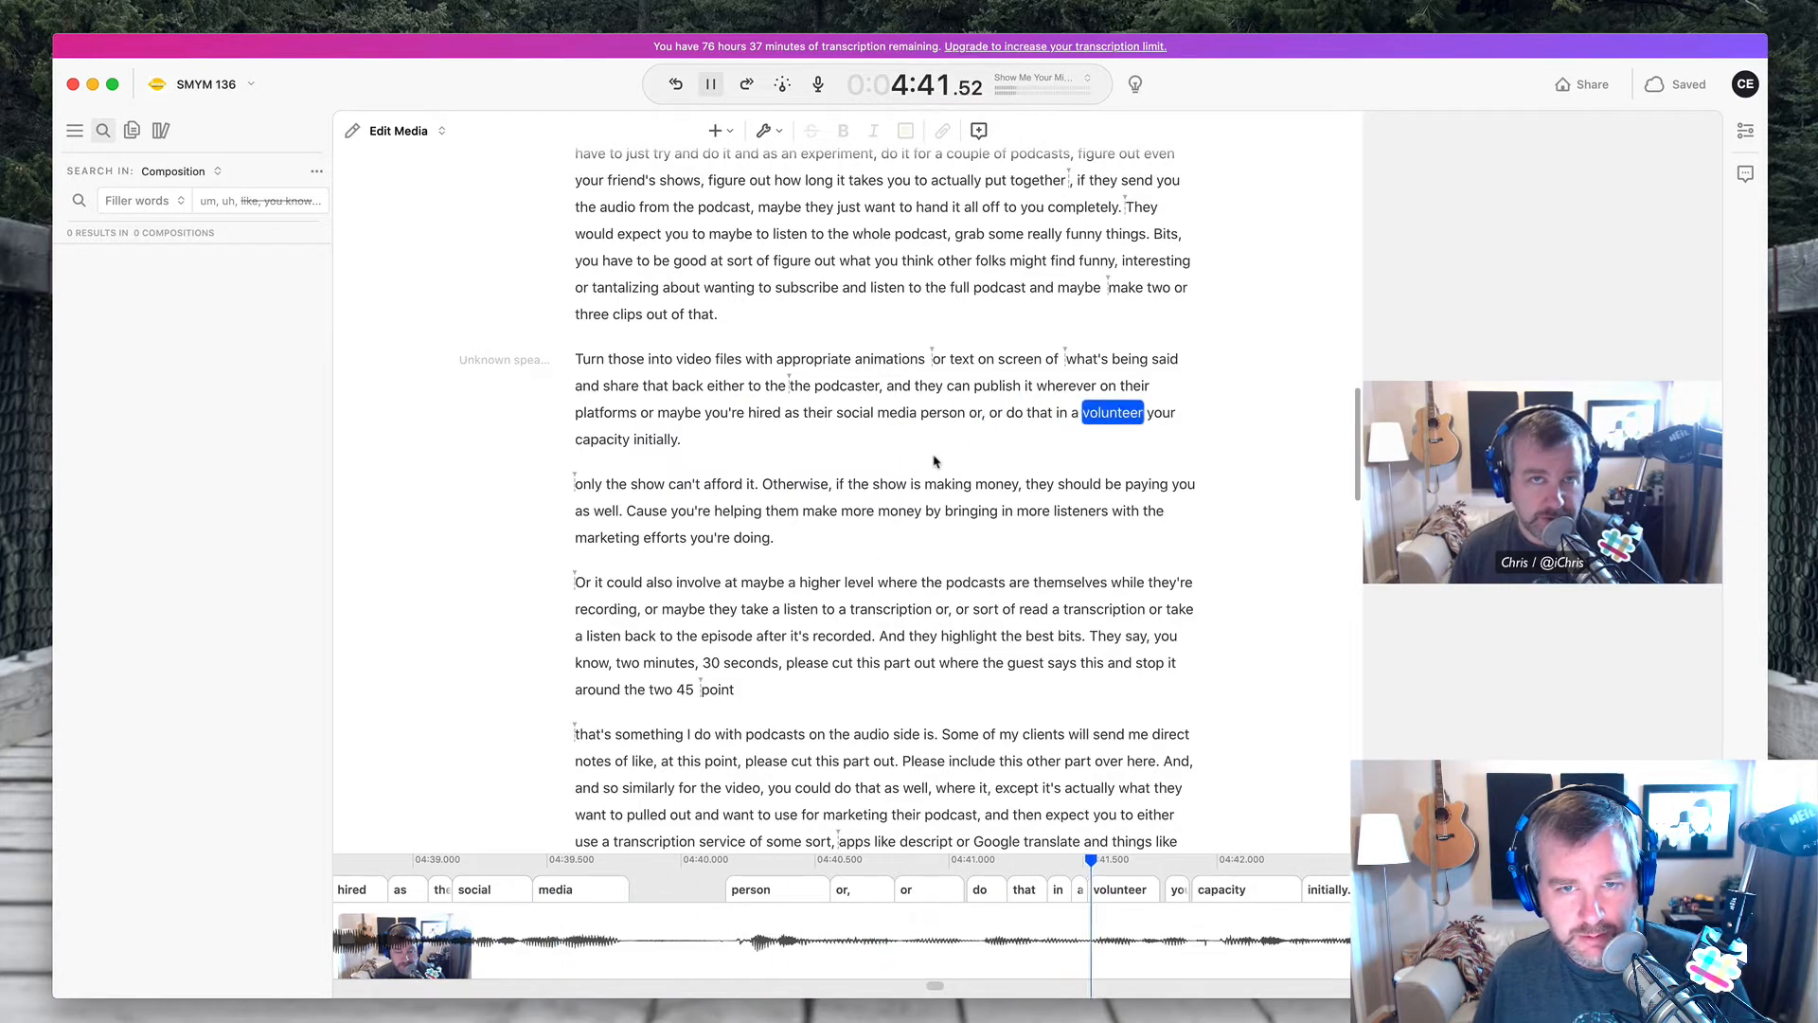
{"action": "left_click", "coordinate": [709, 84]}
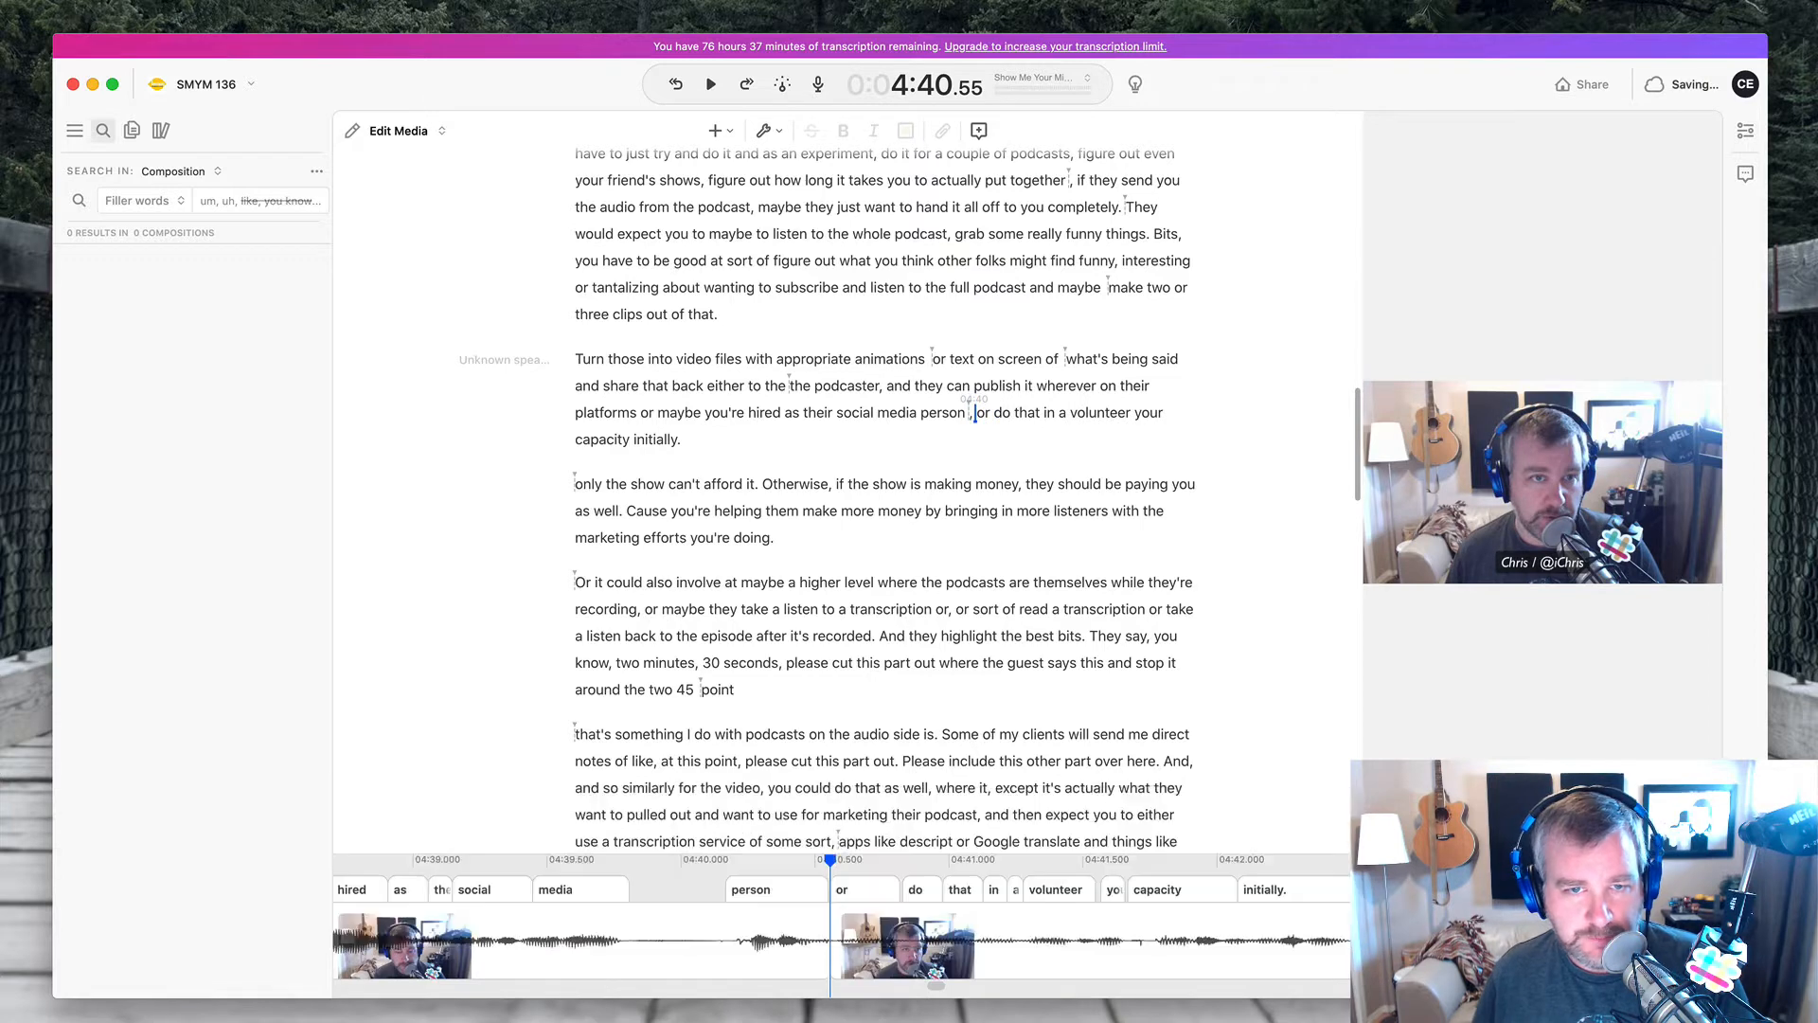
{"action": "left_click", "coordinate": [711, 84]}
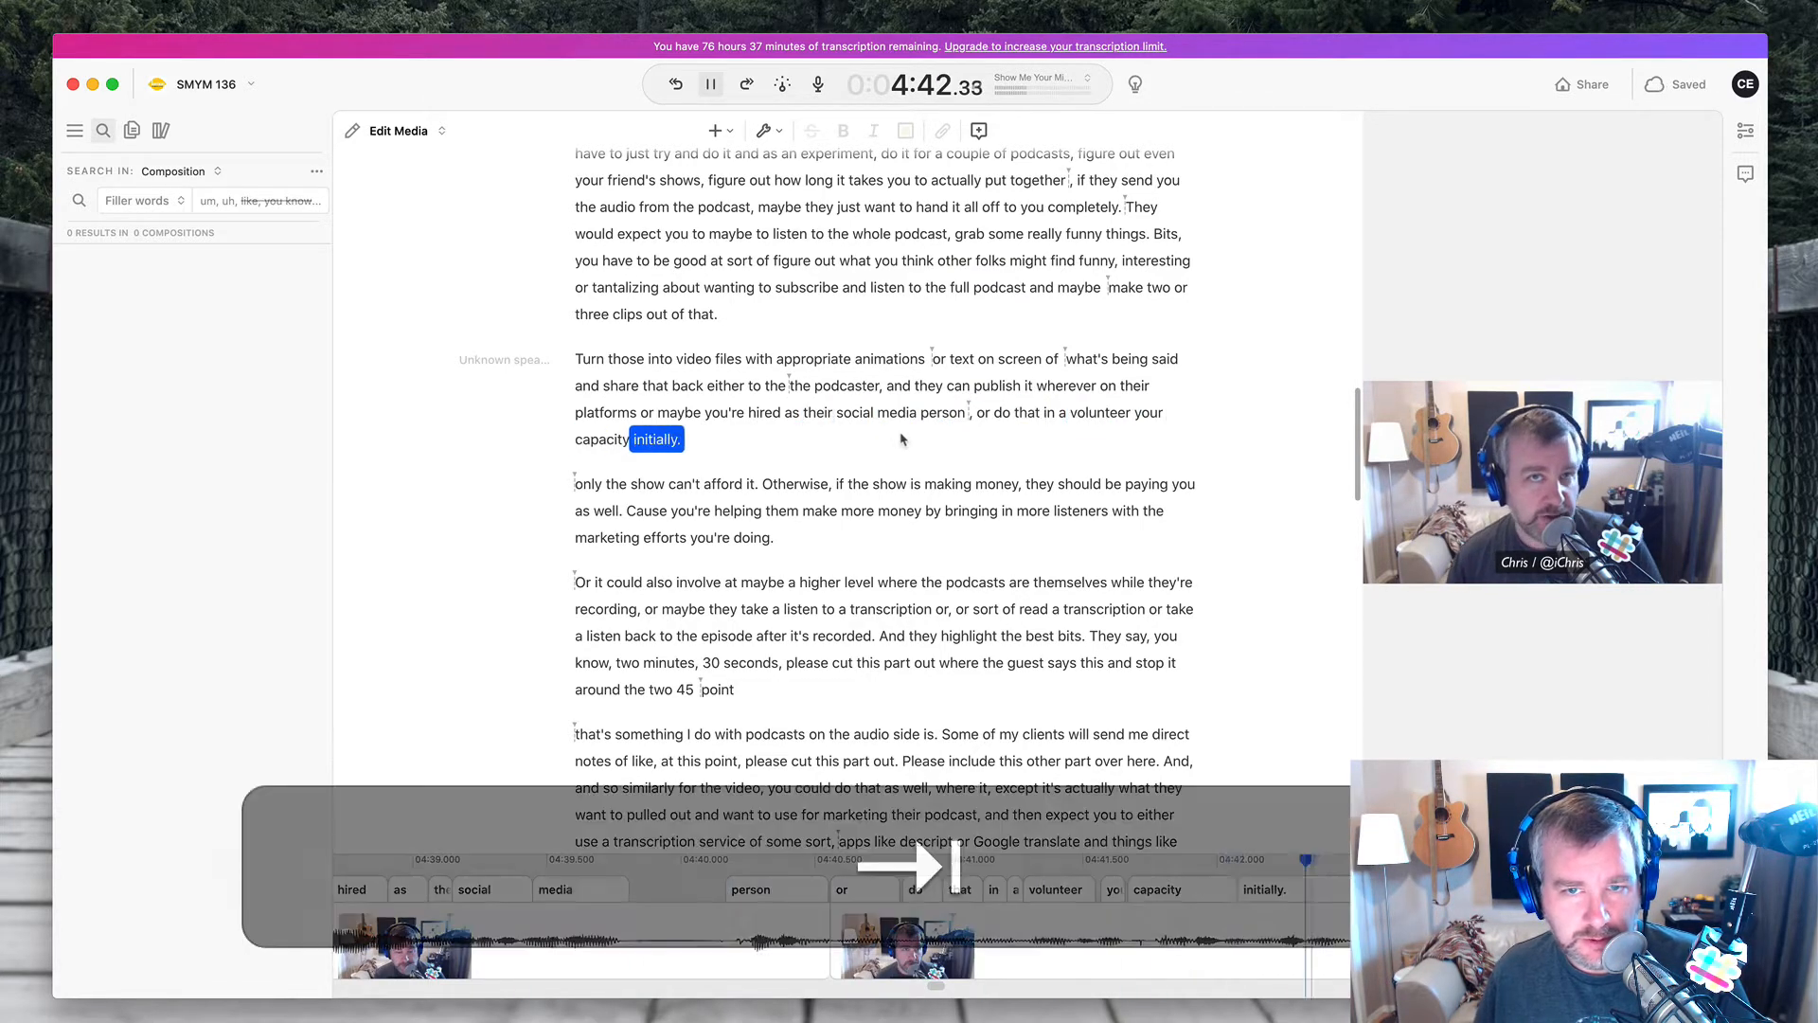
- In Correct Text mode, delete "your" and the paragraph break so "volunteer capacity initially only the show" reads as one paragraph
{"action": "left_click", "coordinate": [399, 130]}
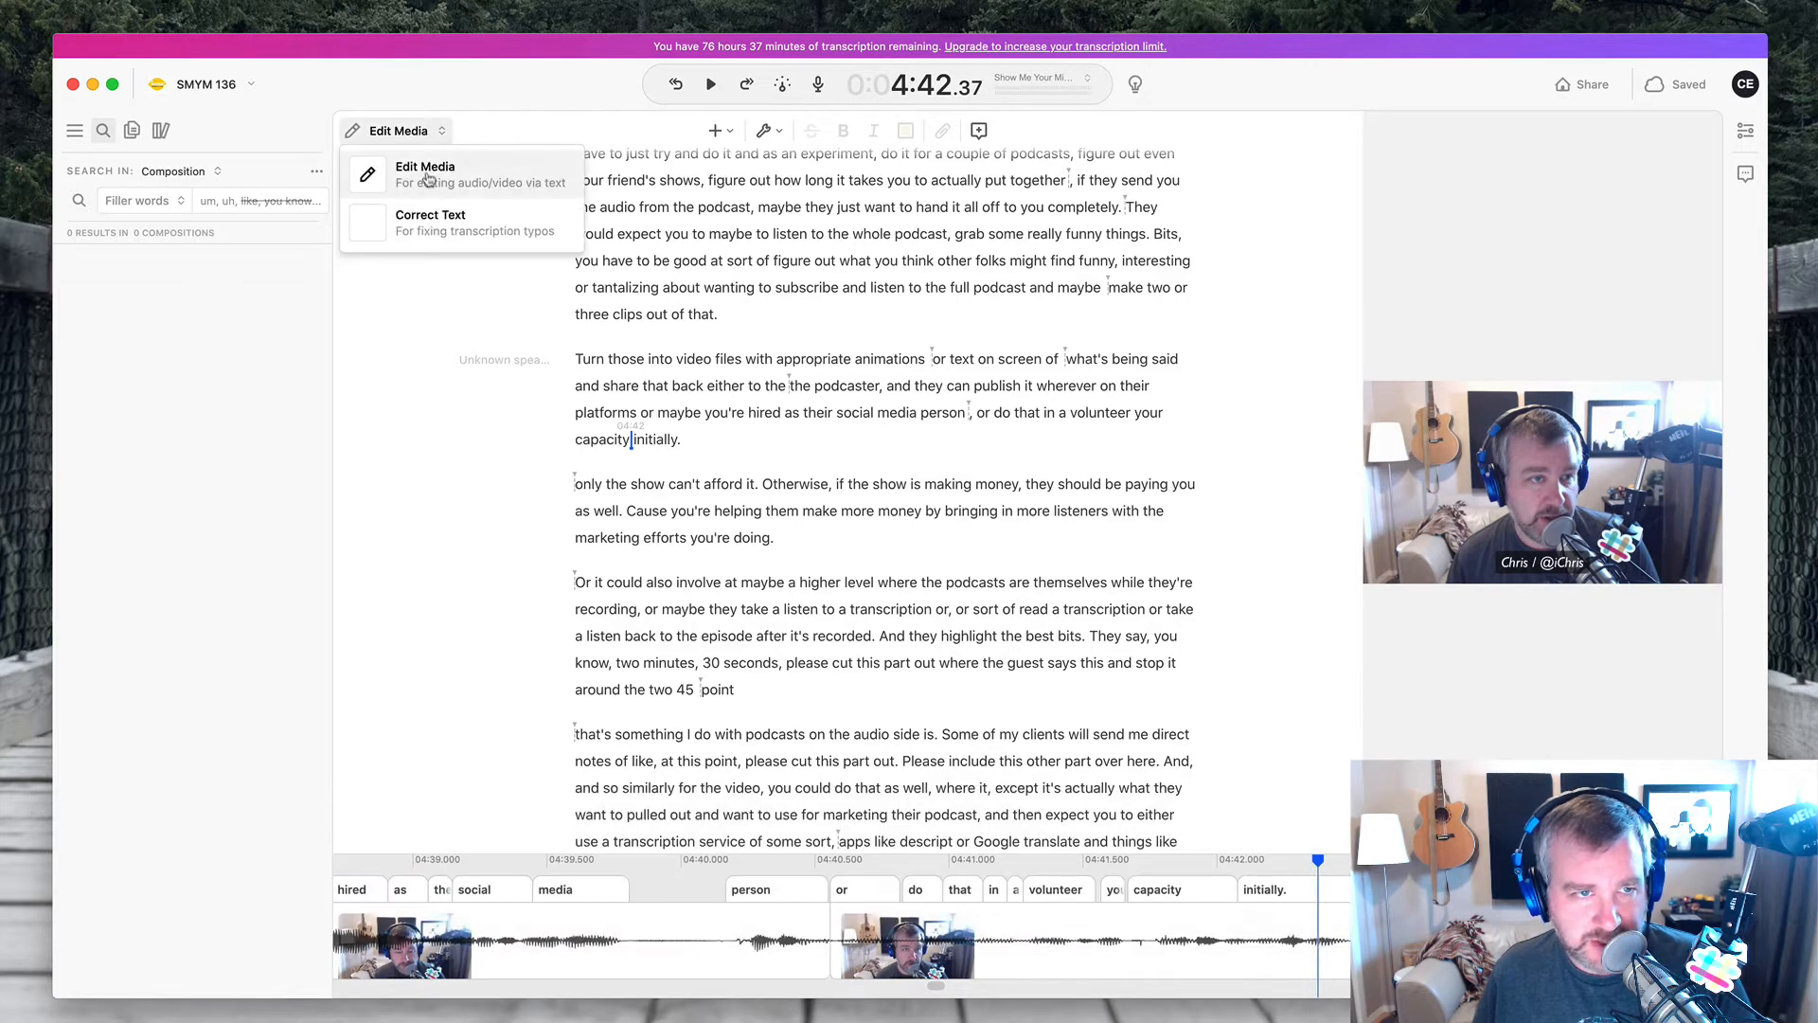
{"action": "left_click", "coordinate": [429, 222]}
{"action": "type", "text": "capacity."}
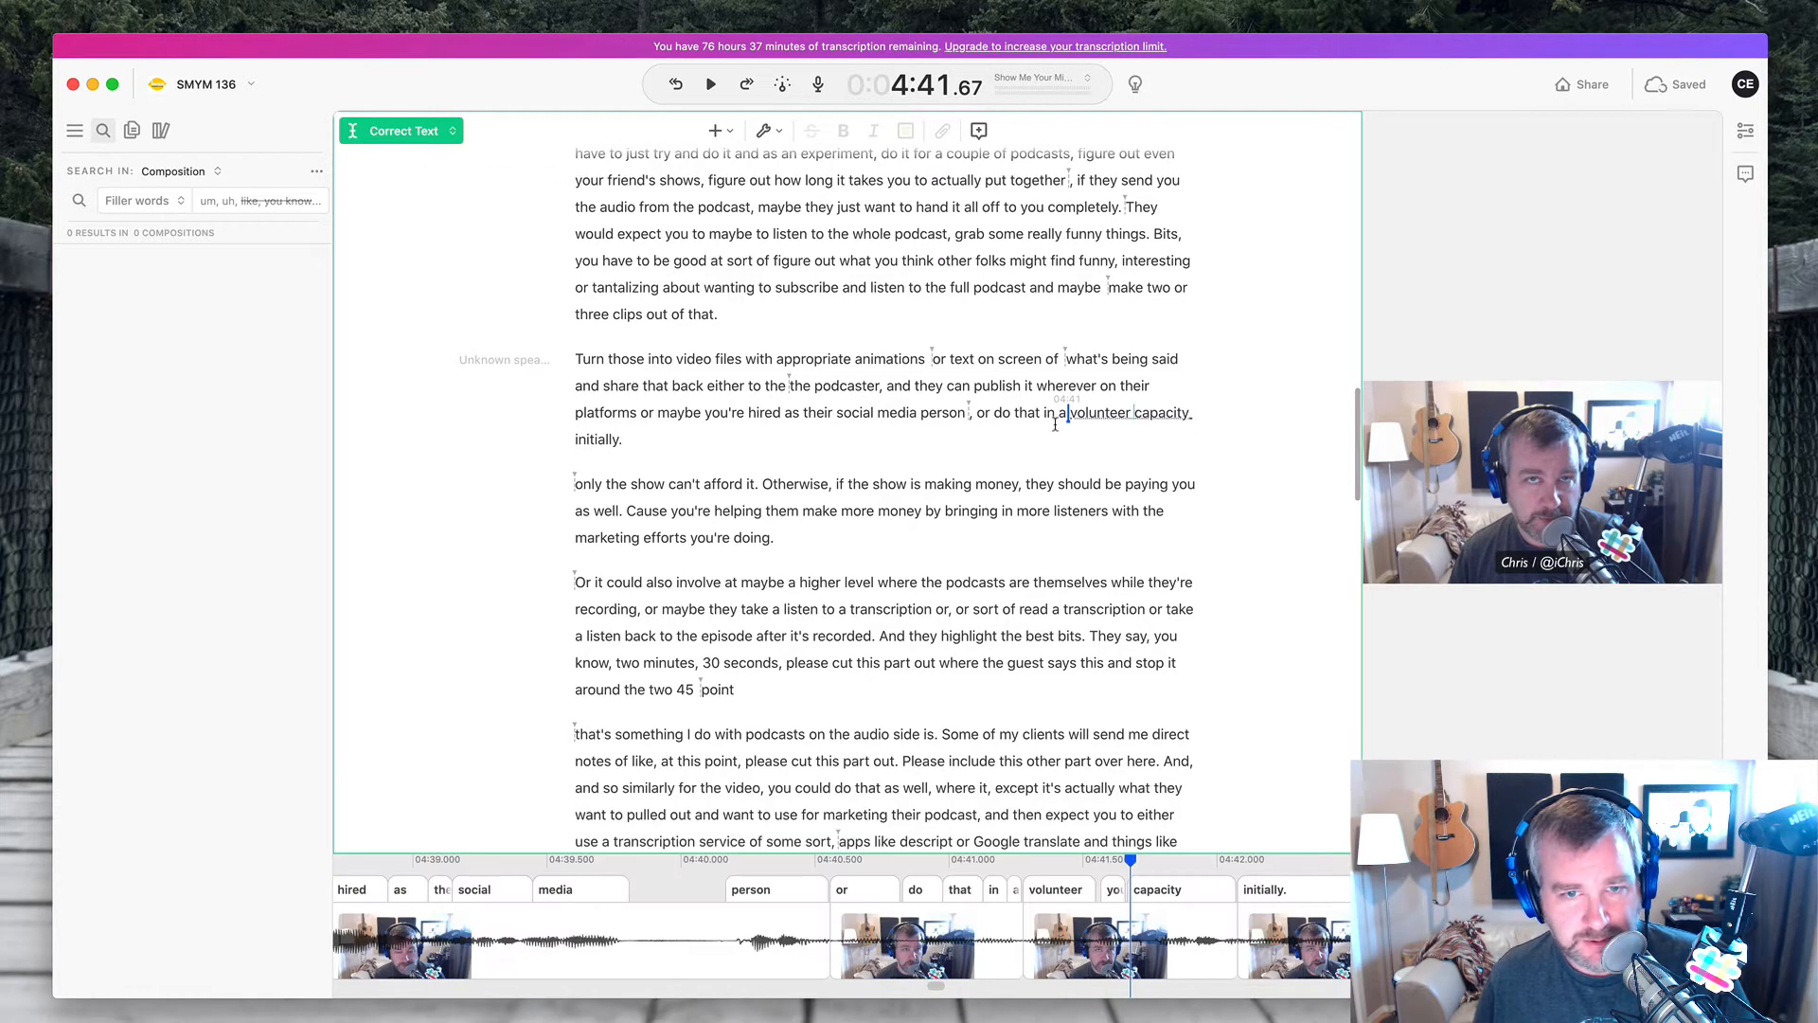
{"action": "left_click", "coordinate": [711, 83]}
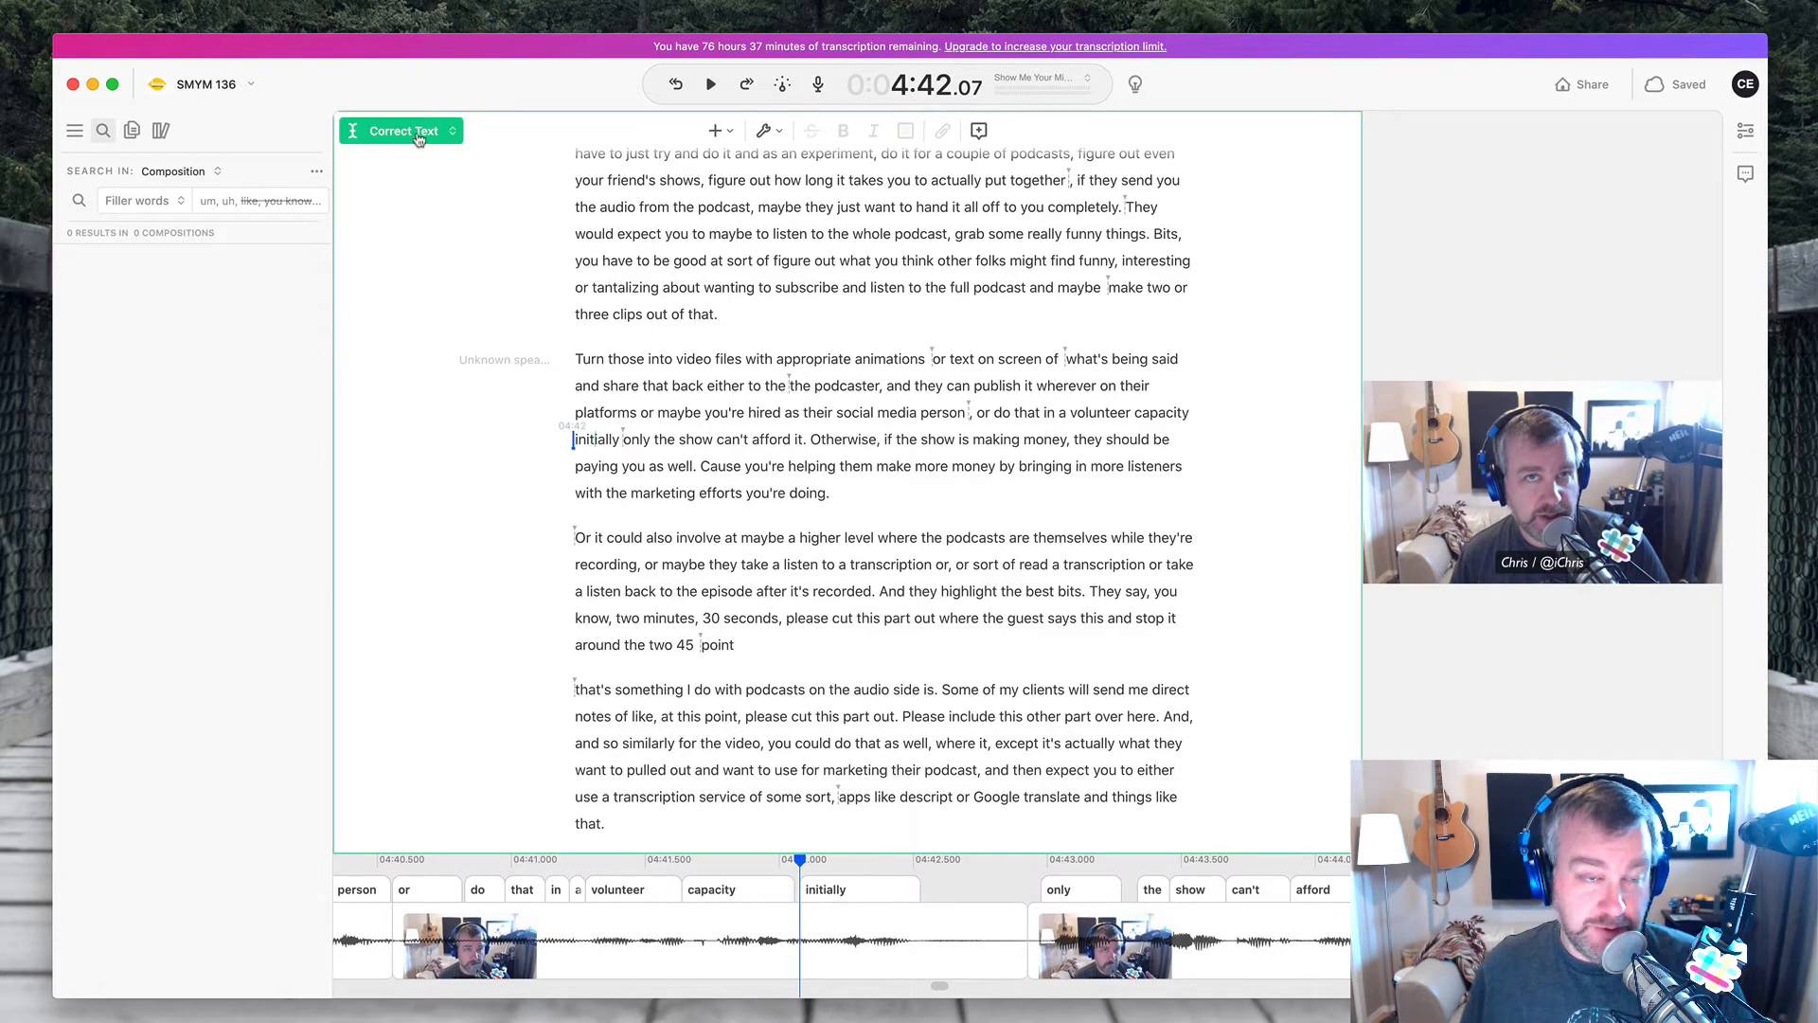
{"action": "left_click", "coordinate": [450, 130]}
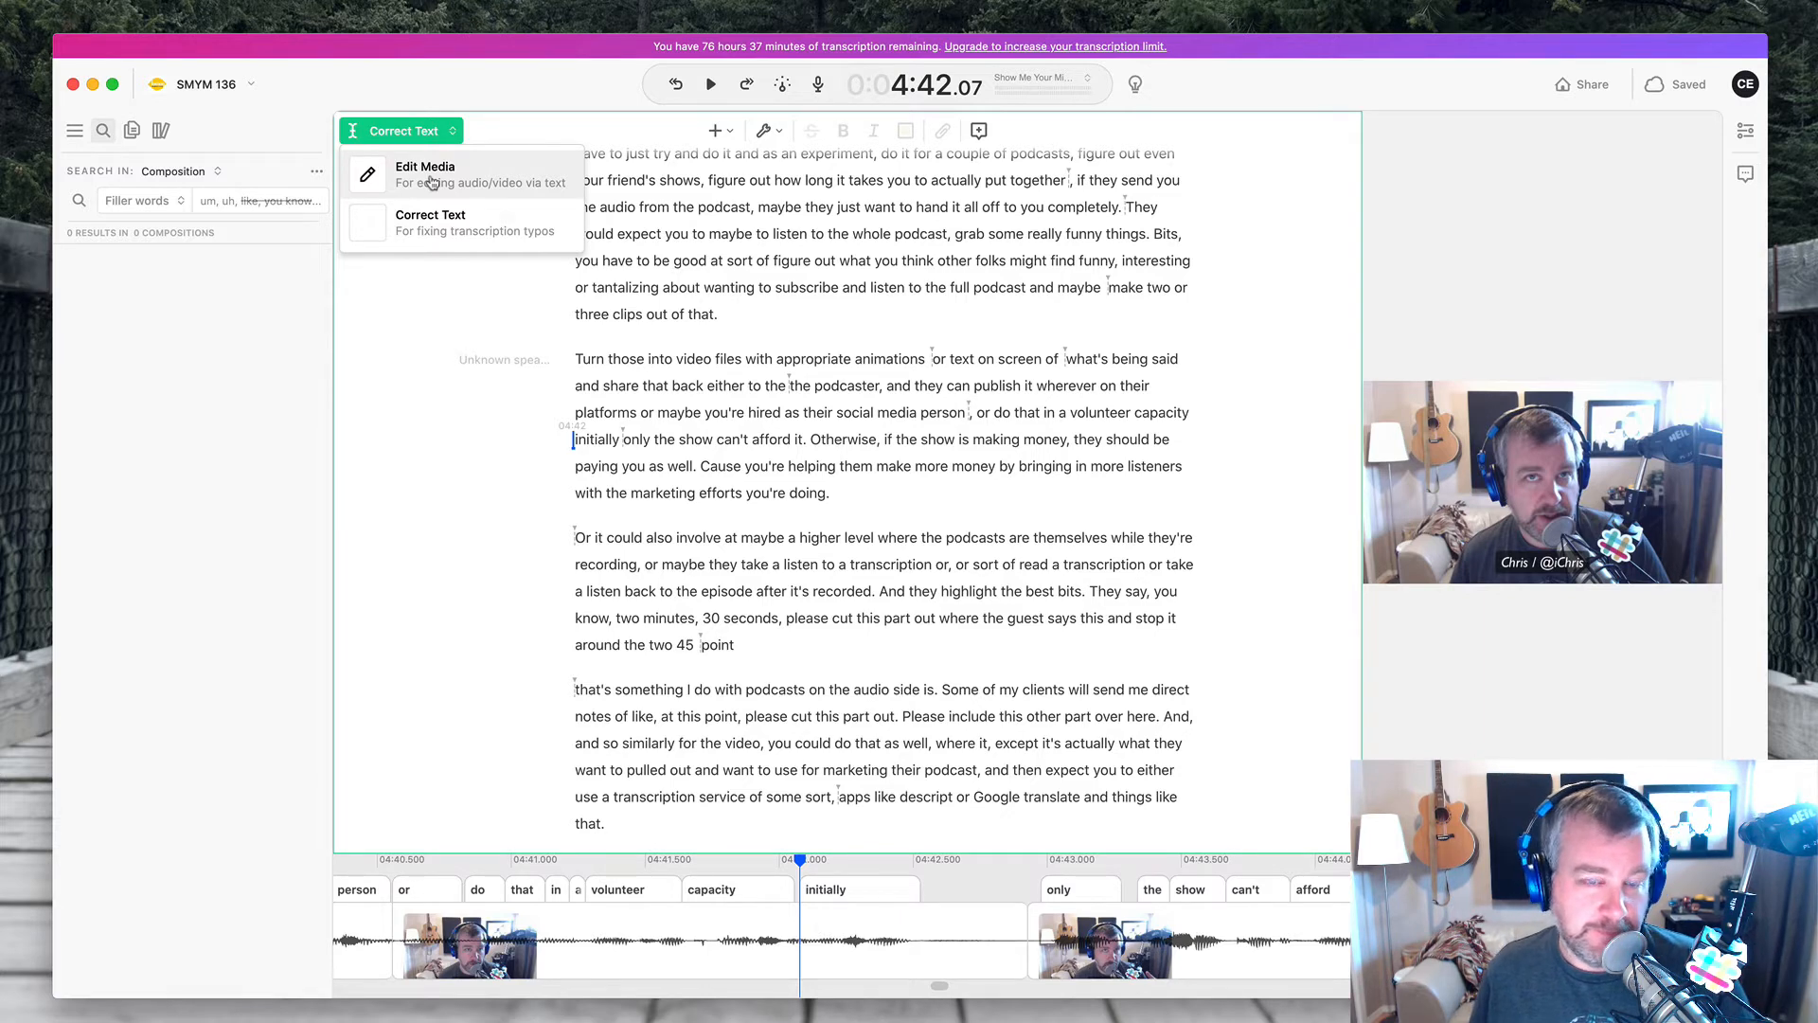
- Correct the text to "afford it otherwise", "as well cause" and "podcasters", removing stray periods and capitals
{"action": "left_click", "coordinate": [426, 174]}
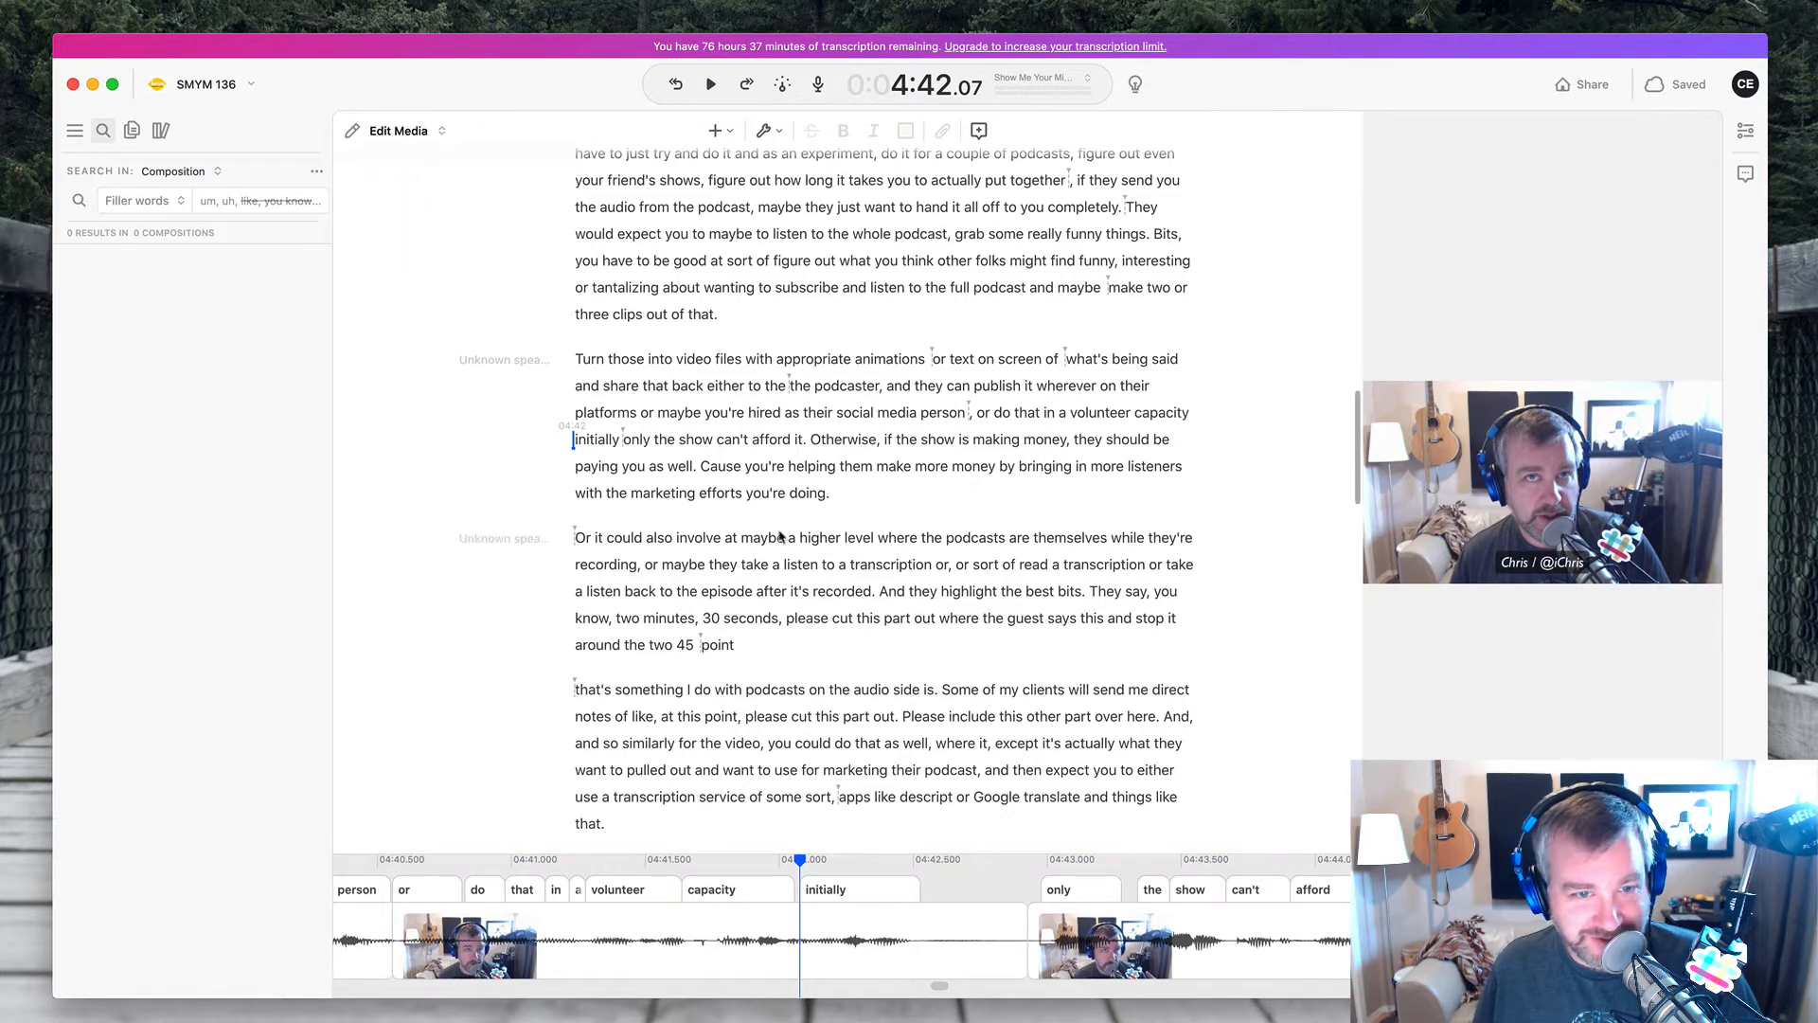
{"action": "left_click", "coordinate": [710, 84]}
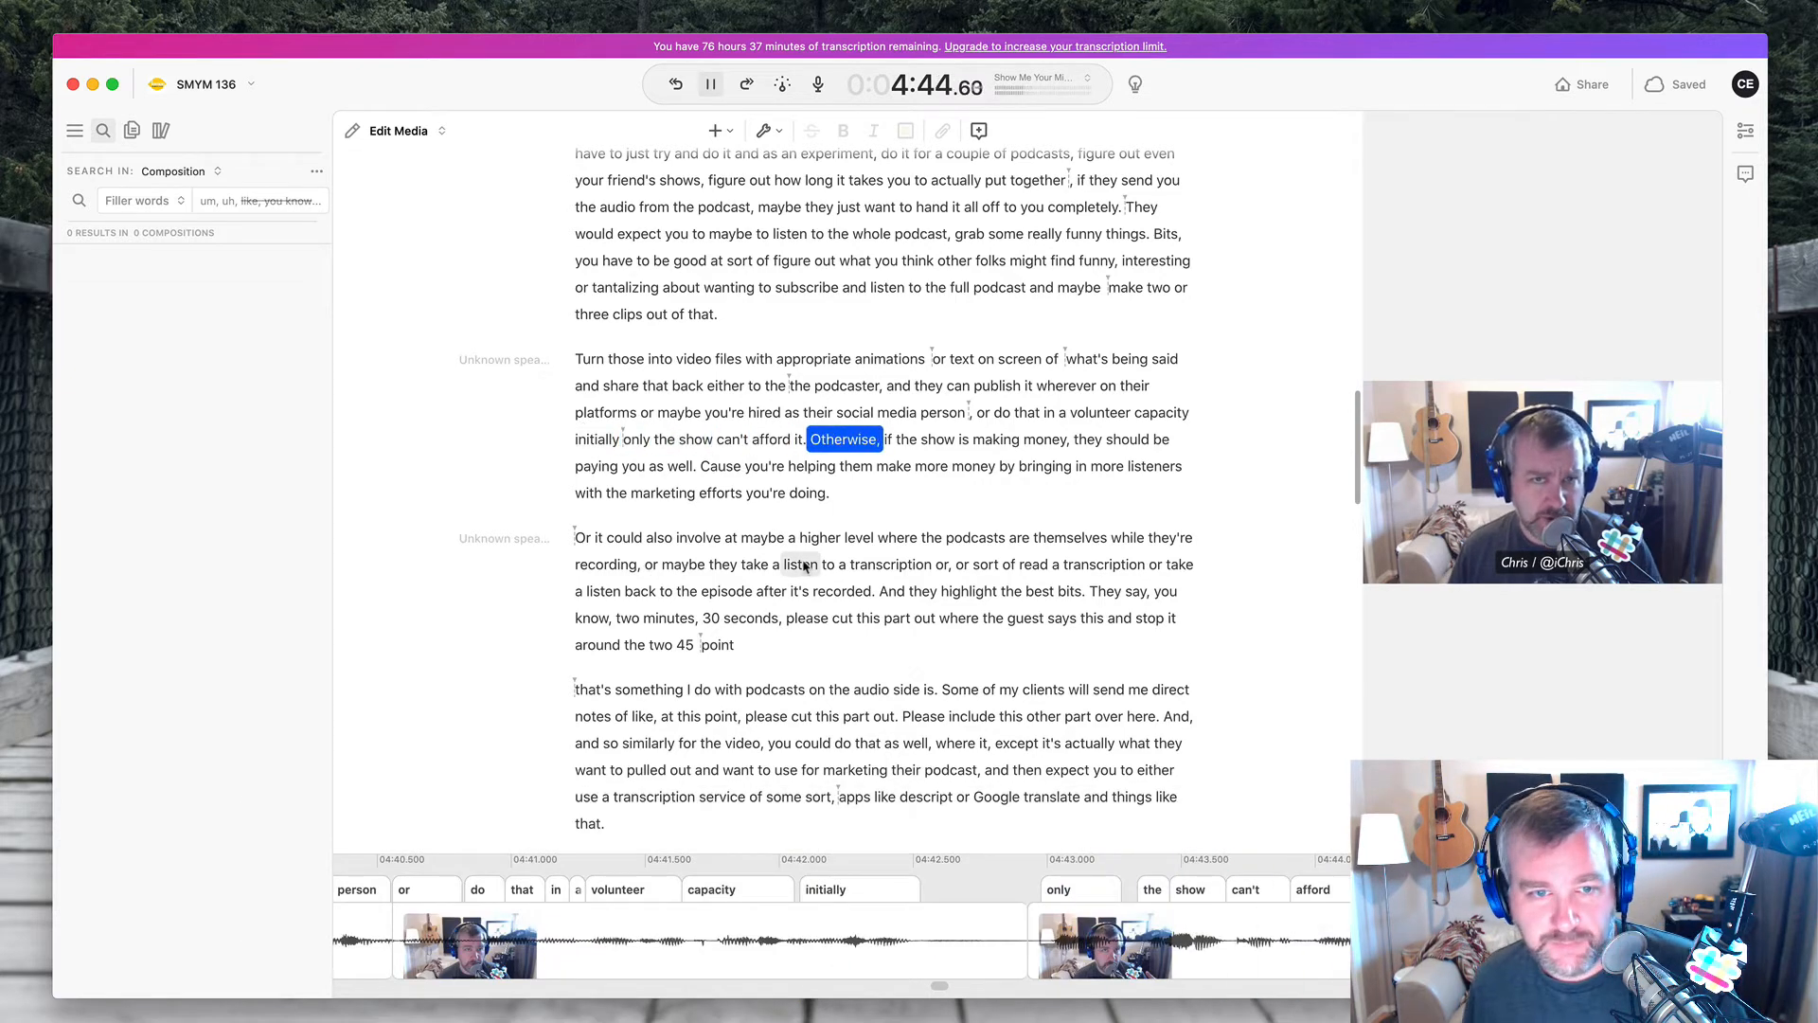
{"action": "left_click", "coordinate": [712, 83]}
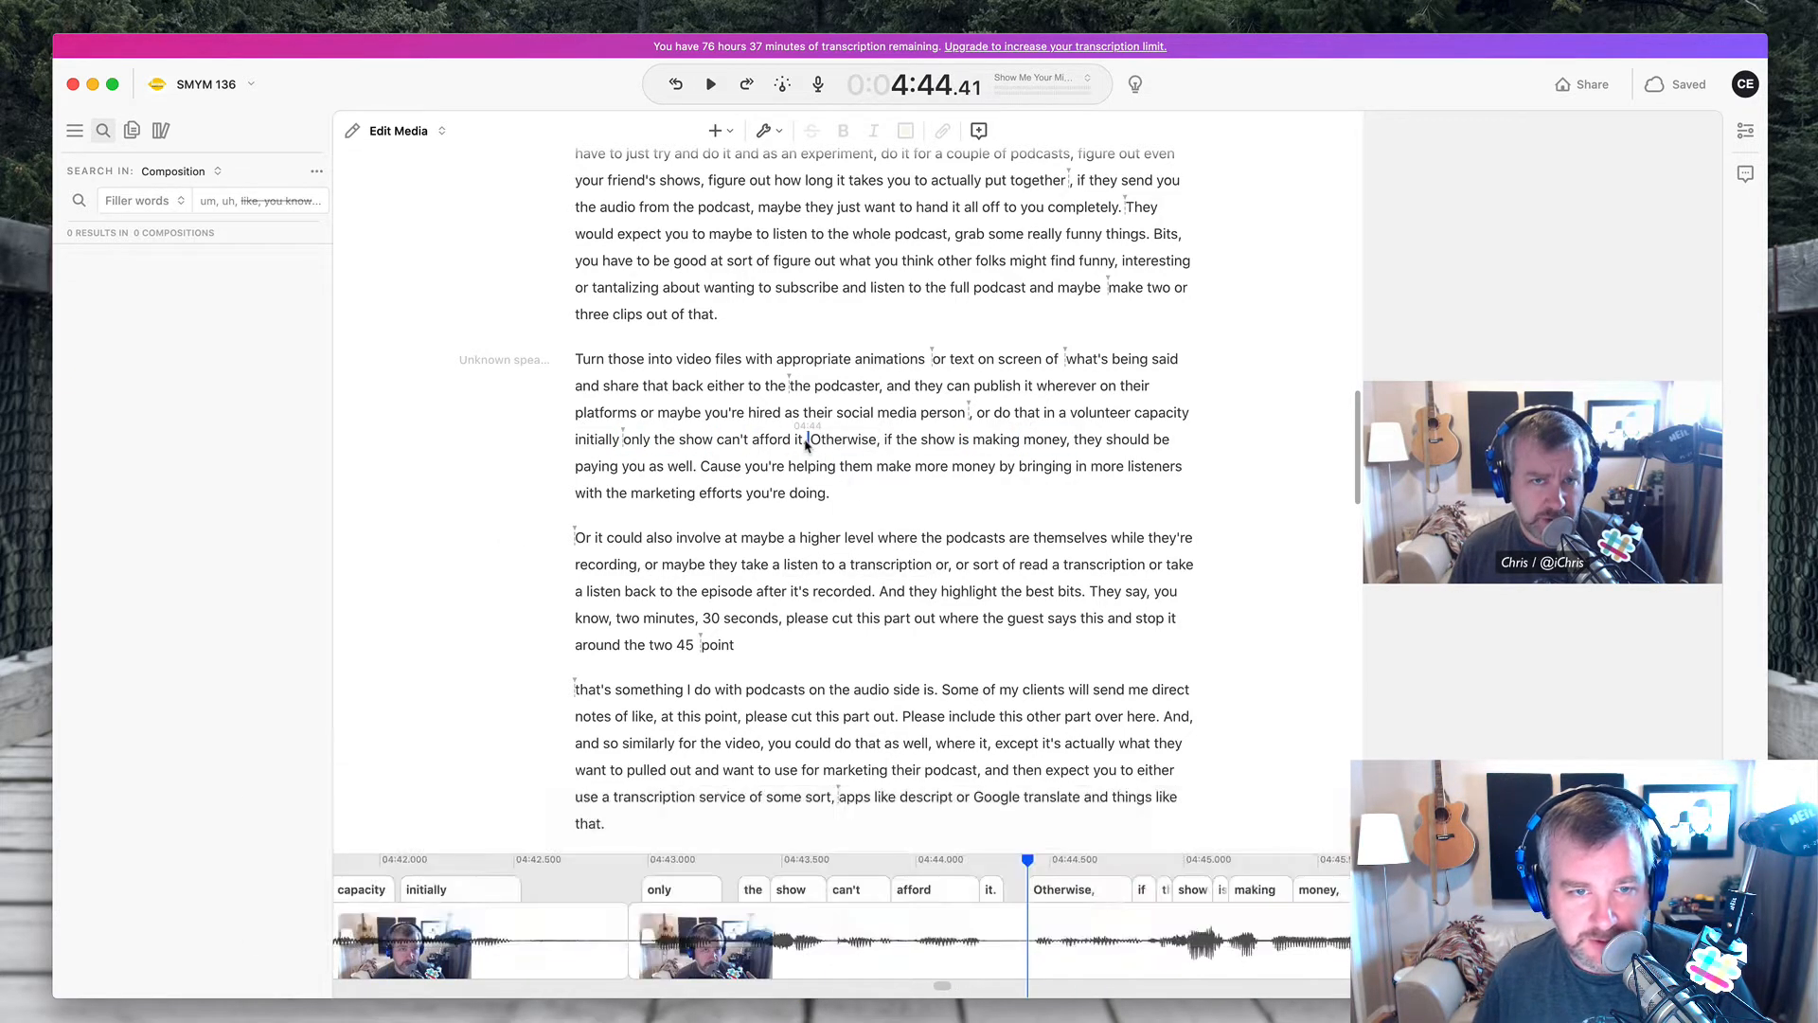
{"action": "left_click", "coordinate": [711, 84]}
{"action": "type", "text": "o"}
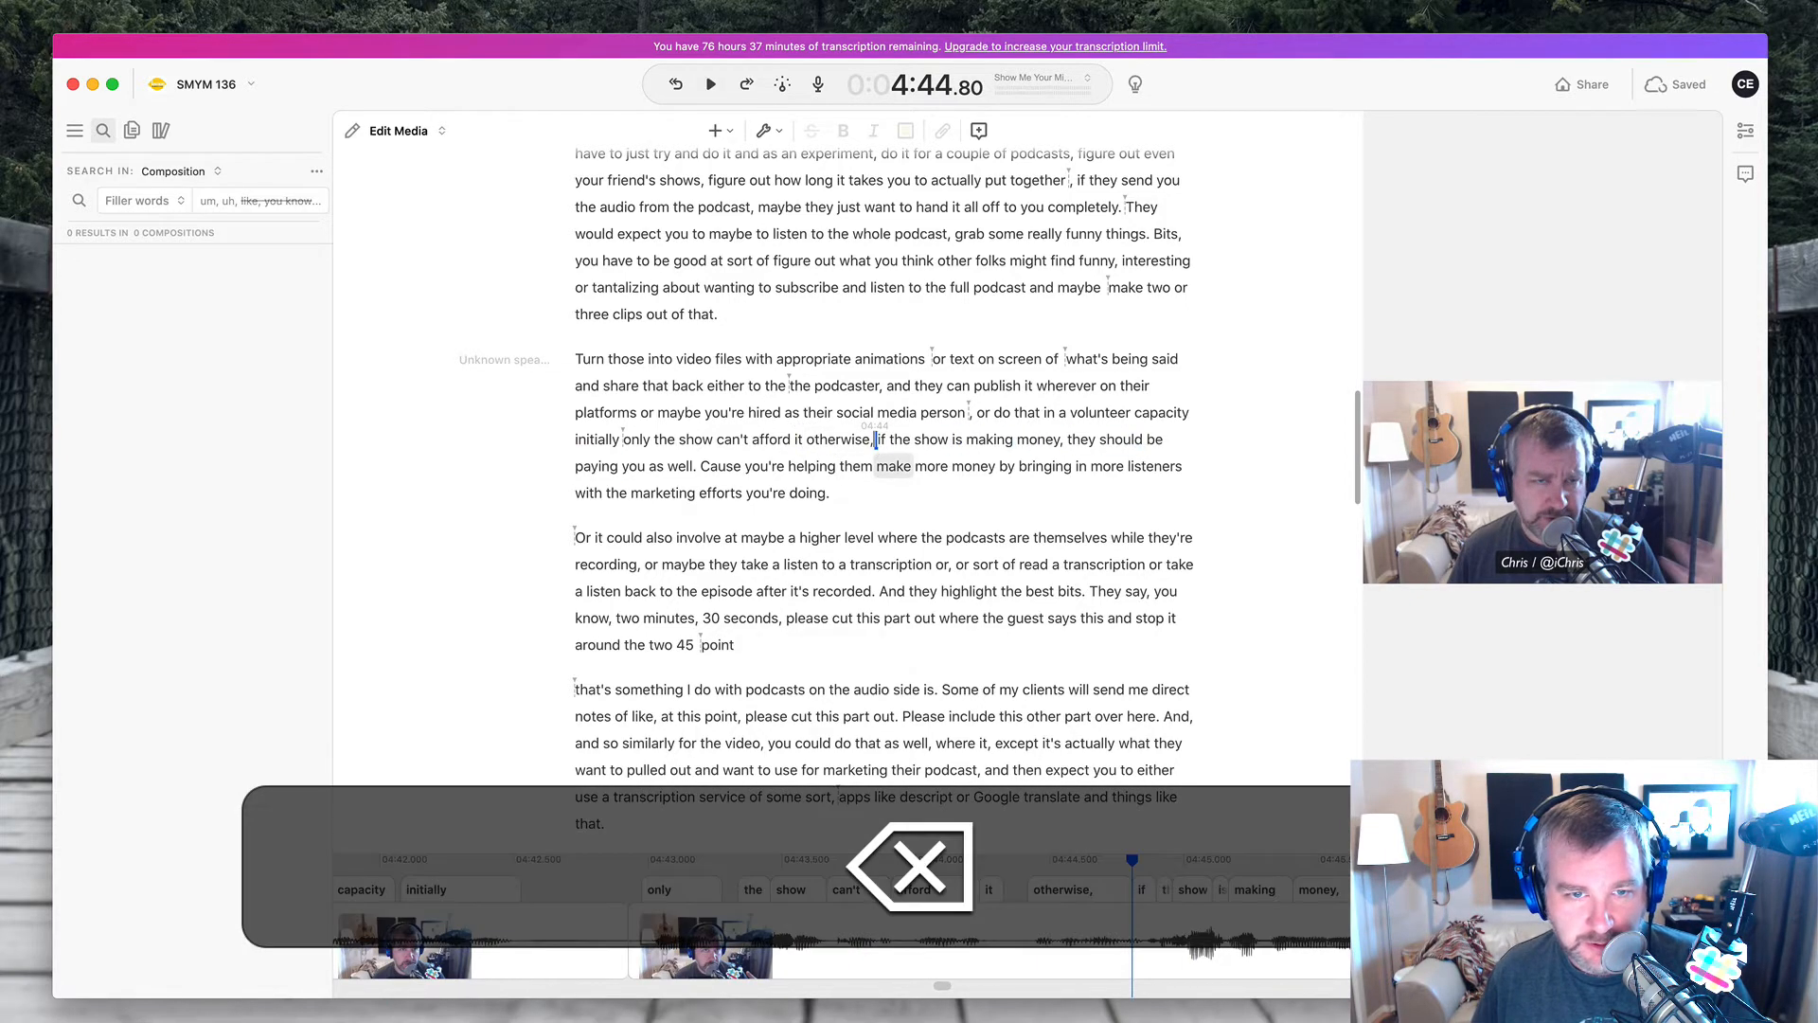
{"action": "left_click", "coordinate": [711, 84]}
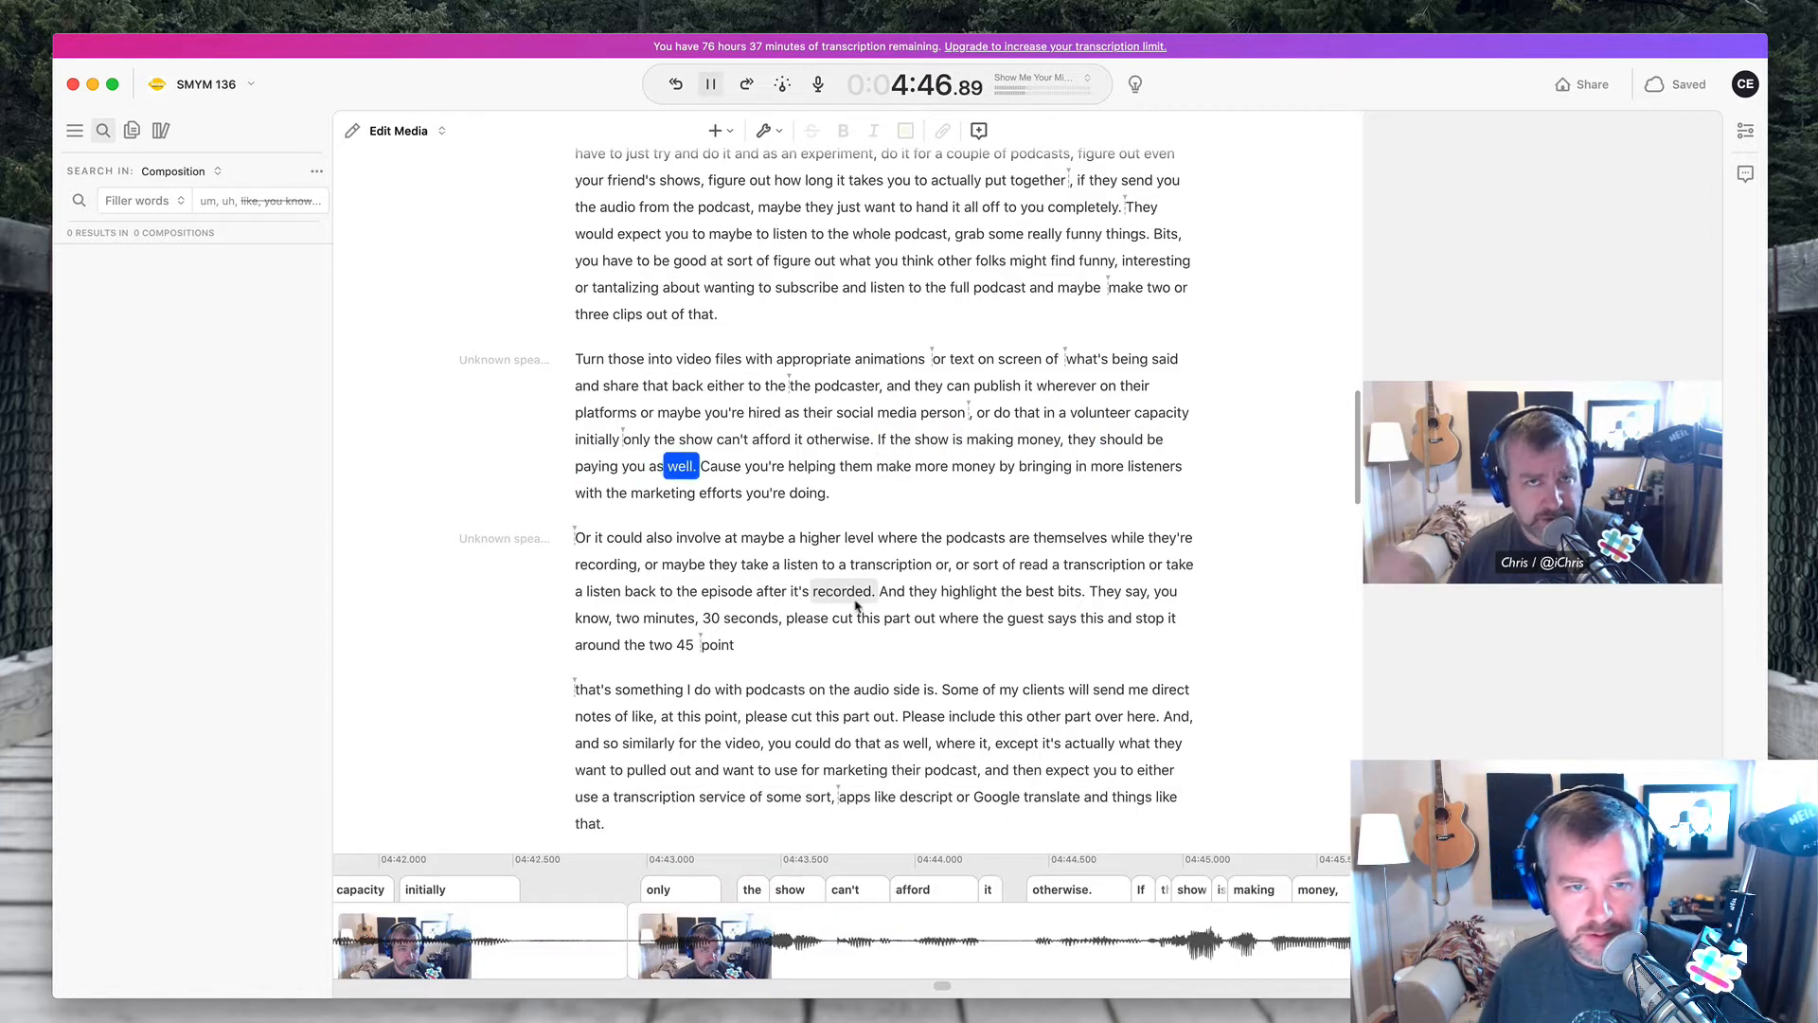
{"action": "left_click", "coordinate": [709, 83]}
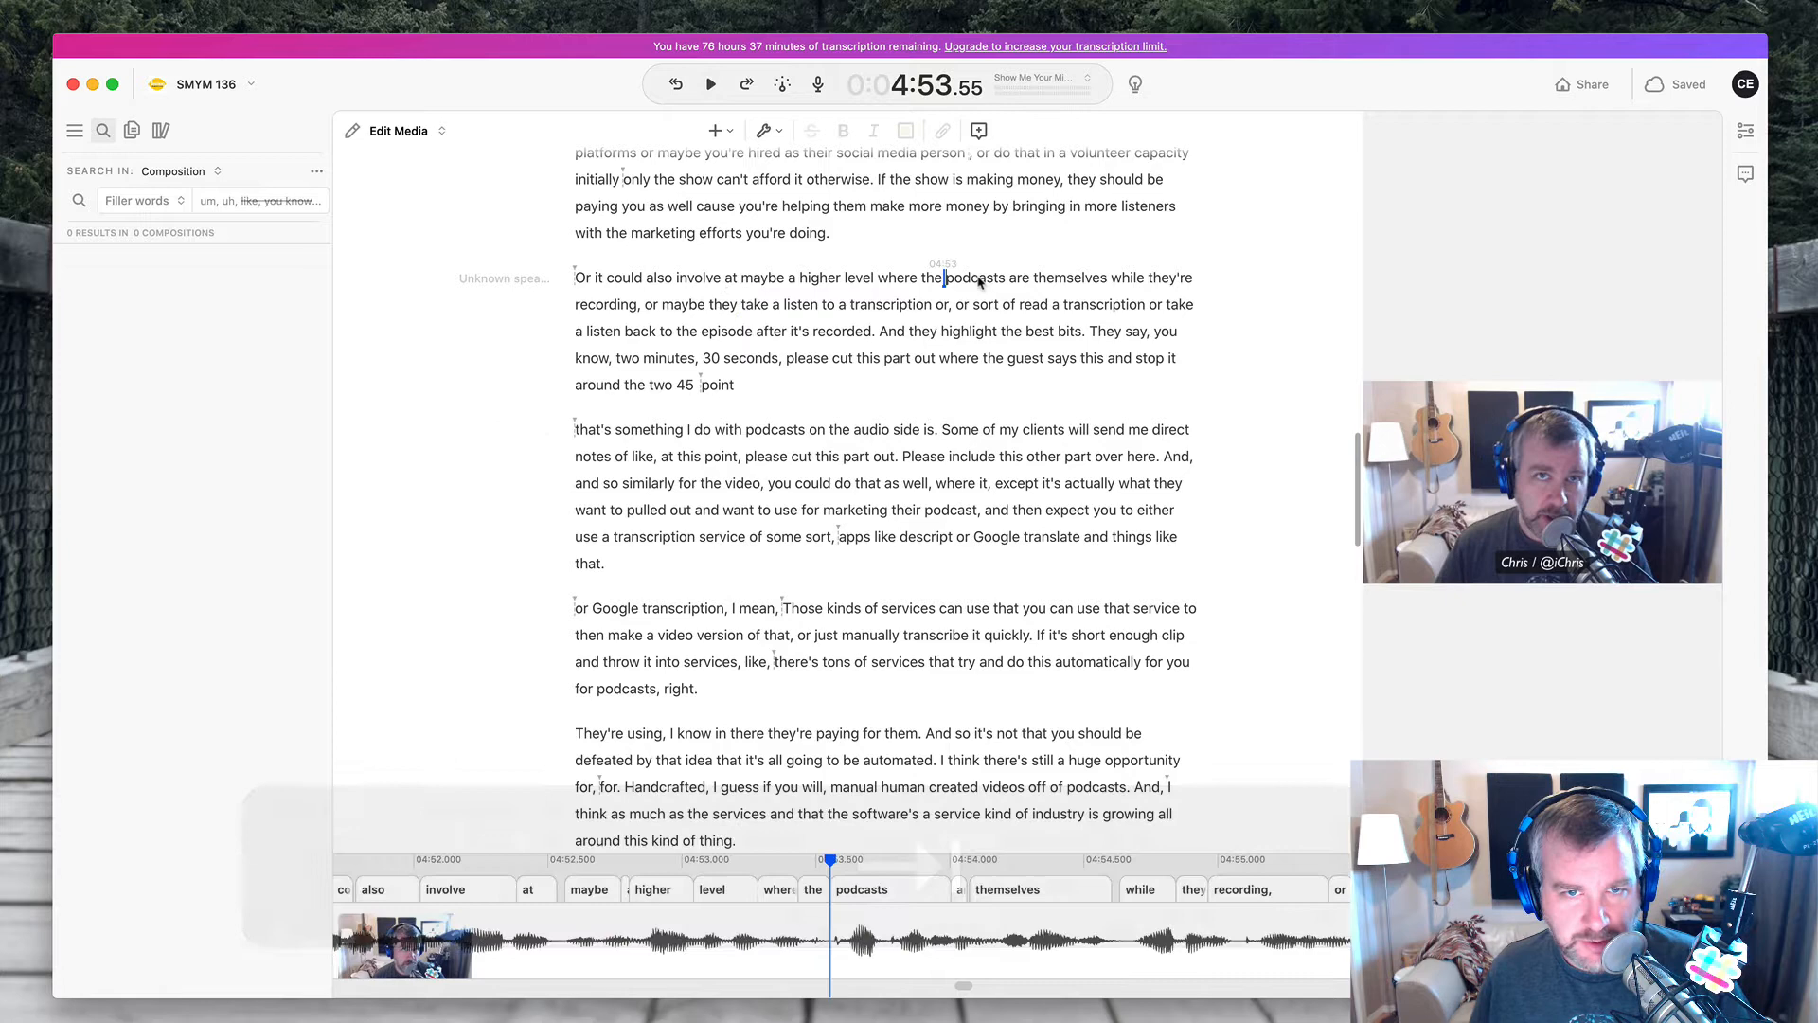
{"action": "left_click", "coordinate": [980, 279]}
{"action": "type", "text": "er"}
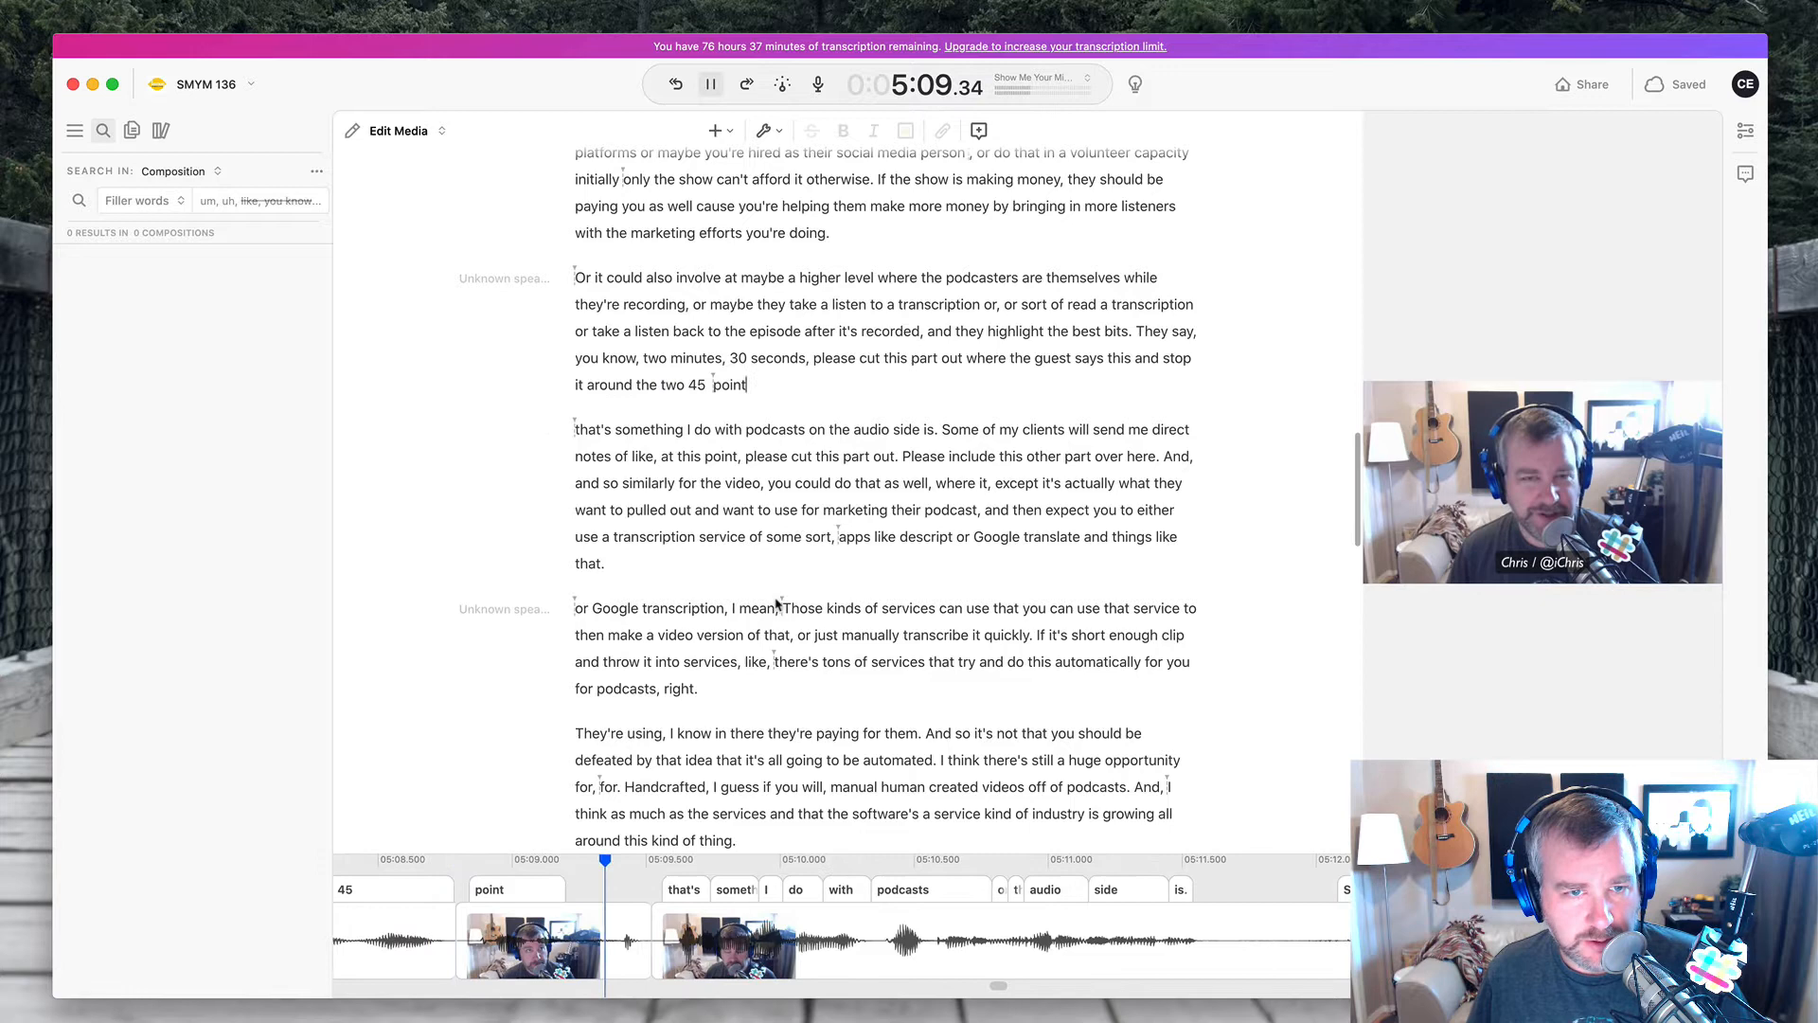
- Cut the repeated "Those kinds of services" phrase from the Google transcription paragraph and check it
{"action": "left_click", "coordinate": [710, 84]}
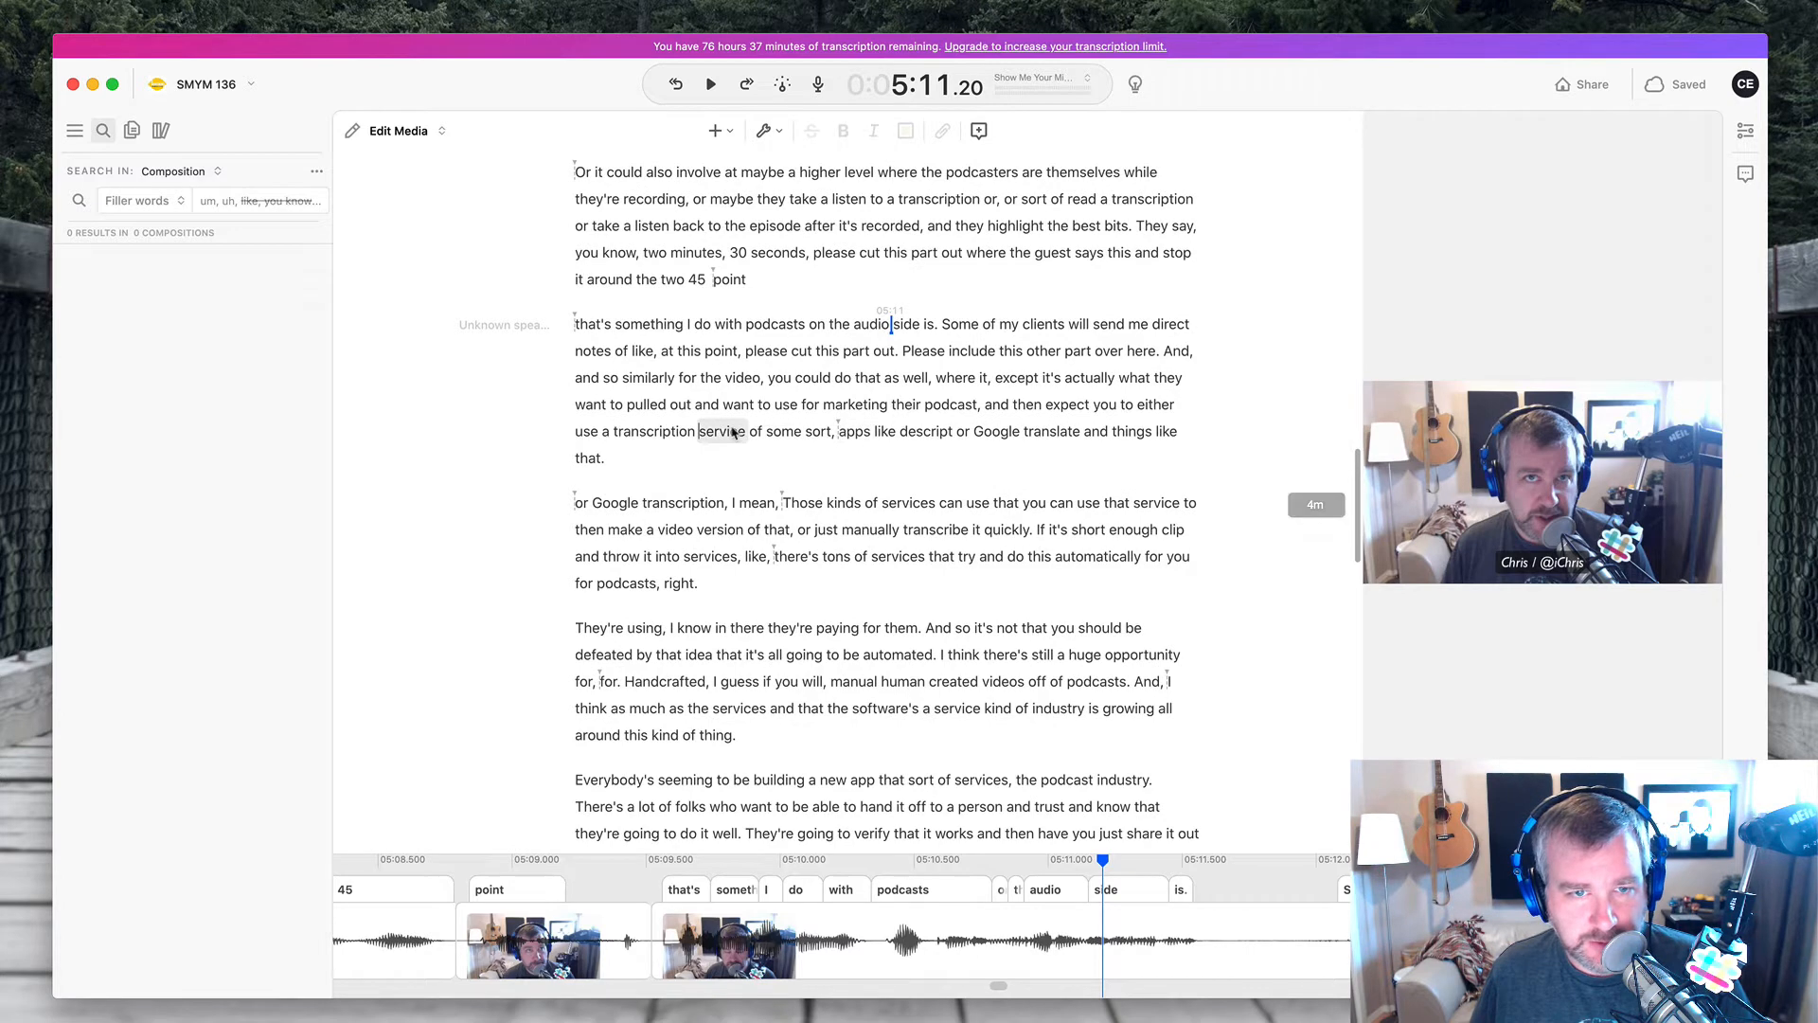
{"action": "left_click", "coordinate": [710, 84]}
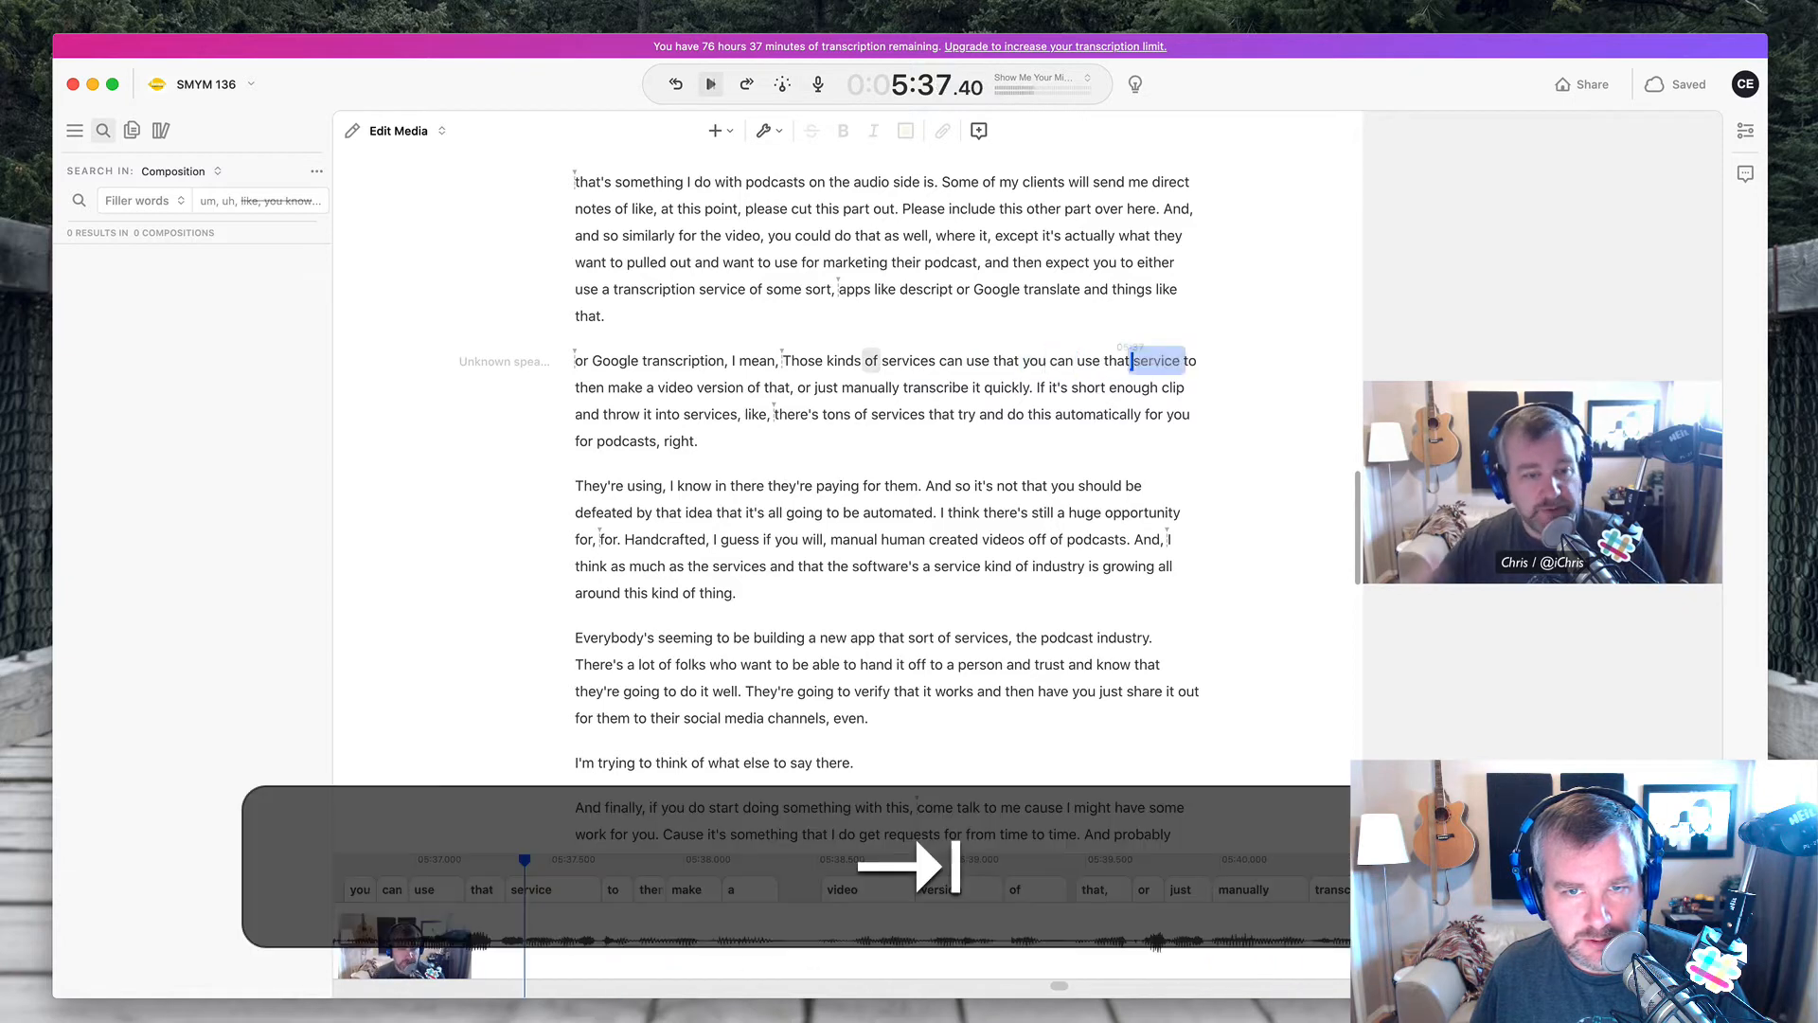
{"action": "left_click_drag", "start_coordinate": [783, 360], "coordinate": [1017, 360]}
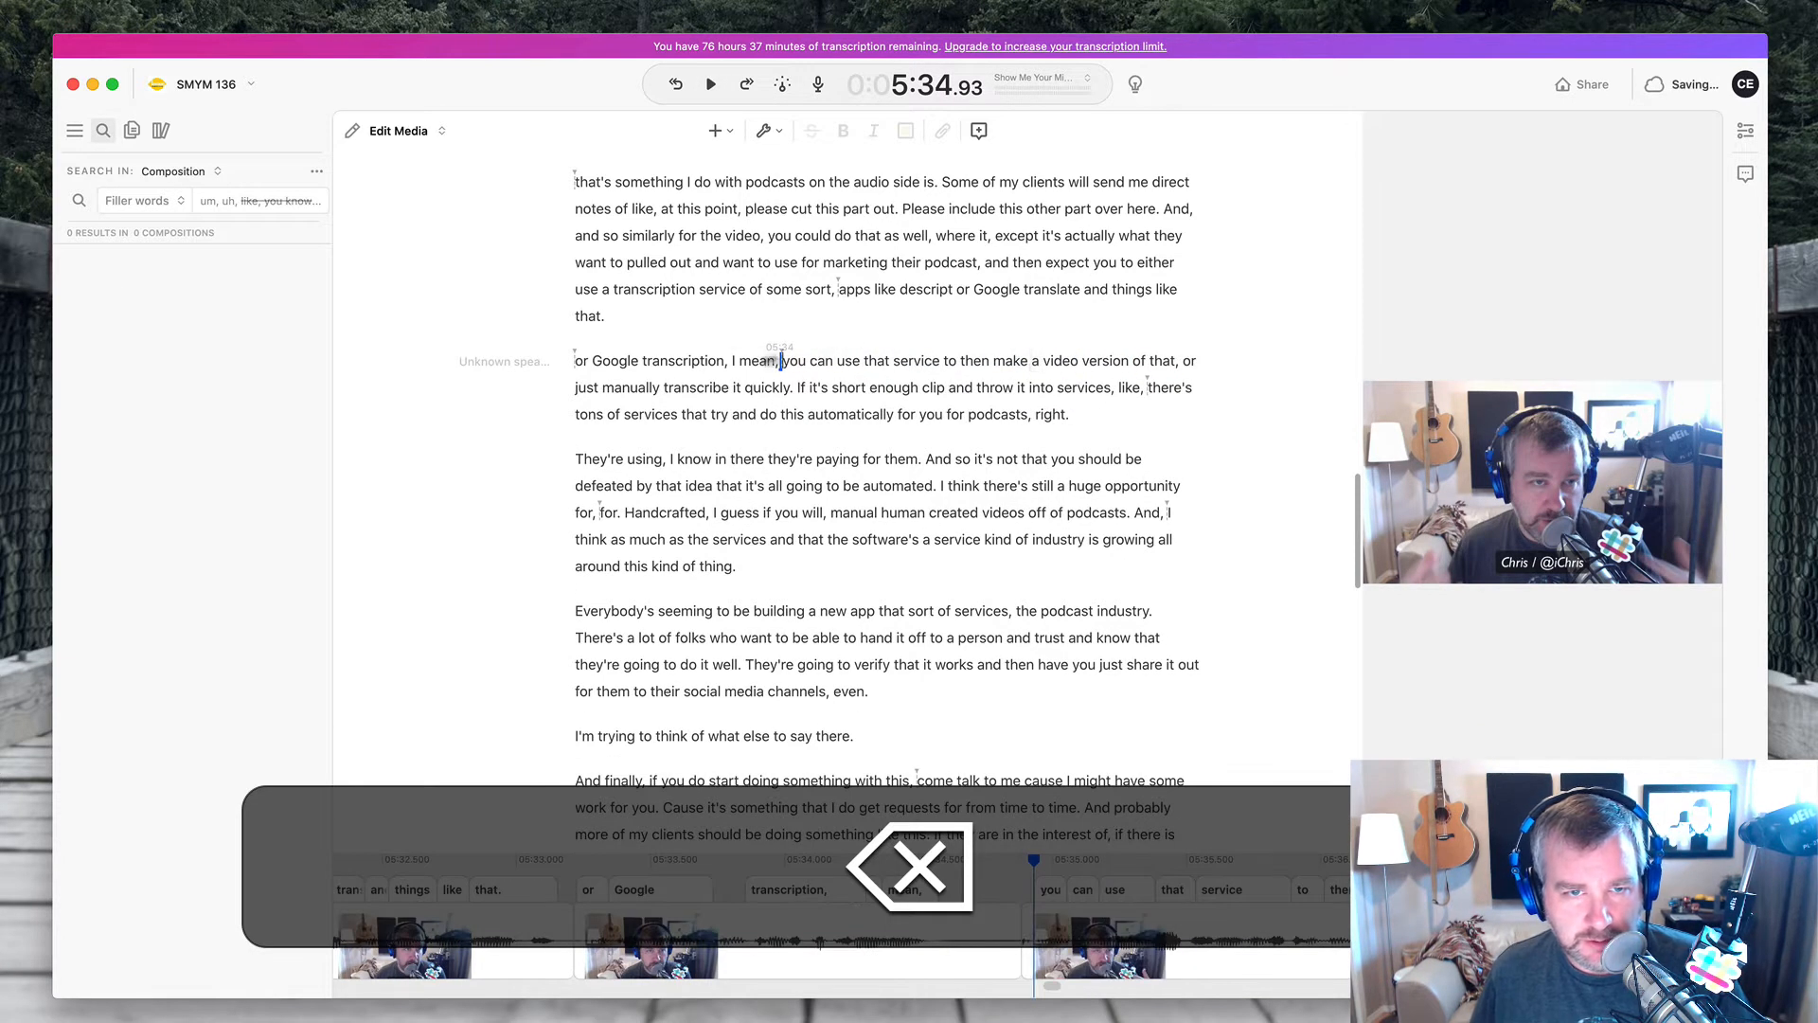
{"action": "left_click", "coordinate": [712, 83]}
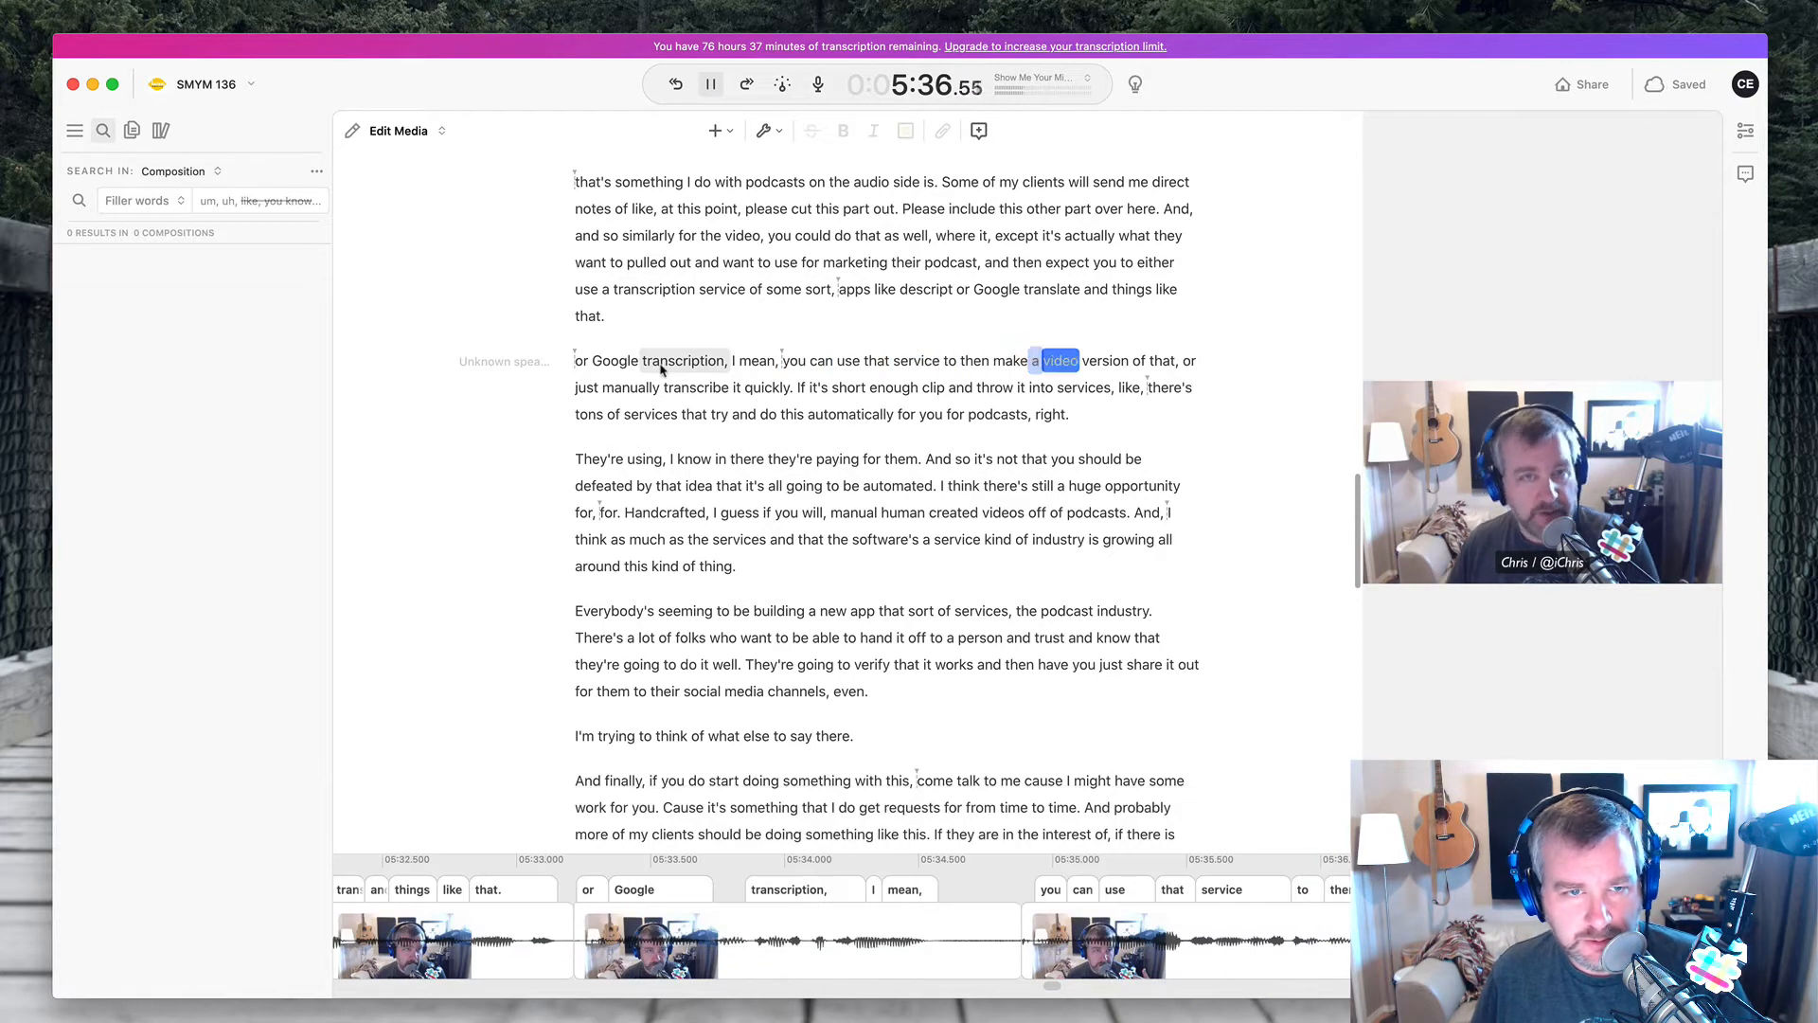
- Join the sentence after "quickly" with the "version of that" text and listen to the merge
{"action": "left_click", "coordinate": [709, 83]}
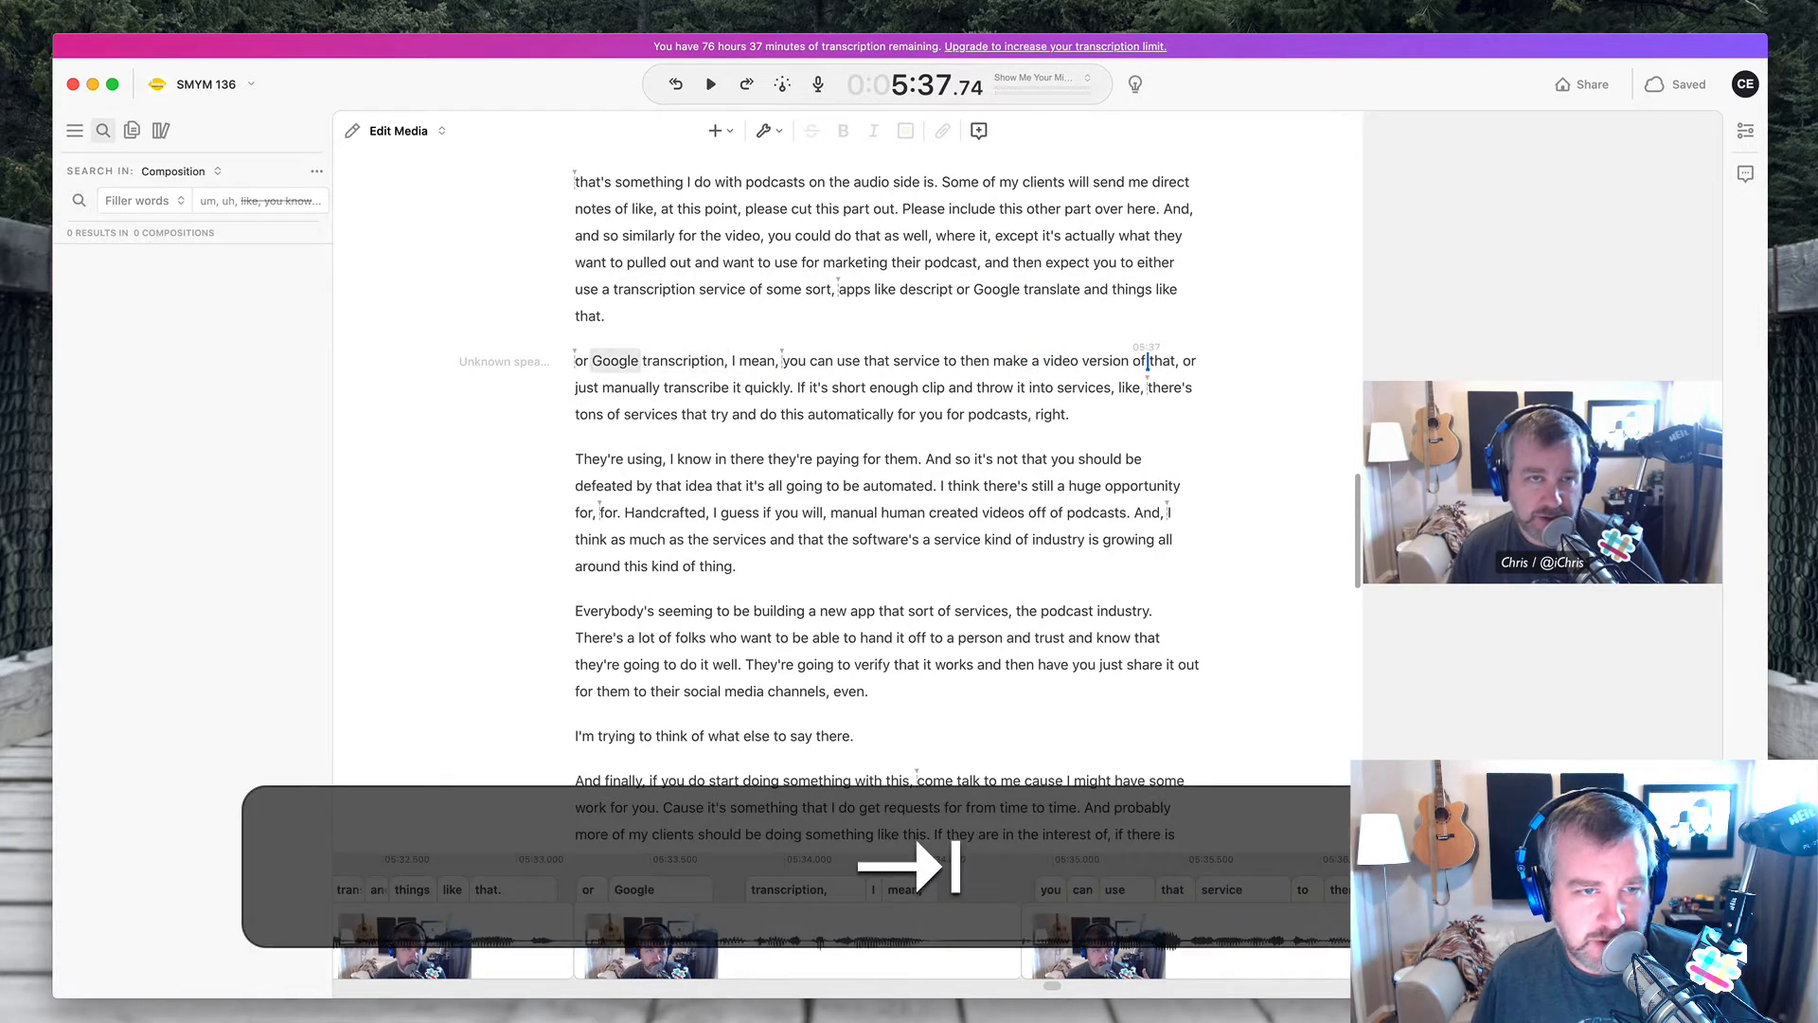
{"action": "left_click", "coordinate": [712, 84]}
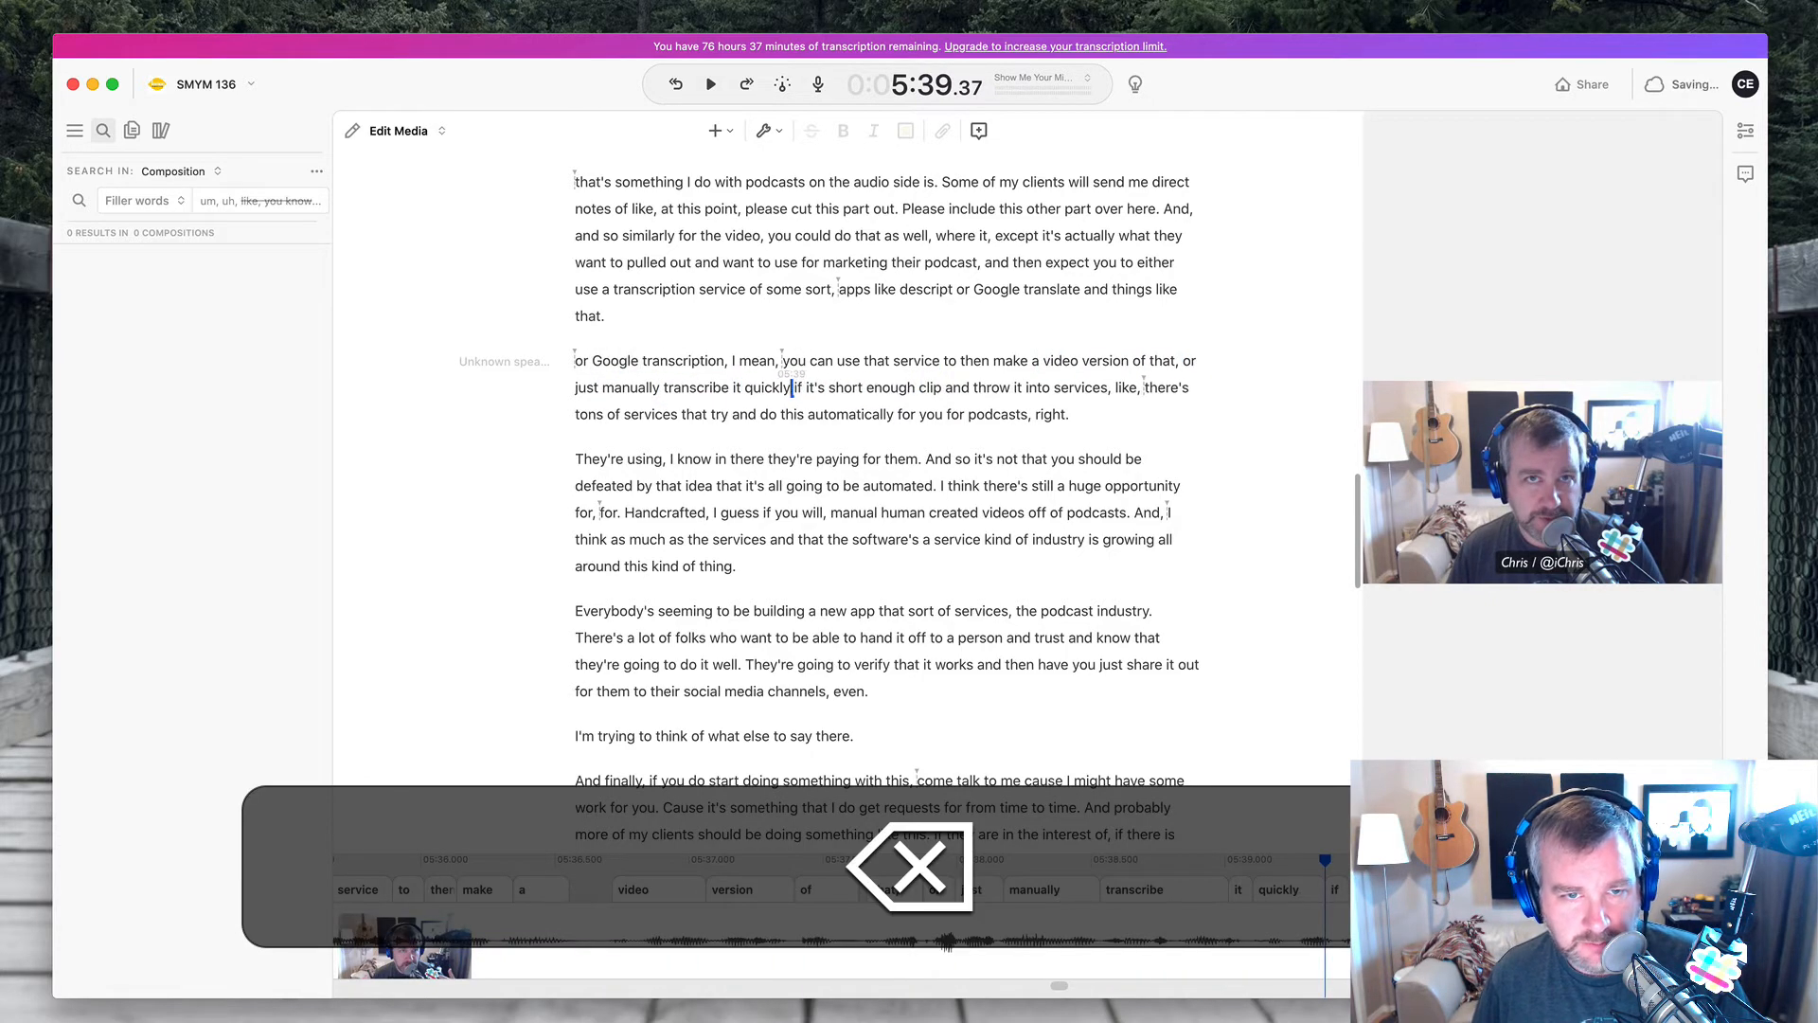
{"action": "left_click", "coordinate": [711, 83]}
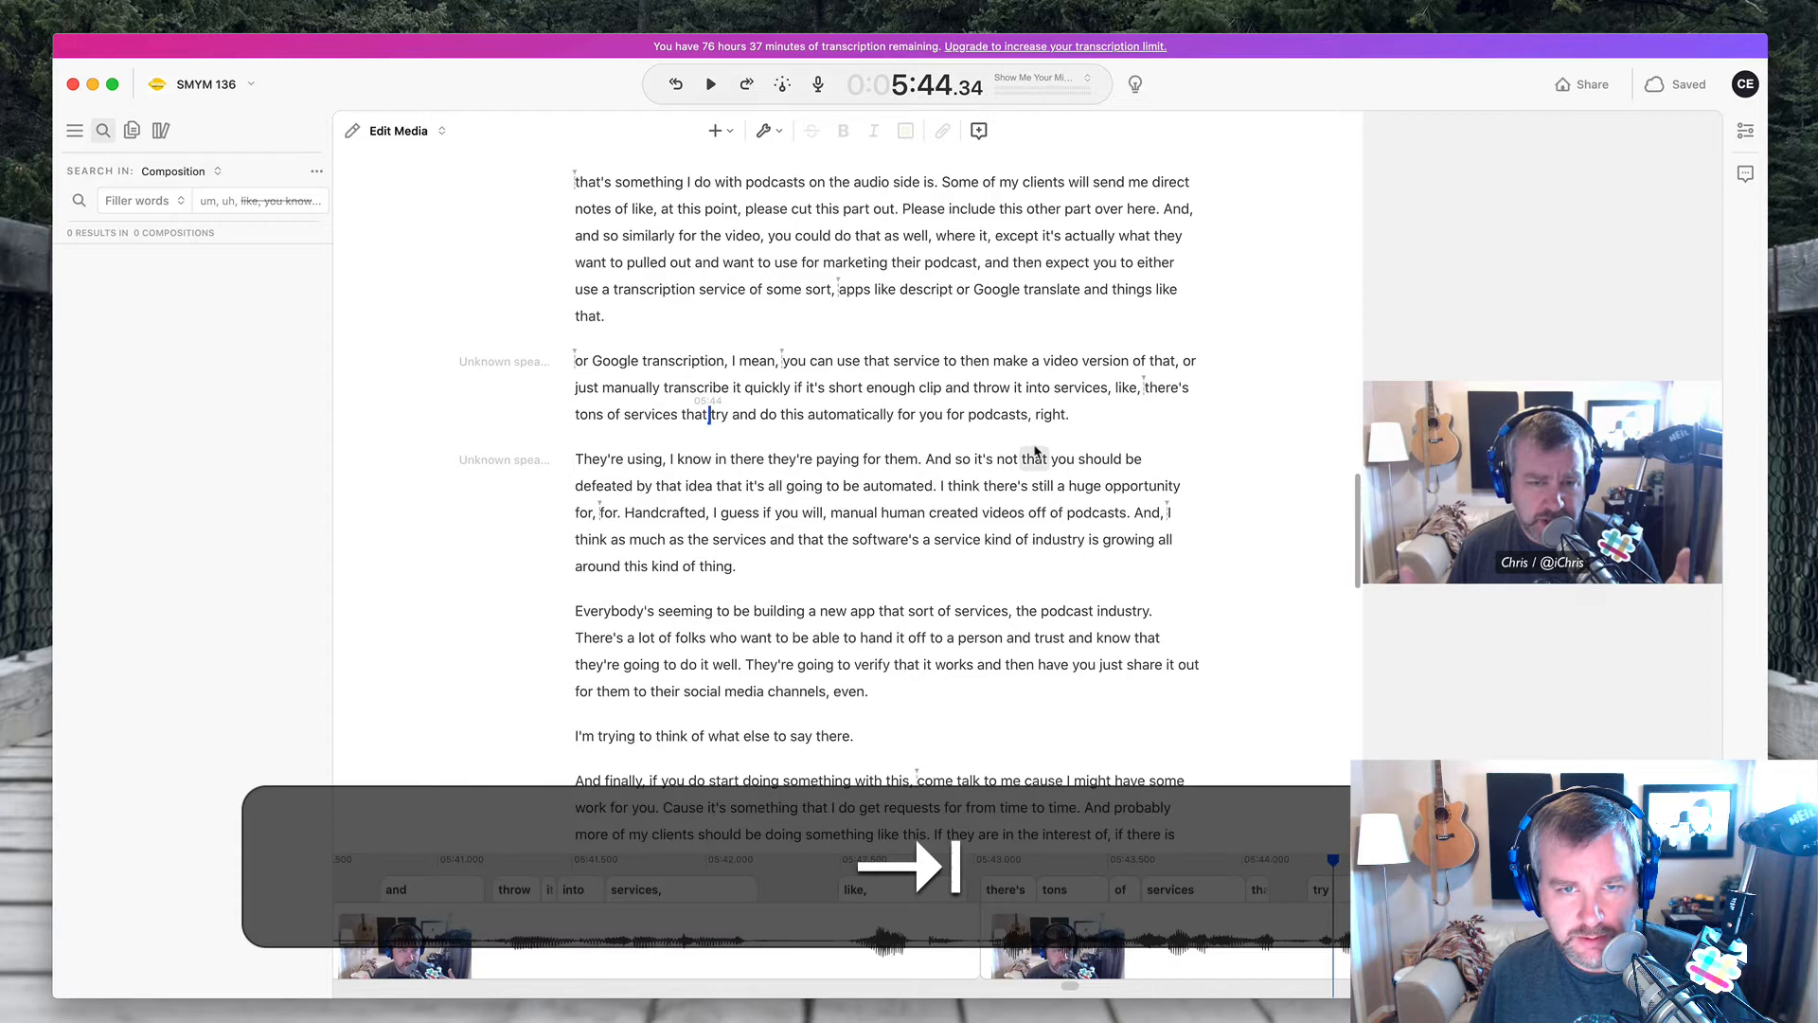
- Merge the "They're using" paragraph, cut the doubled "for" and correct "software's" to "software as a service"
{"action": "left_click", "coordinate": [712, 83]}
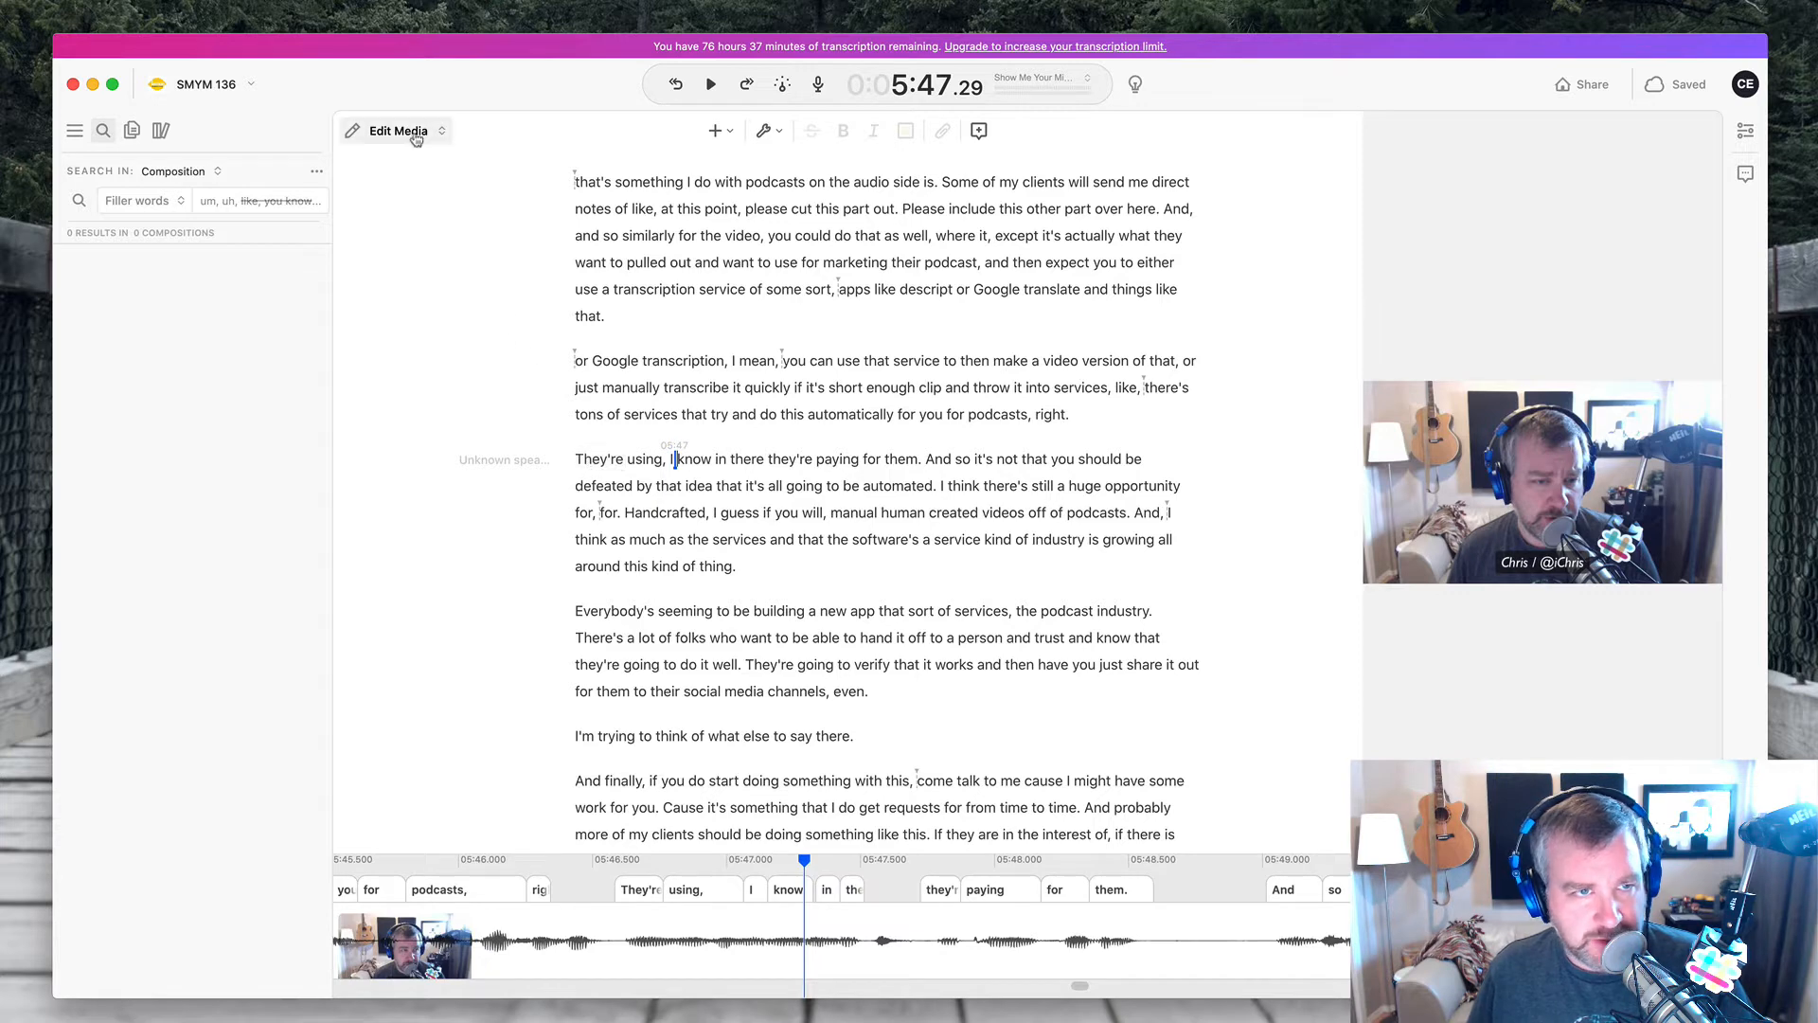
{"action": "left_click", "coordinate": [398, 130]}
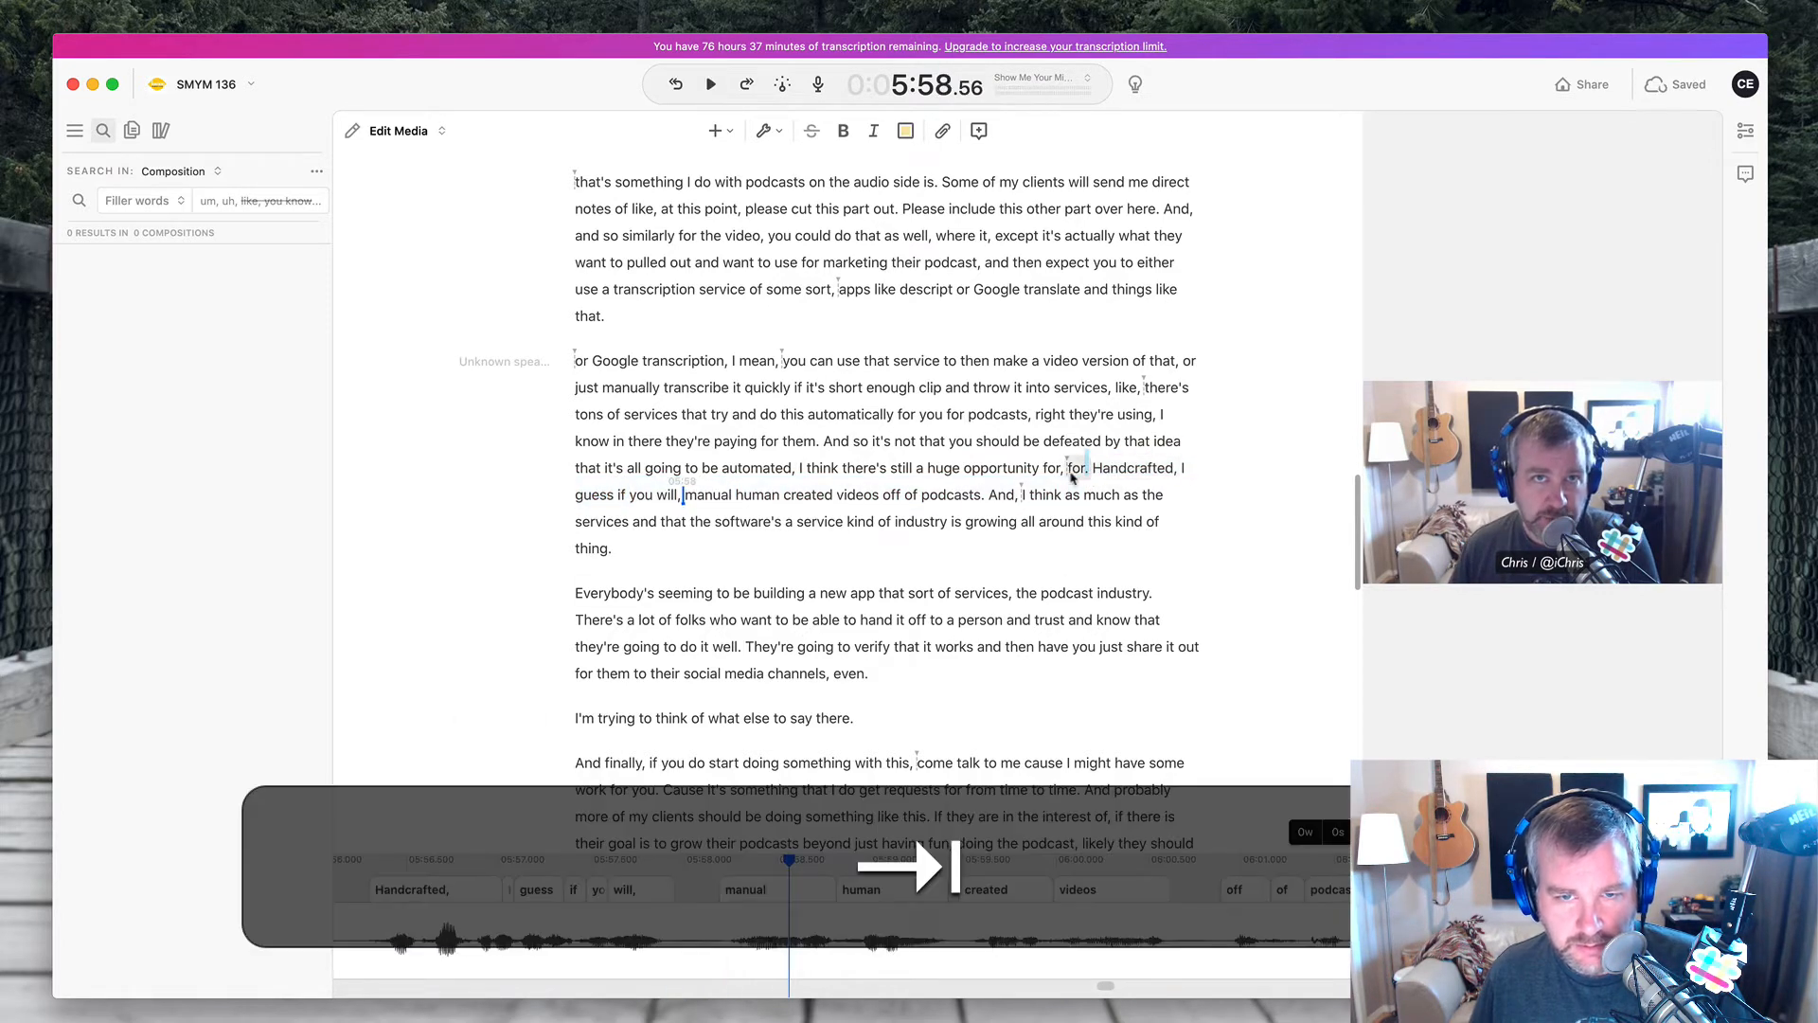
{"action": "left_click", "coordinate": [712, 83]}
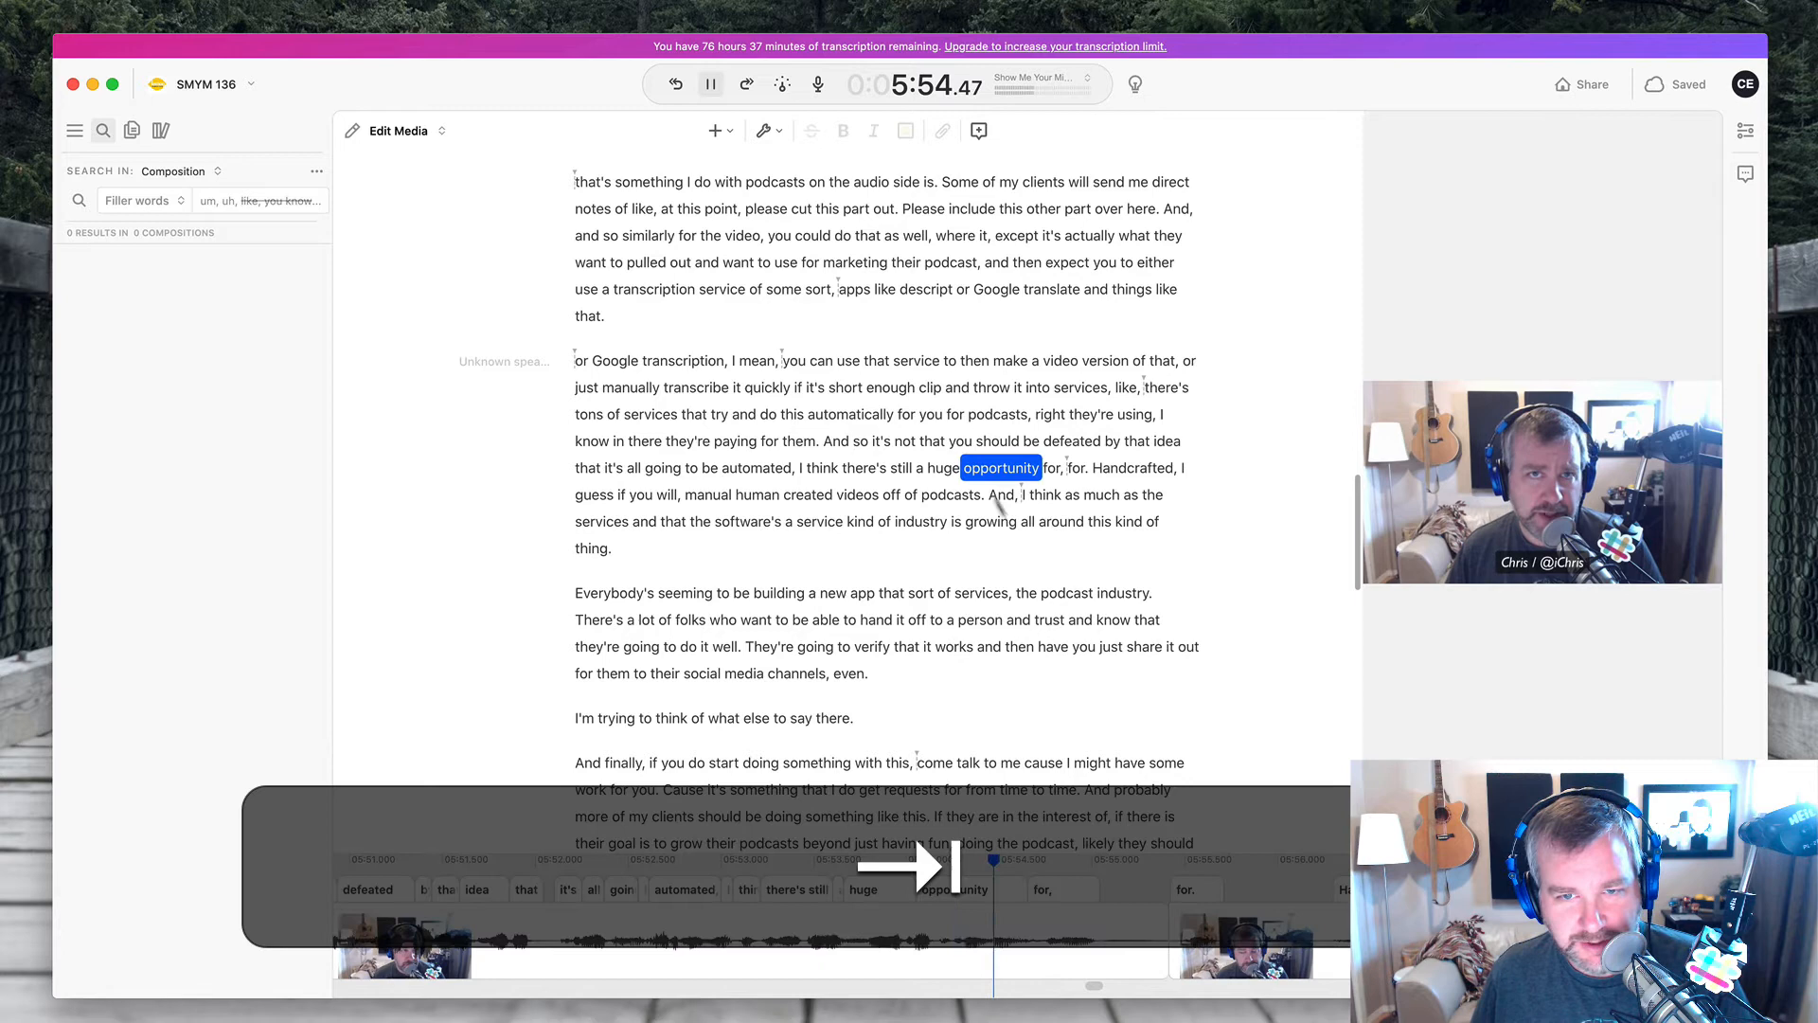
{"action": "left_click", "coordinate": [710, 82]}
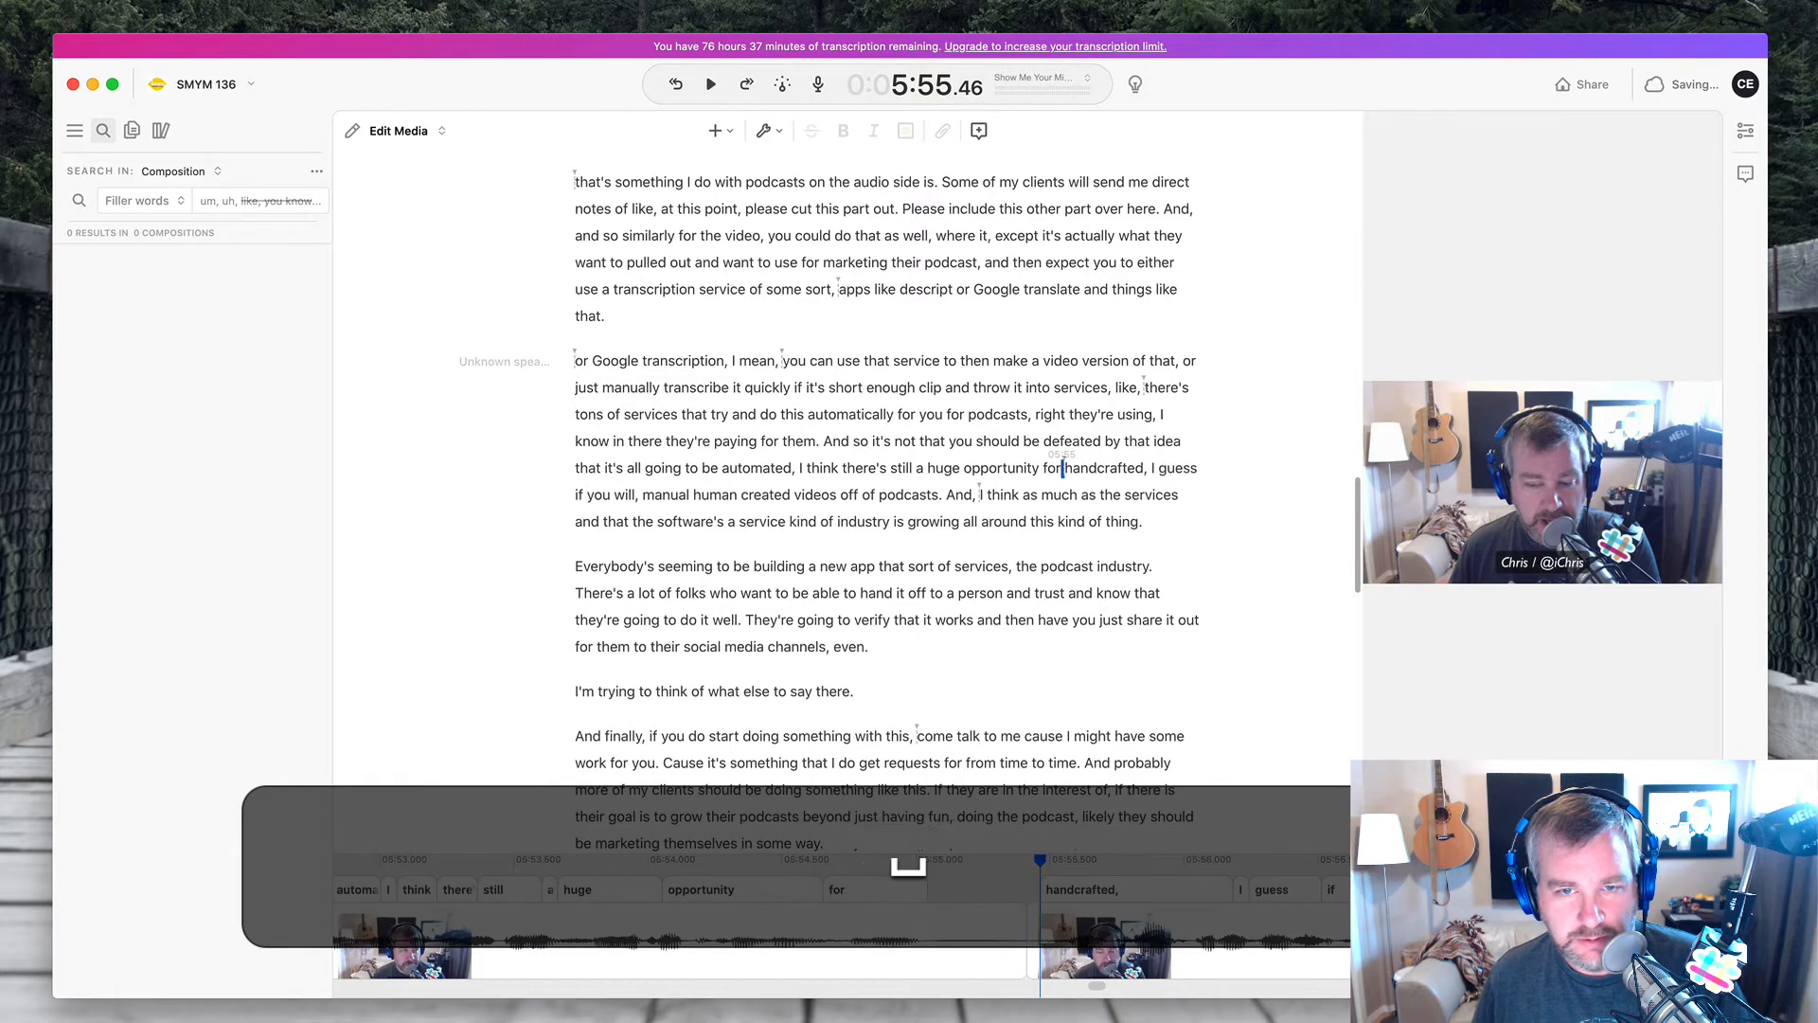
{"action": "left_click", "coordinate": [709, 83]}
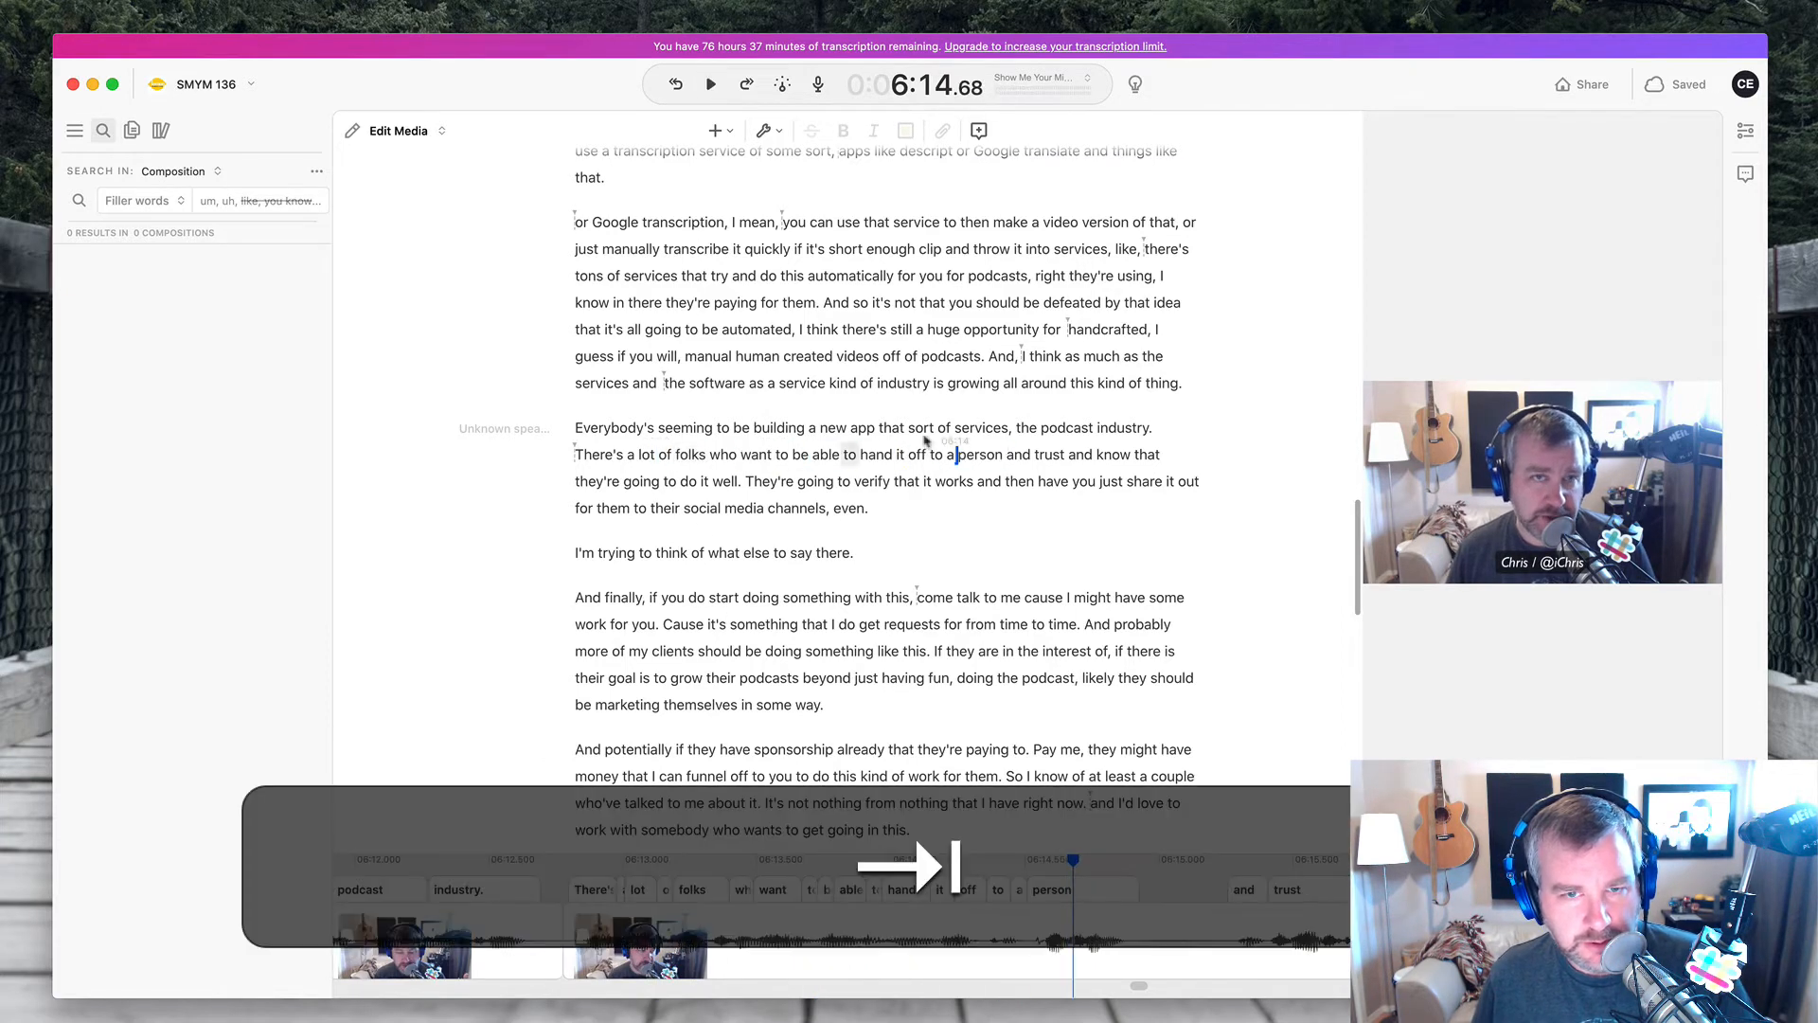
- Cut the "I'm trying to think" filler sentence so it reads "like this. If there is"
{"action": "left_click", "coordinate": [709, 83]}
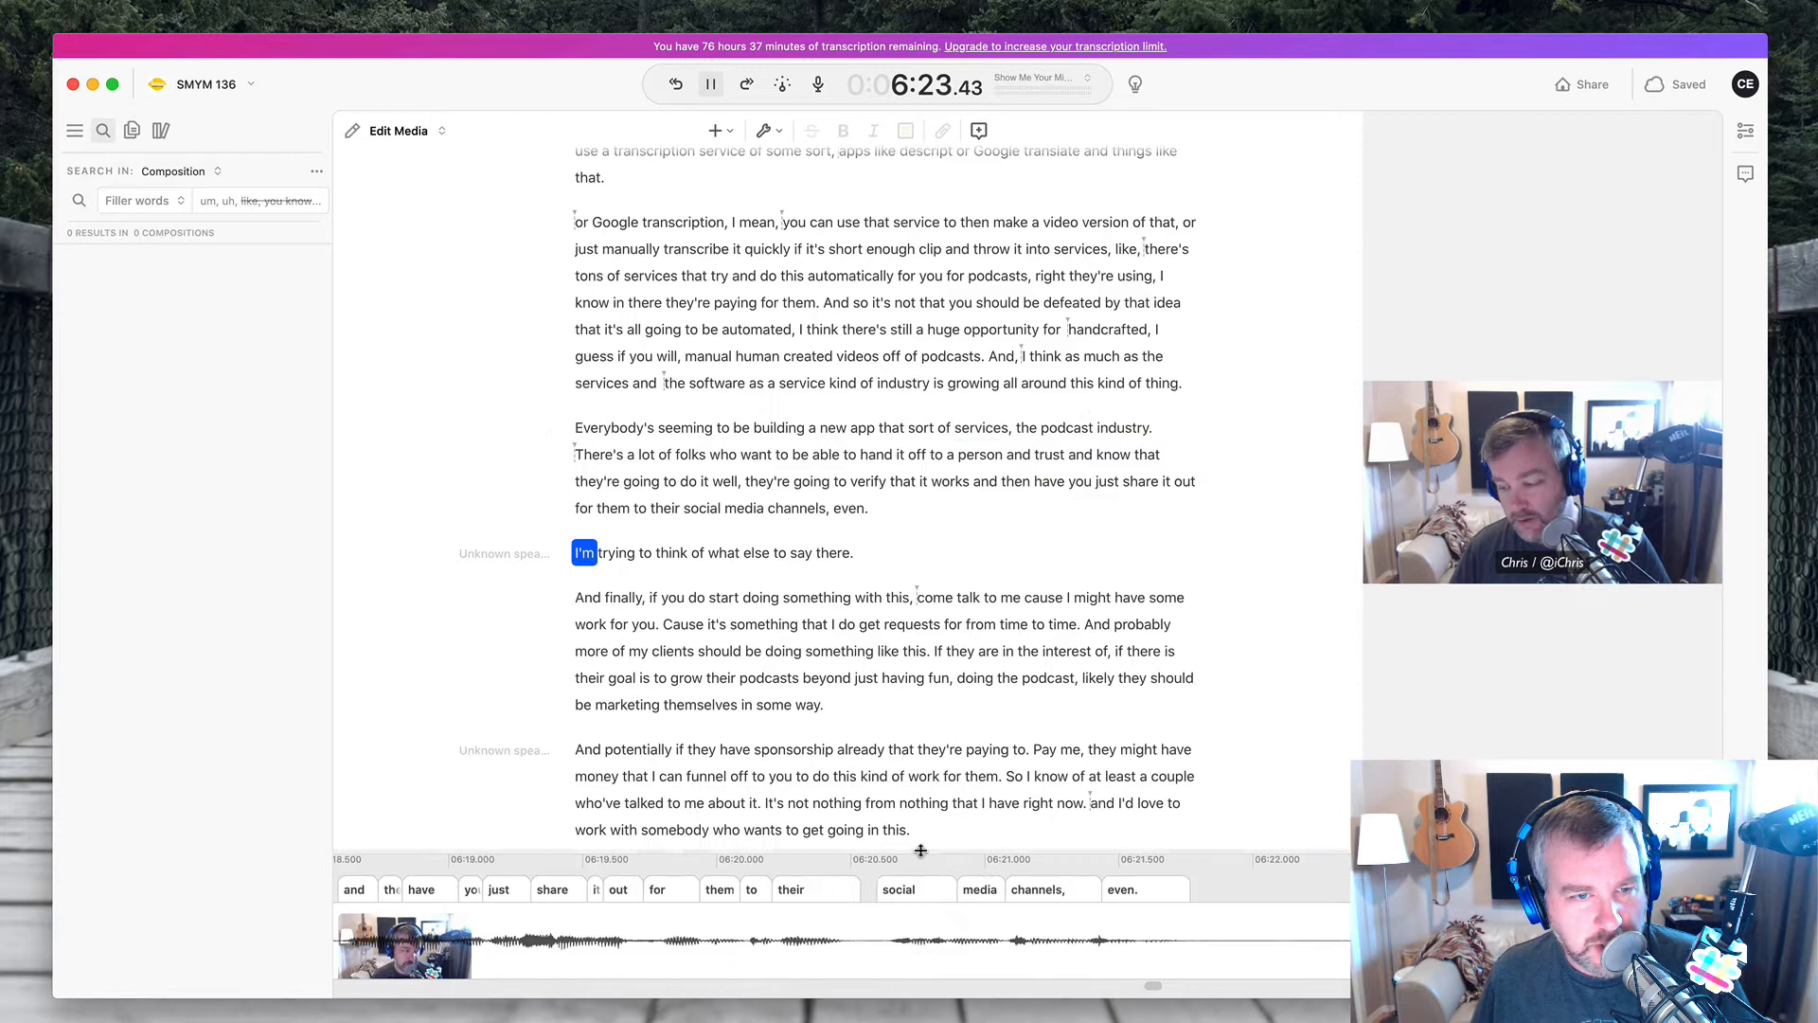
{"action": "left_click", "coordinate": [711, 83]}
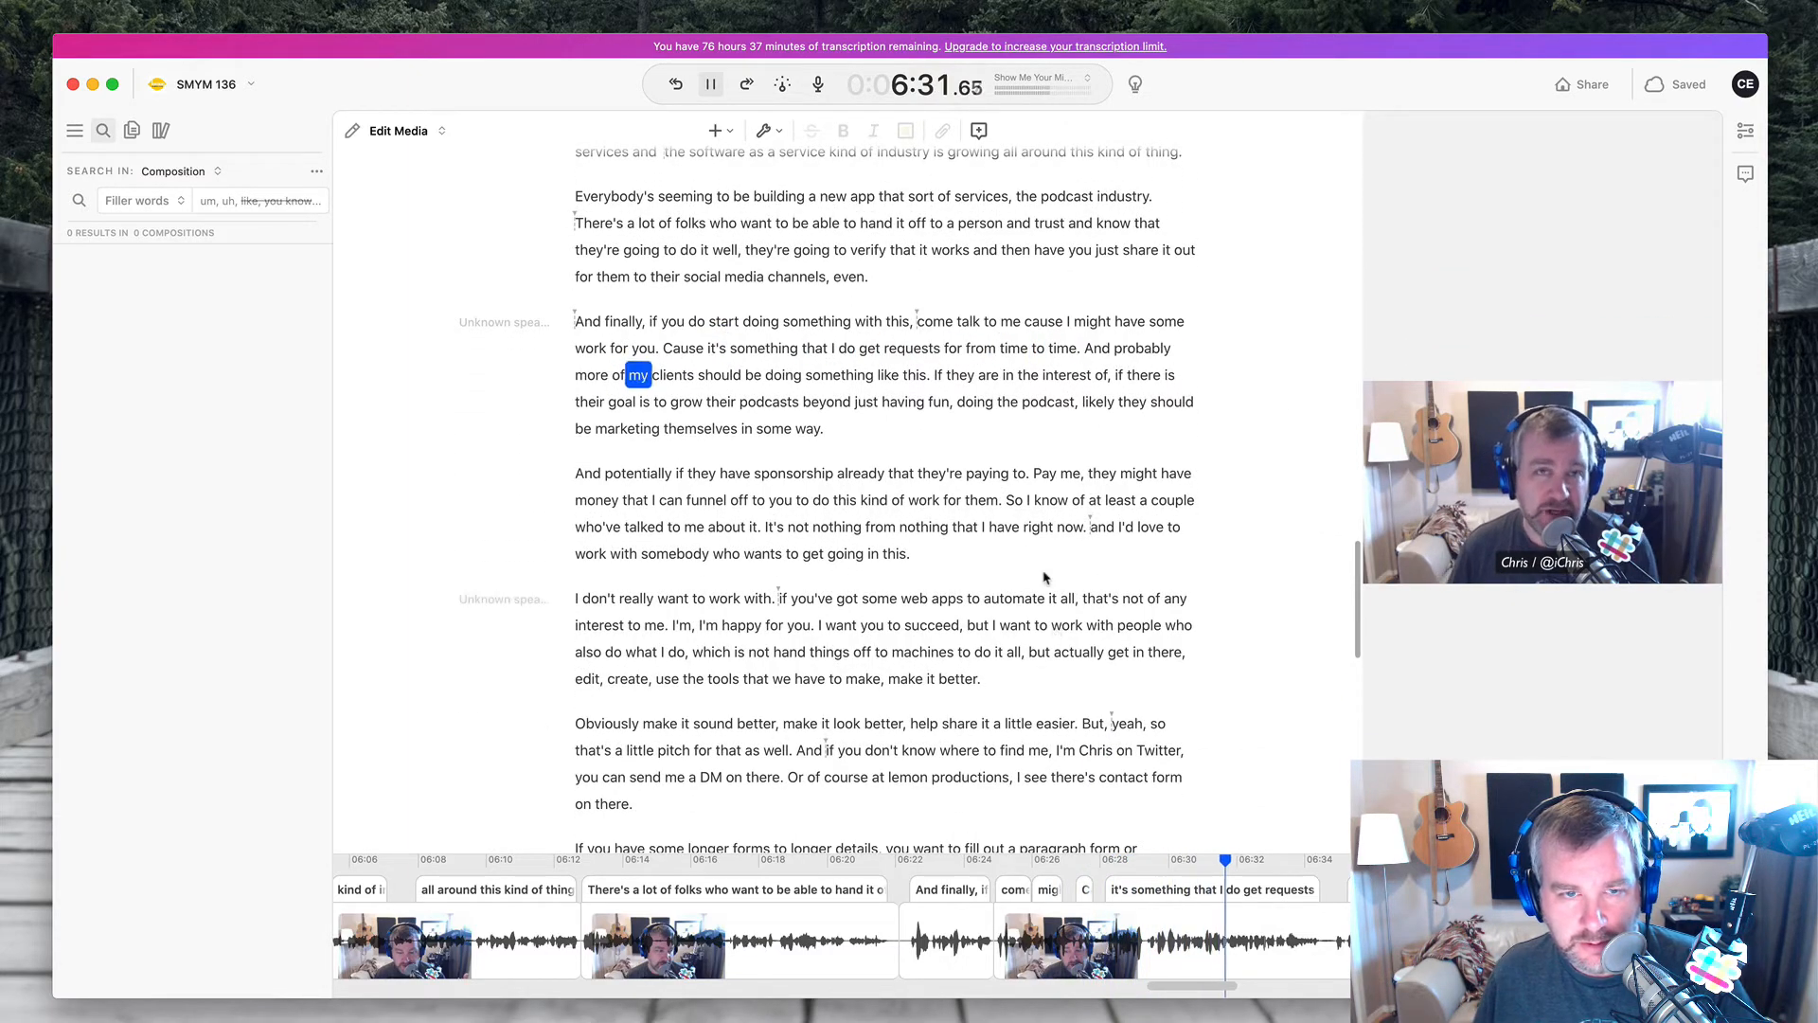
{"action": "left_click", "coordinate": [709, 83]}
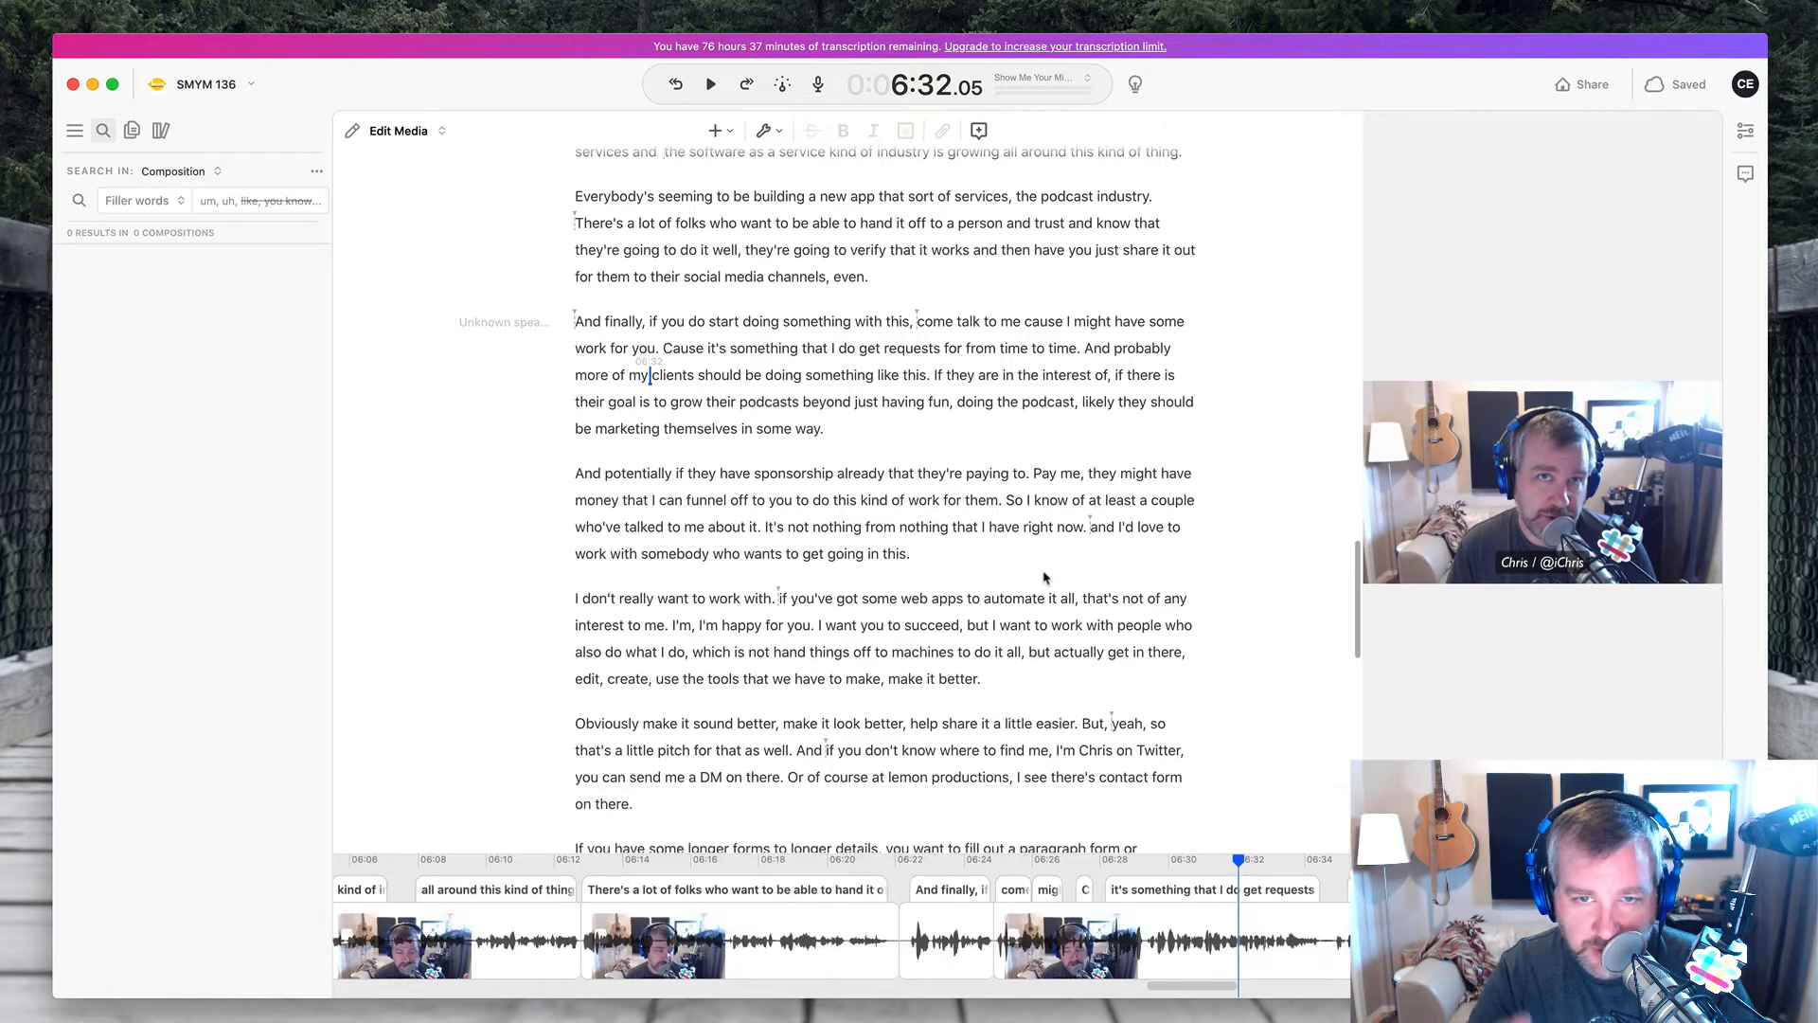
{"action": "left_click", "coordinate": [710, 83]}
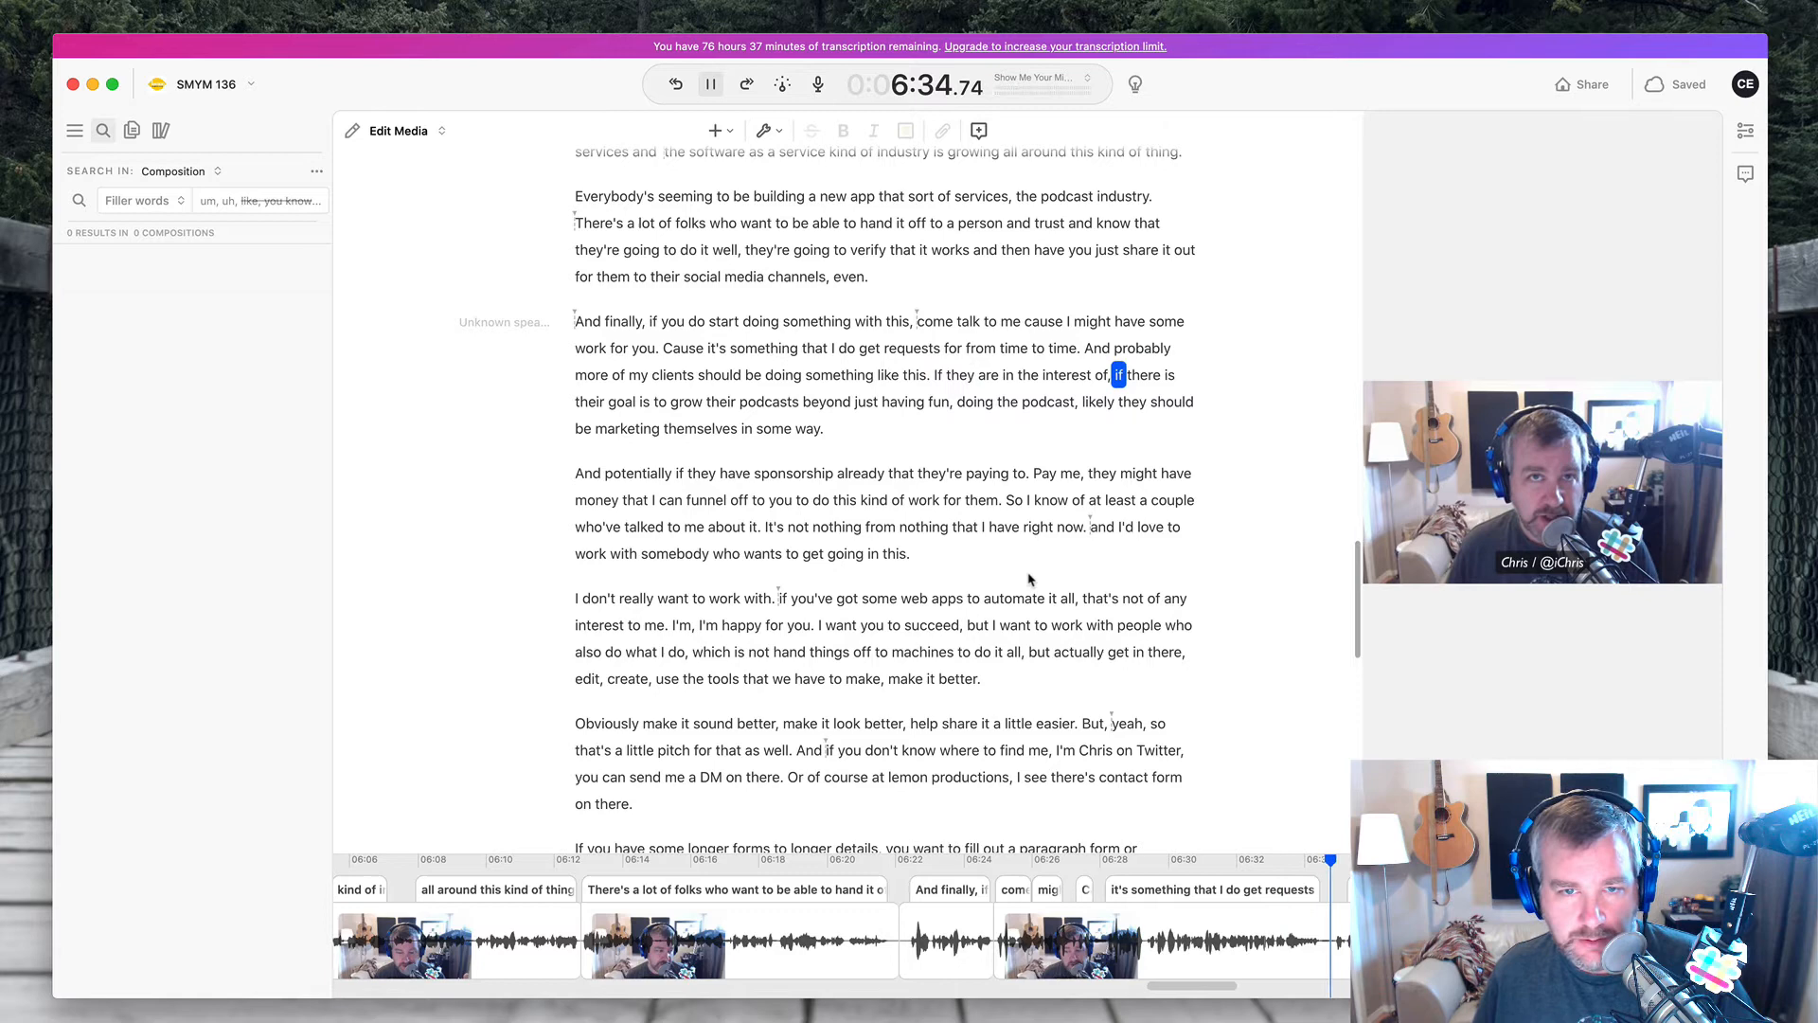
- Remove the false start before "goal" and the stray "not" so it reads "It's nothing from nothing"
{"action": "left_click", "coordinate": [710, 84]}
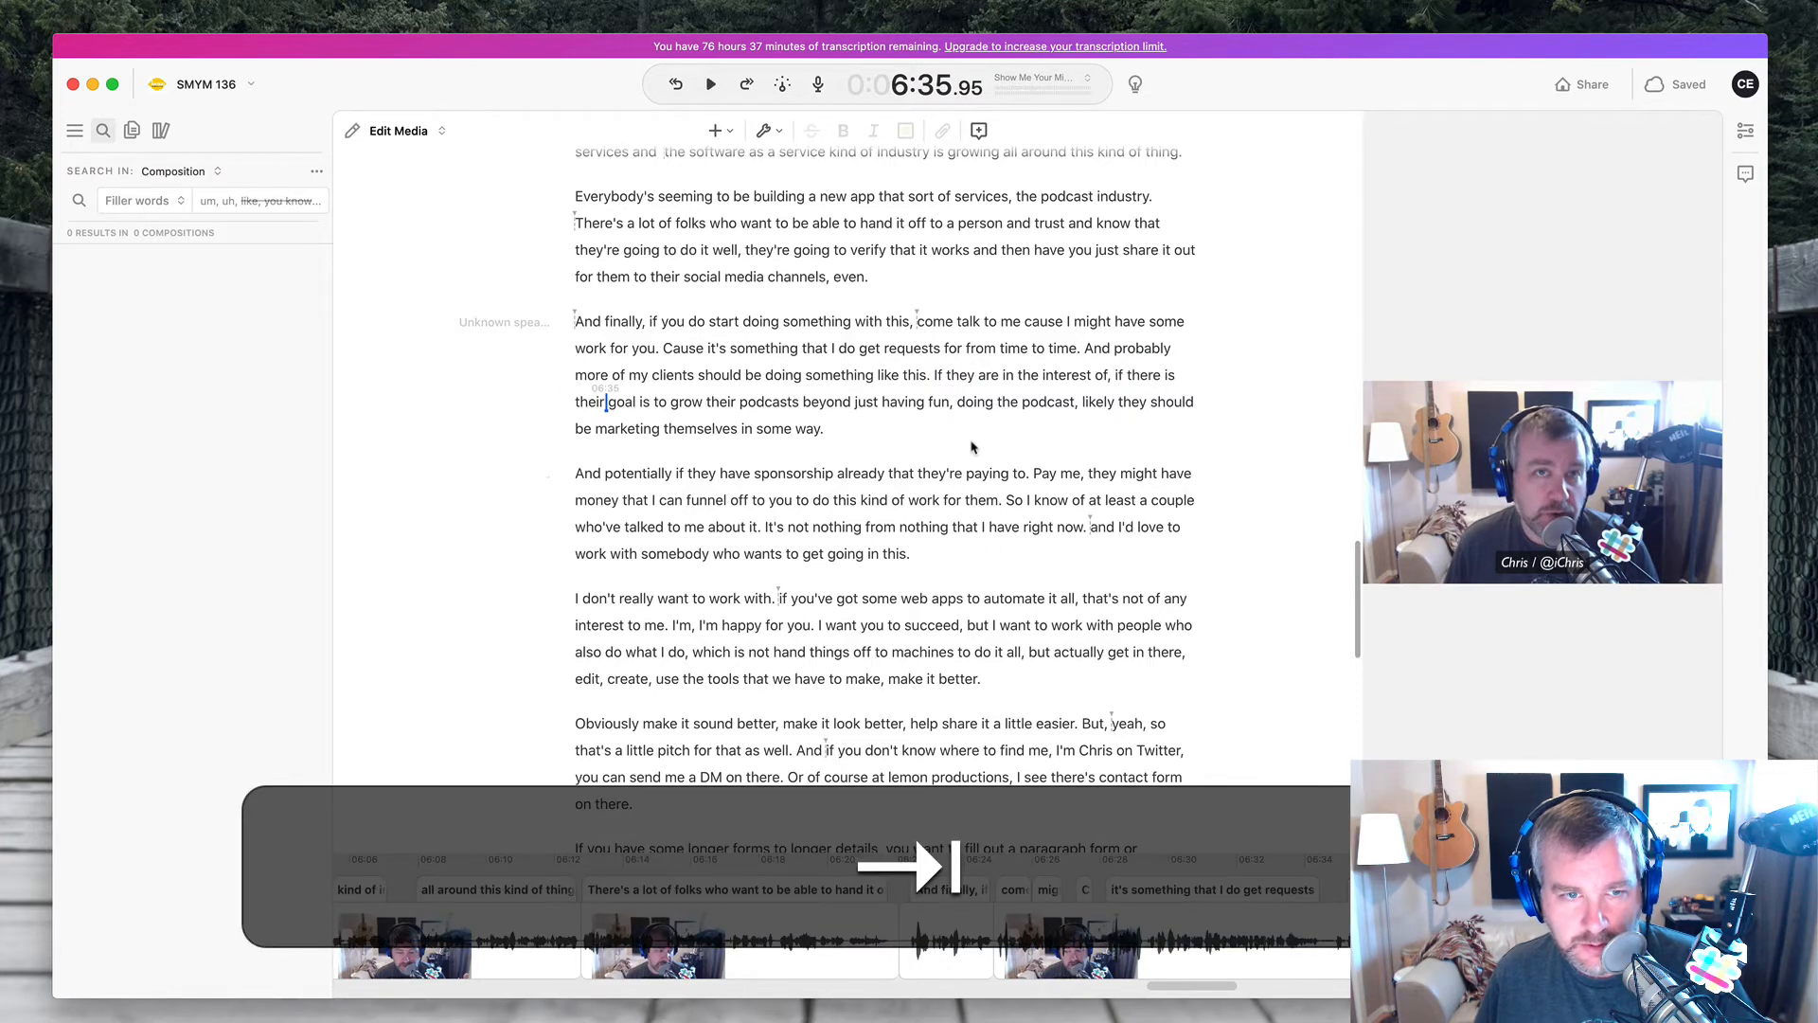
{"action": "left_click", "coordinate": [709, 84]}
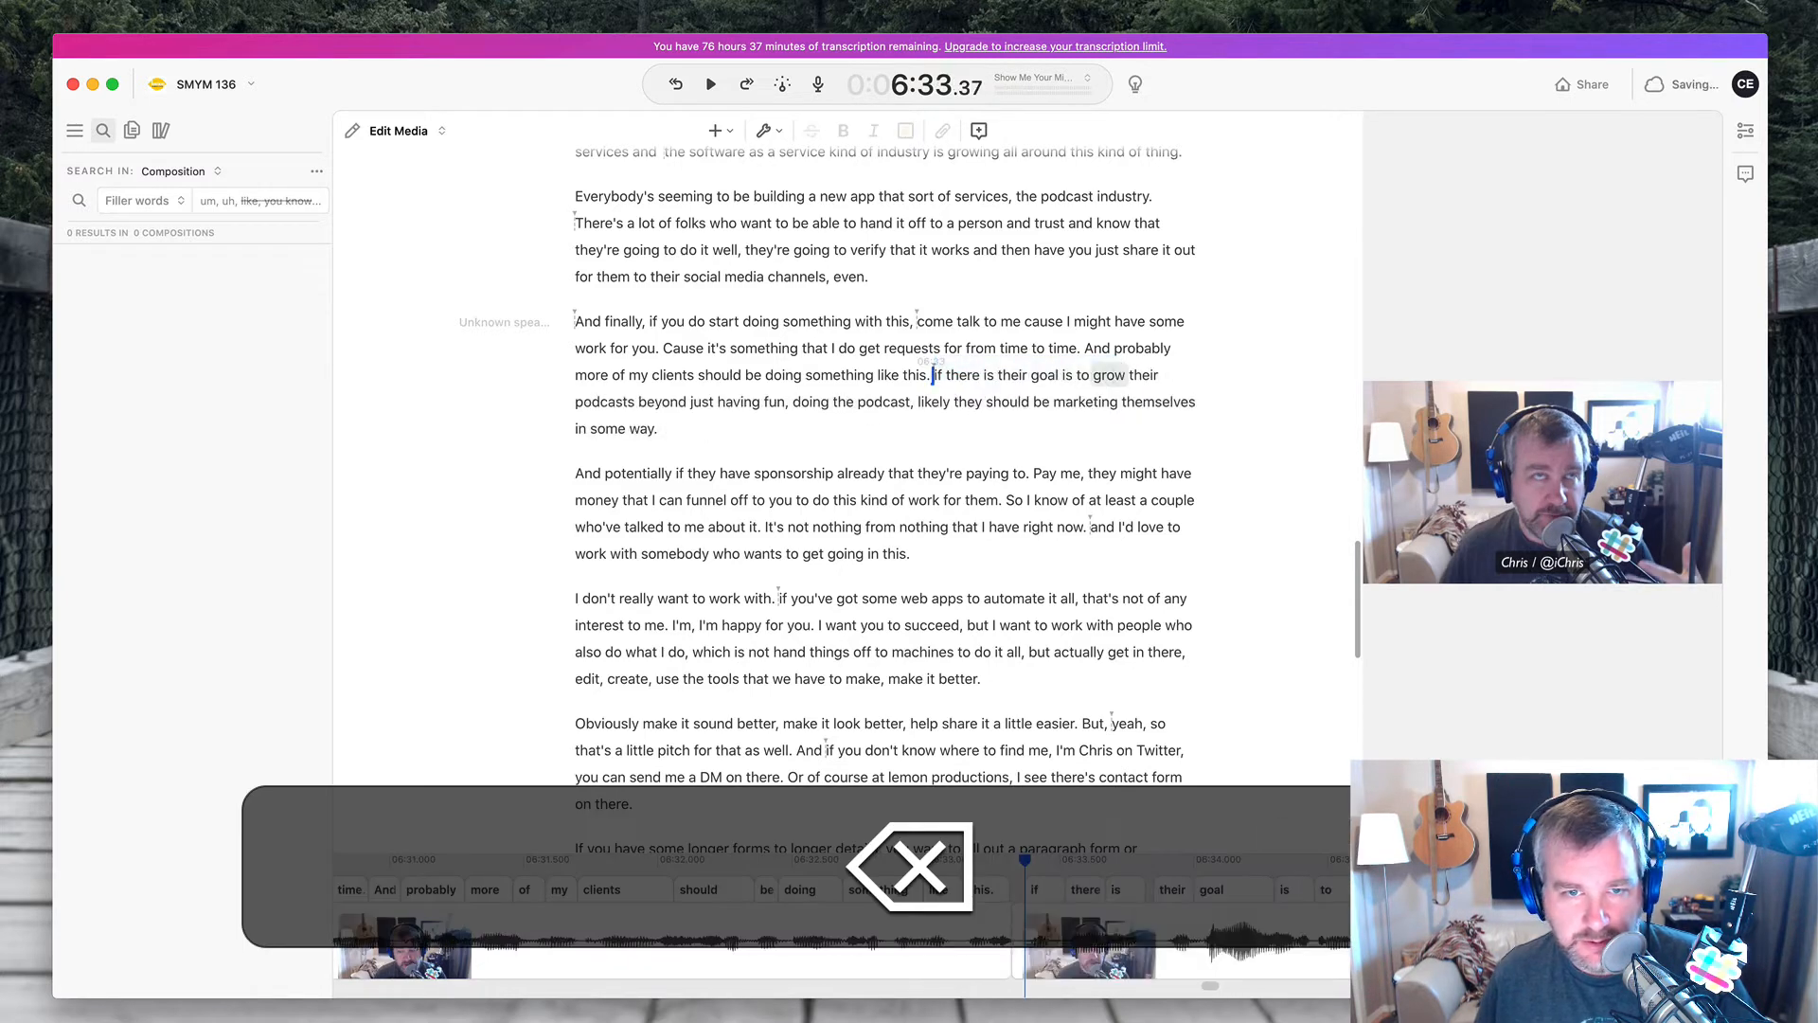
{"action": "left_click", "coordinate": [709, 83]}
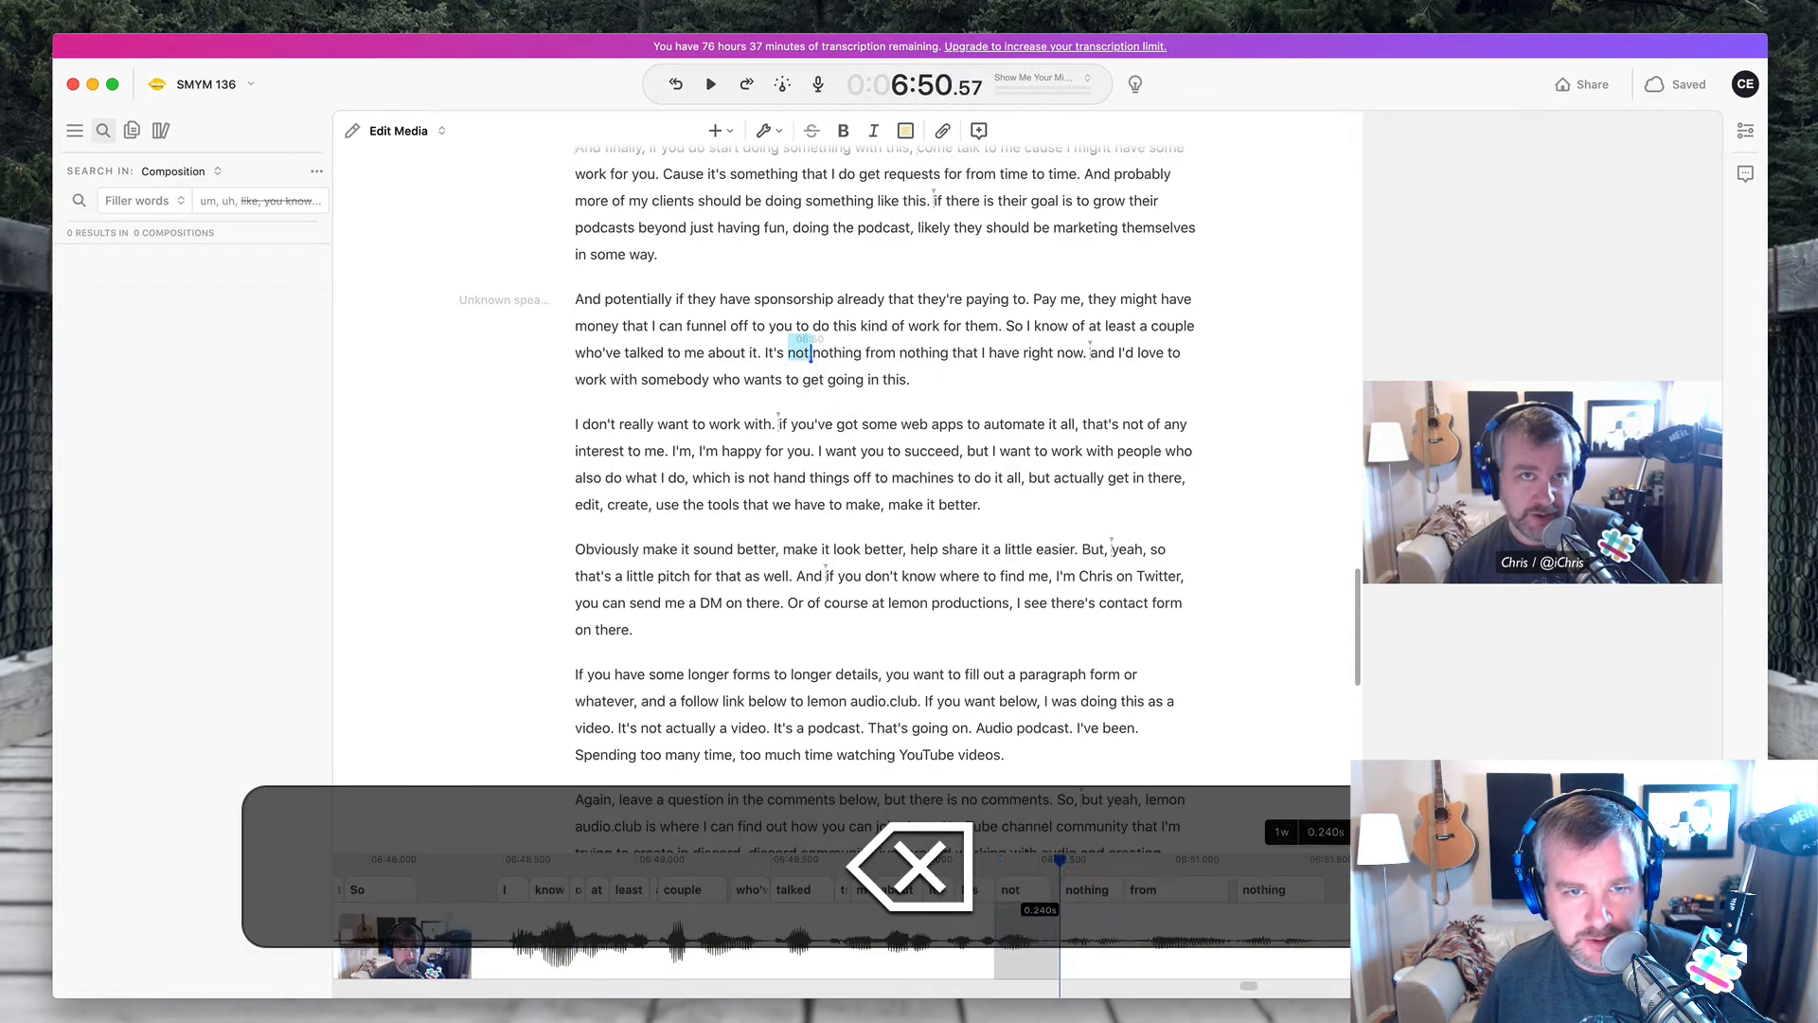
{"action": "left_click", "coordinate": [709, 83]}
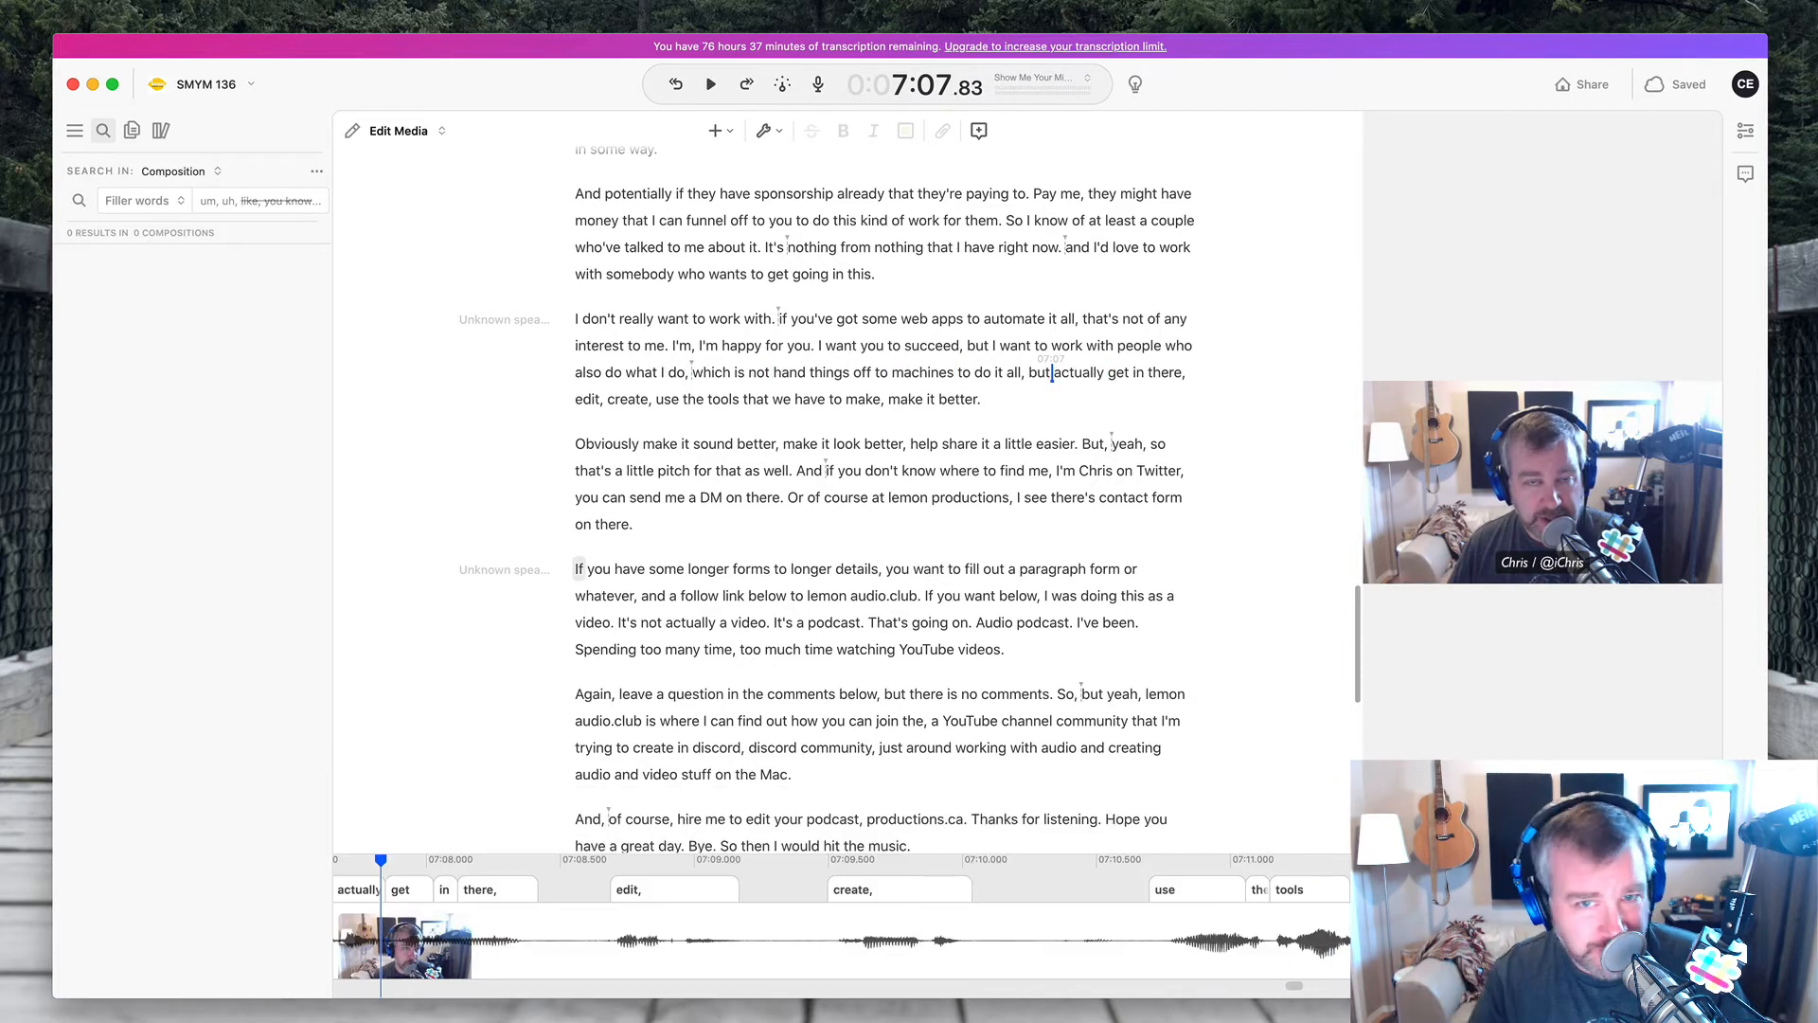
- Delete "But, yeah" before "so that's a little pitch" and the gap before "Or of course"
{"action": "left_click", "coordinate": [710, 83]}
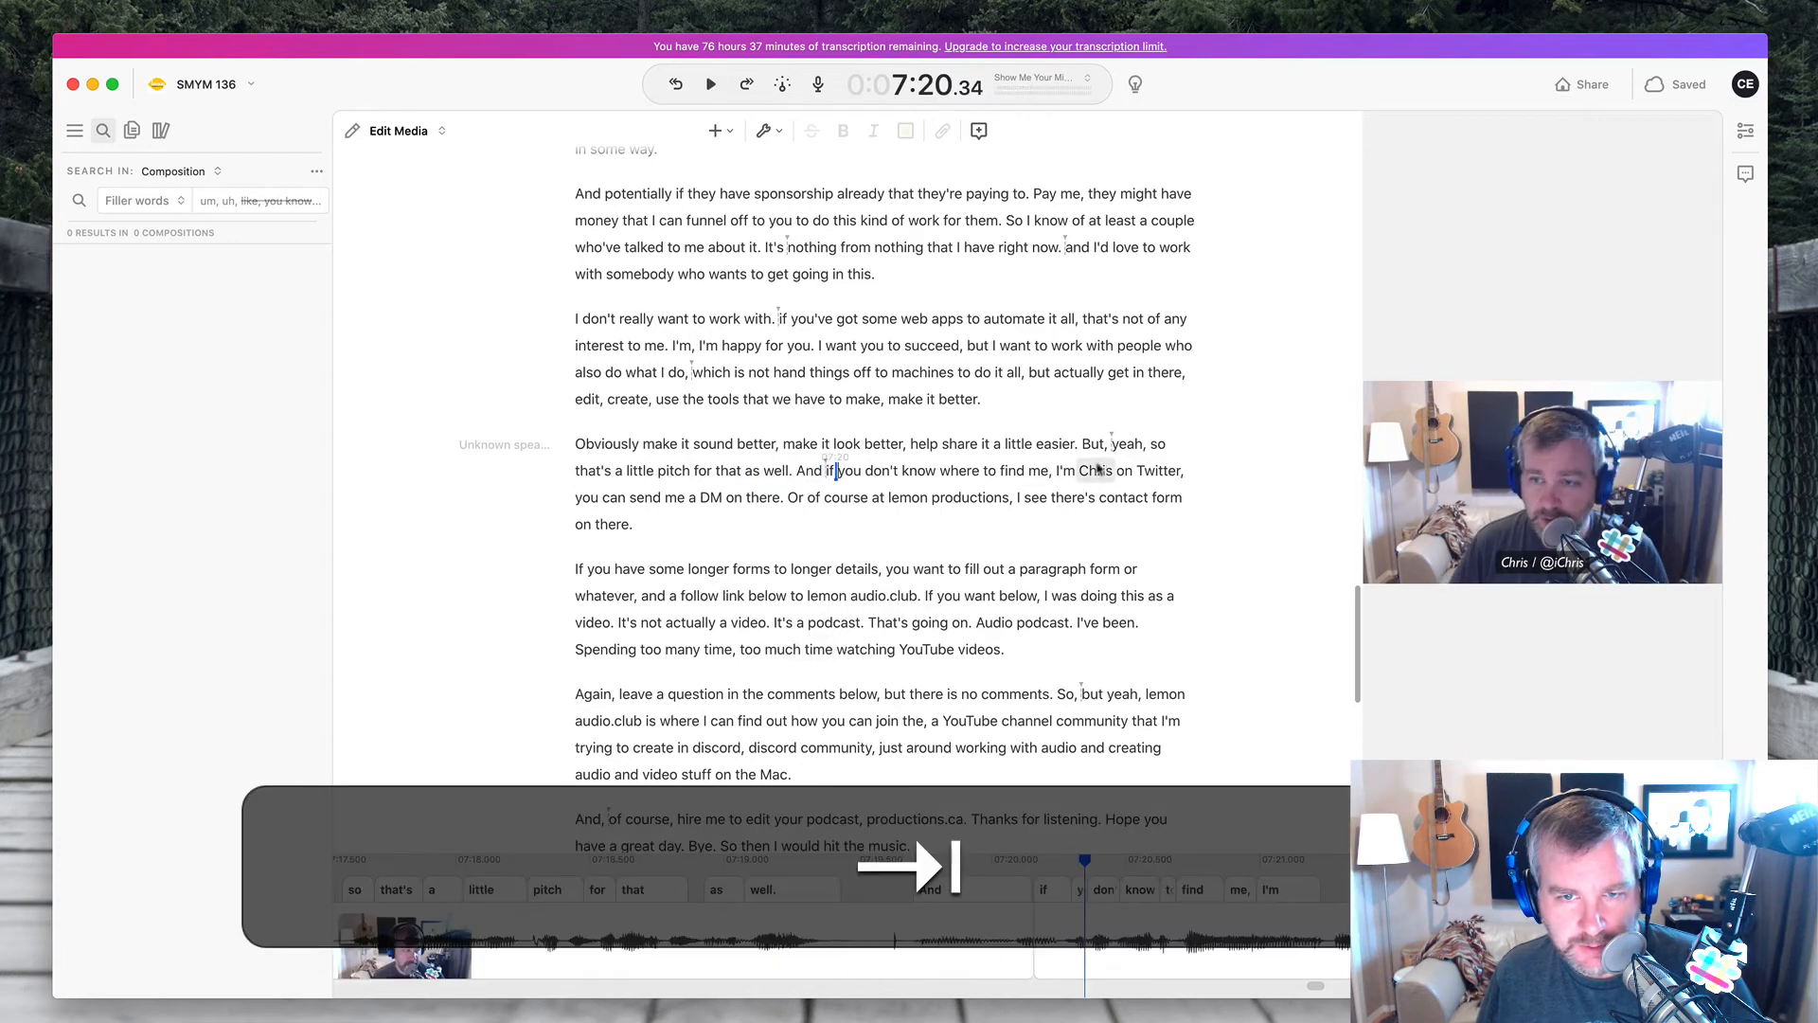
{"action": "double_click", "coordinate": [1122, 444]}
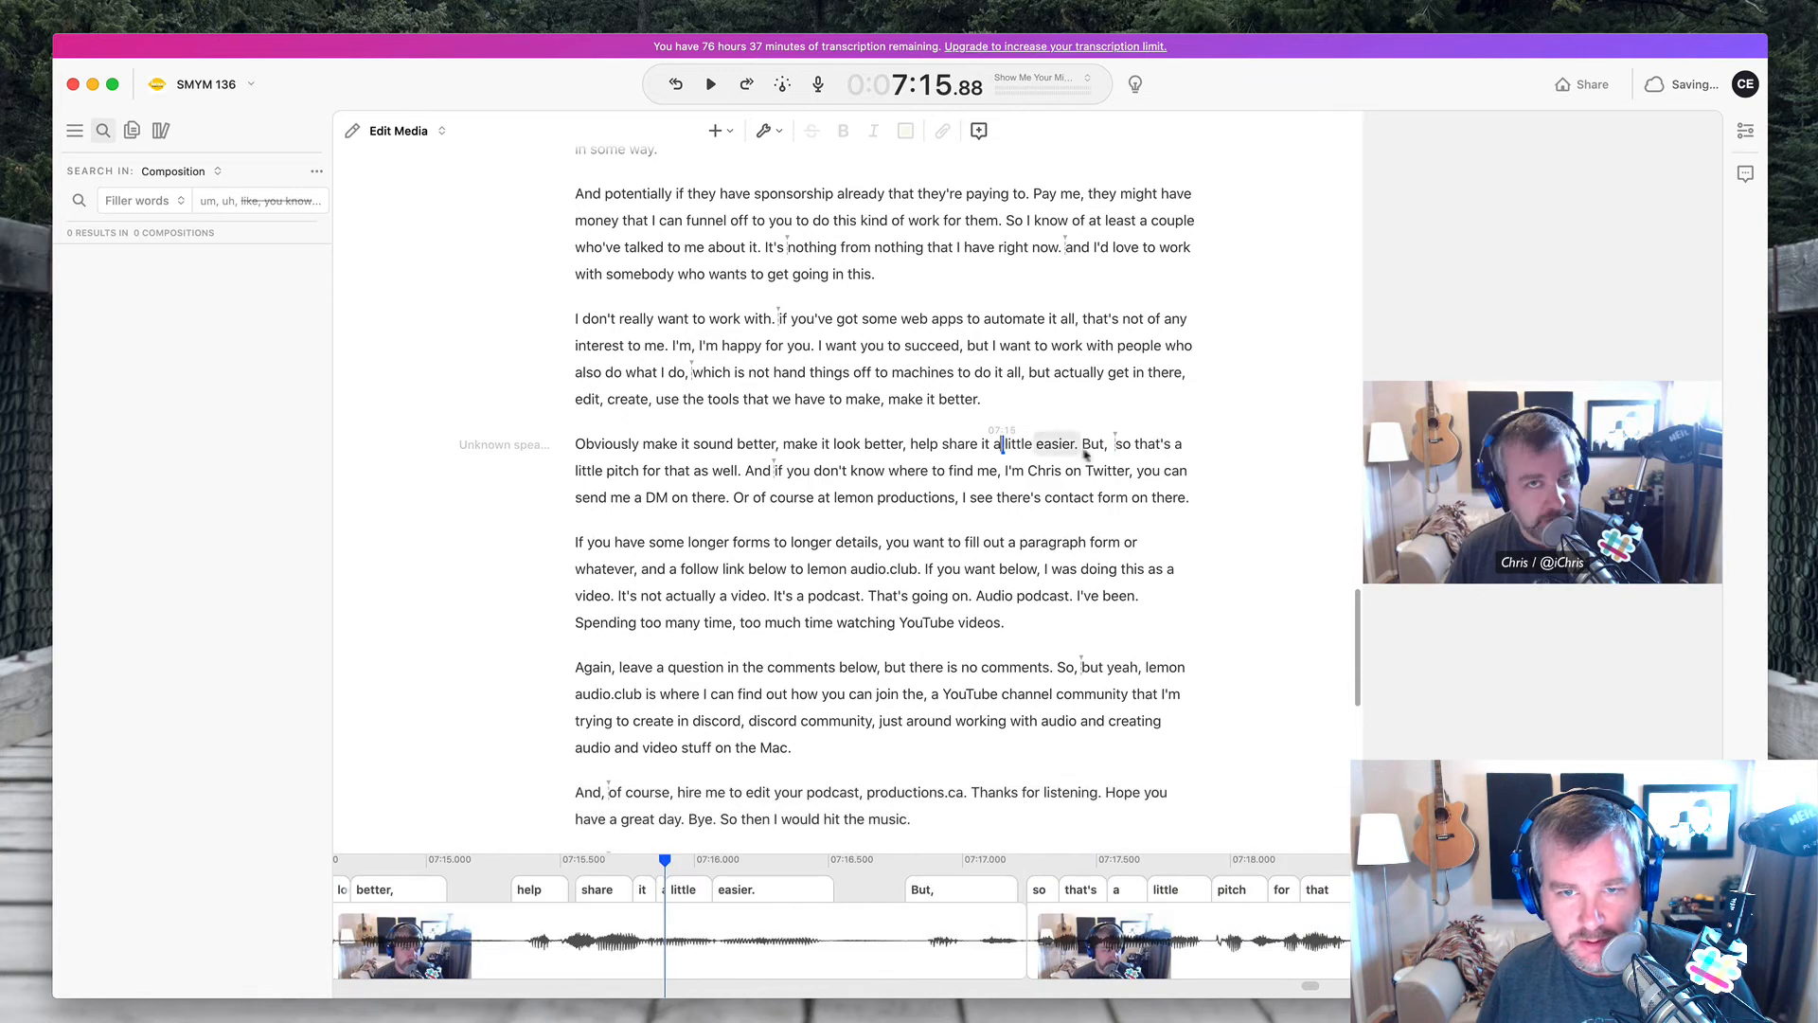
{"action": "double_click", "coordinate": [1091, 444]}
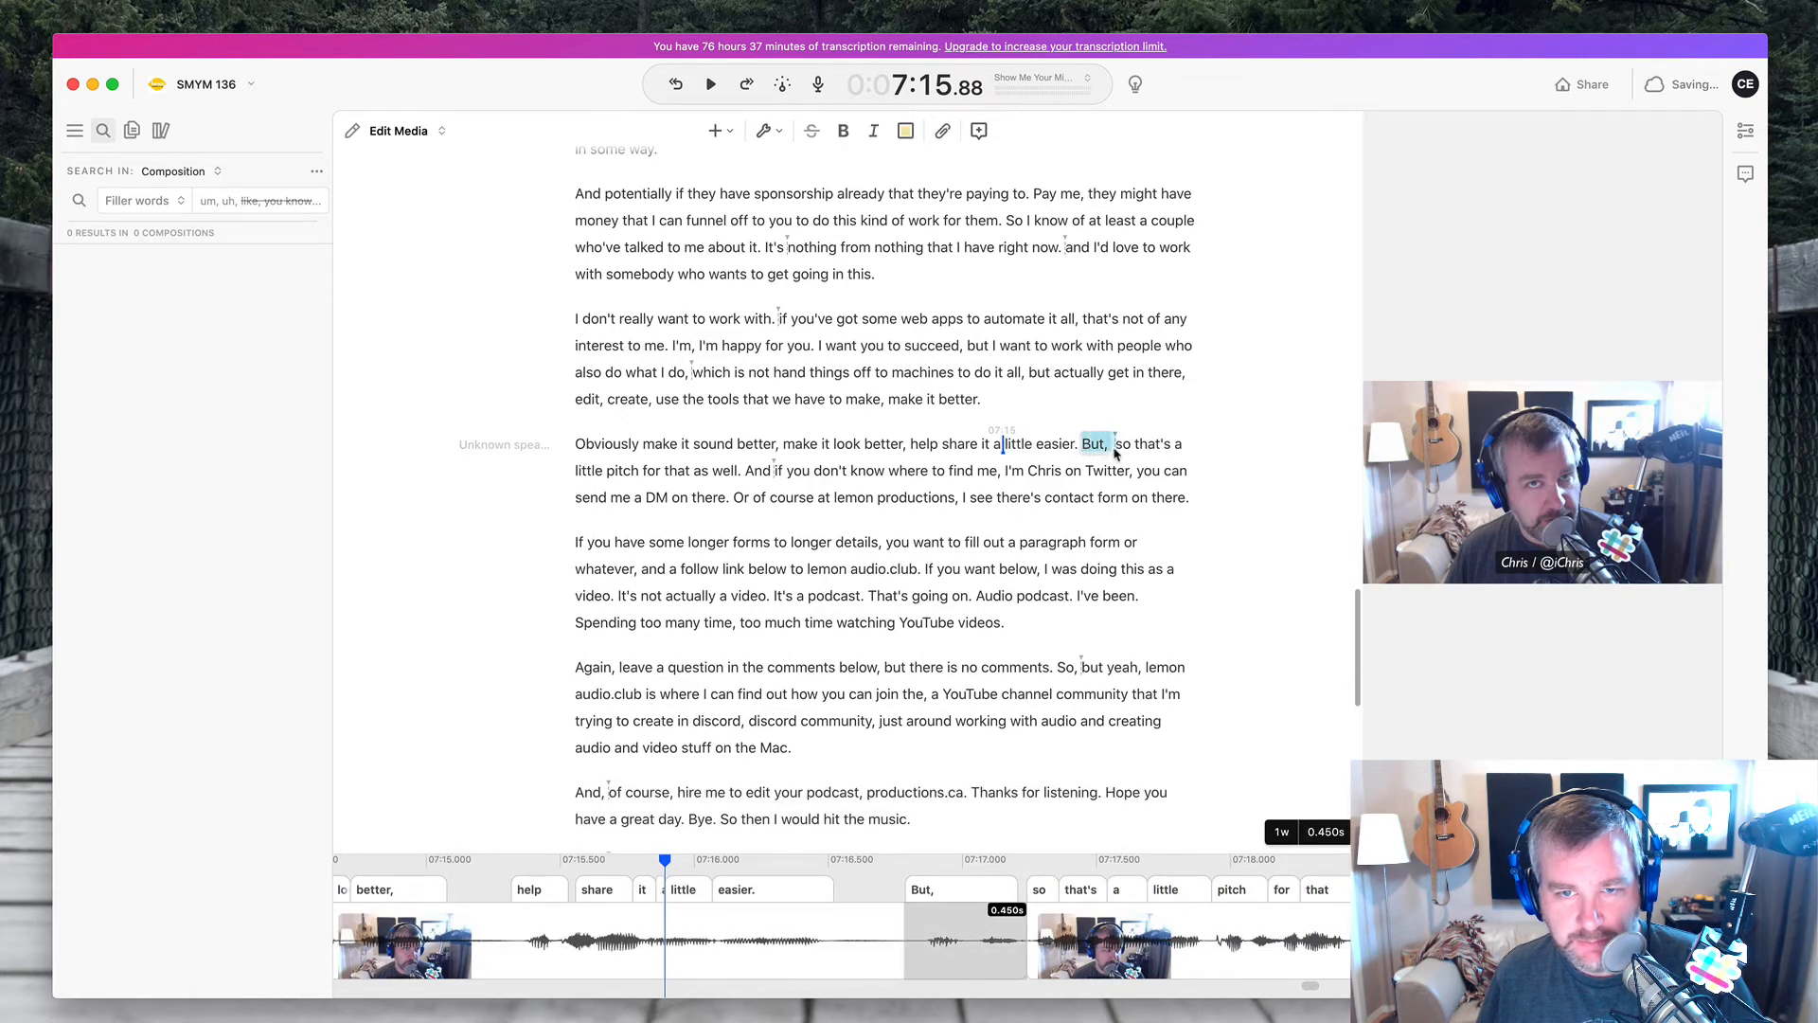
{"action": "left_click", "coordinate": [712, 83]}
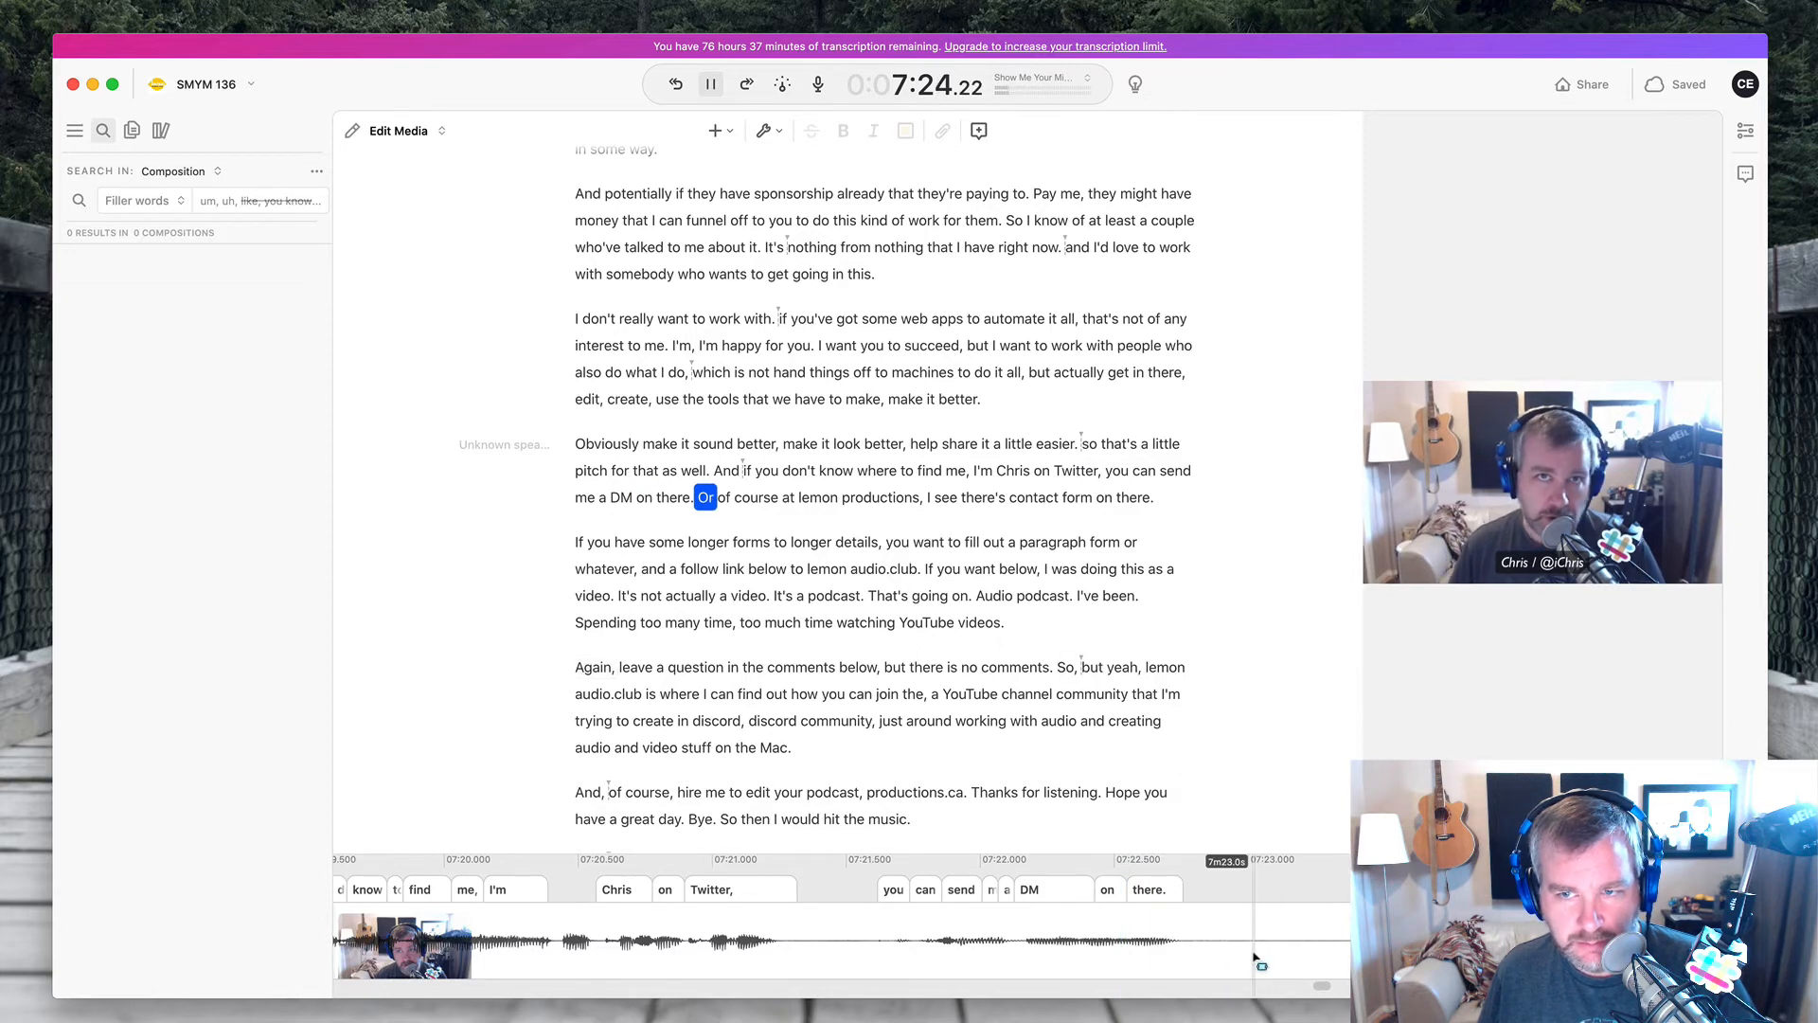
{"action": "left_click", "coordinate": [712, 83]}
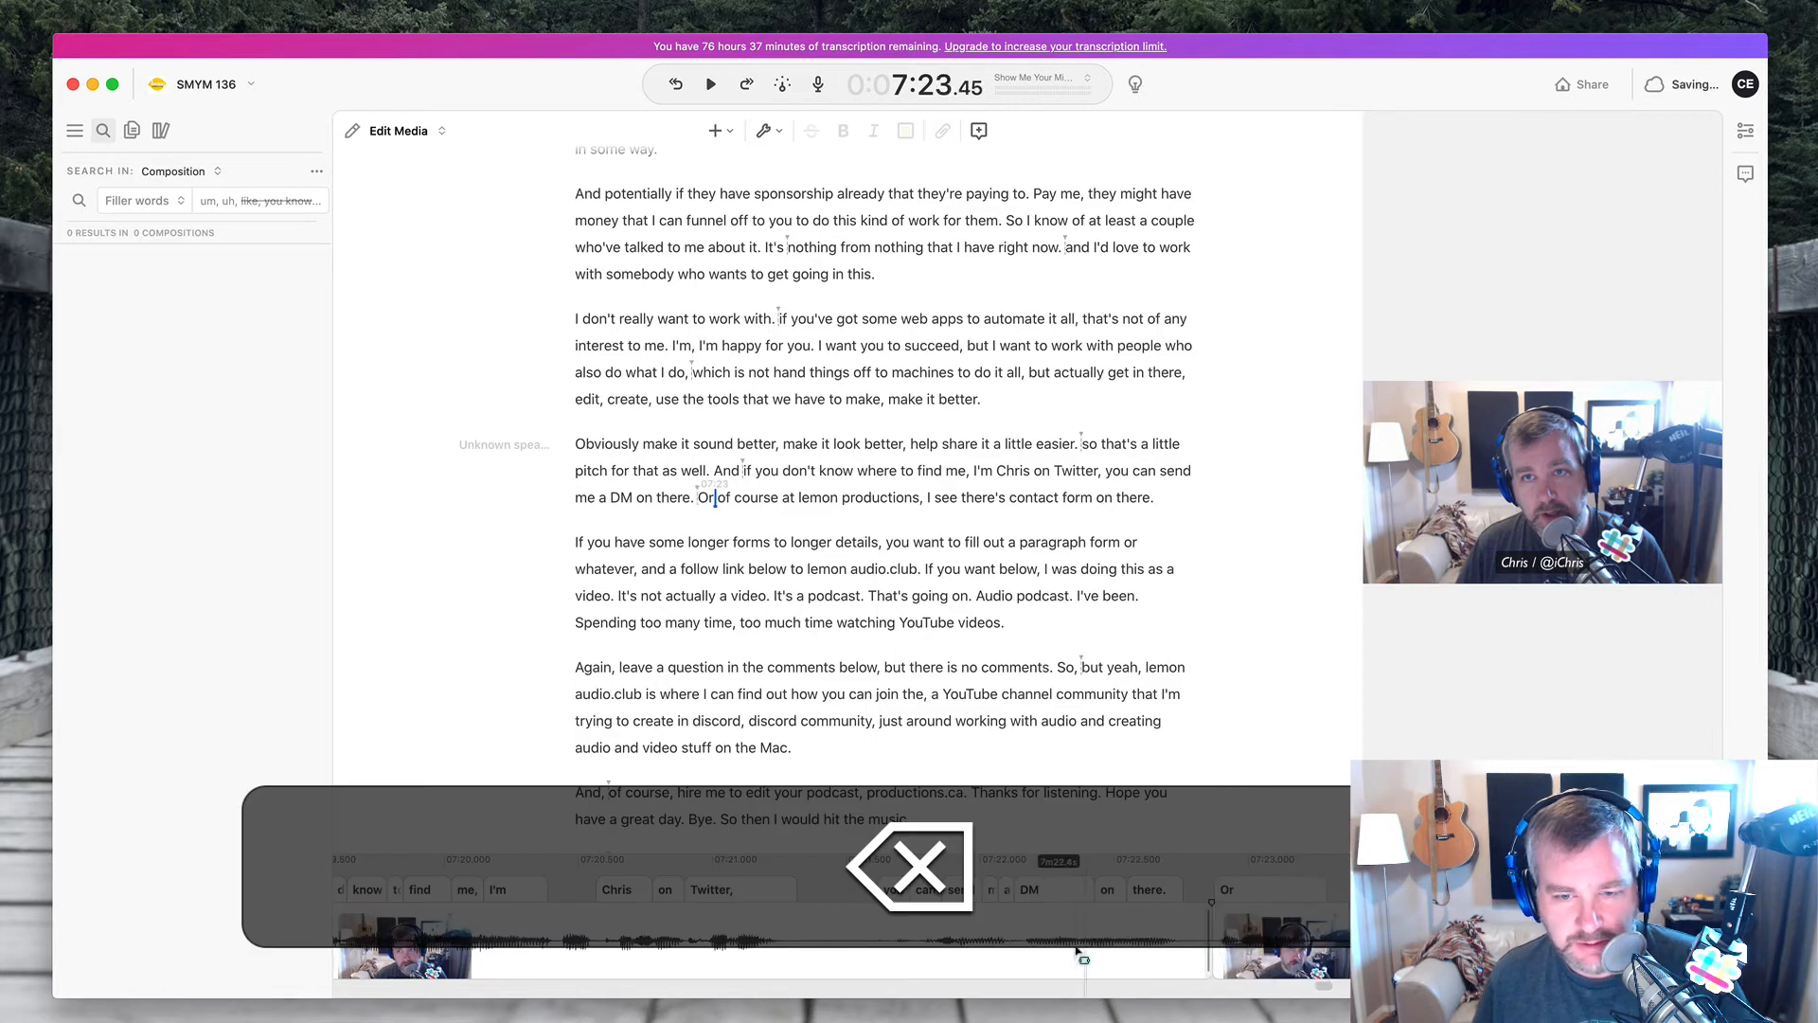
{"action": "left_click", "coordinate": [709, 84]}
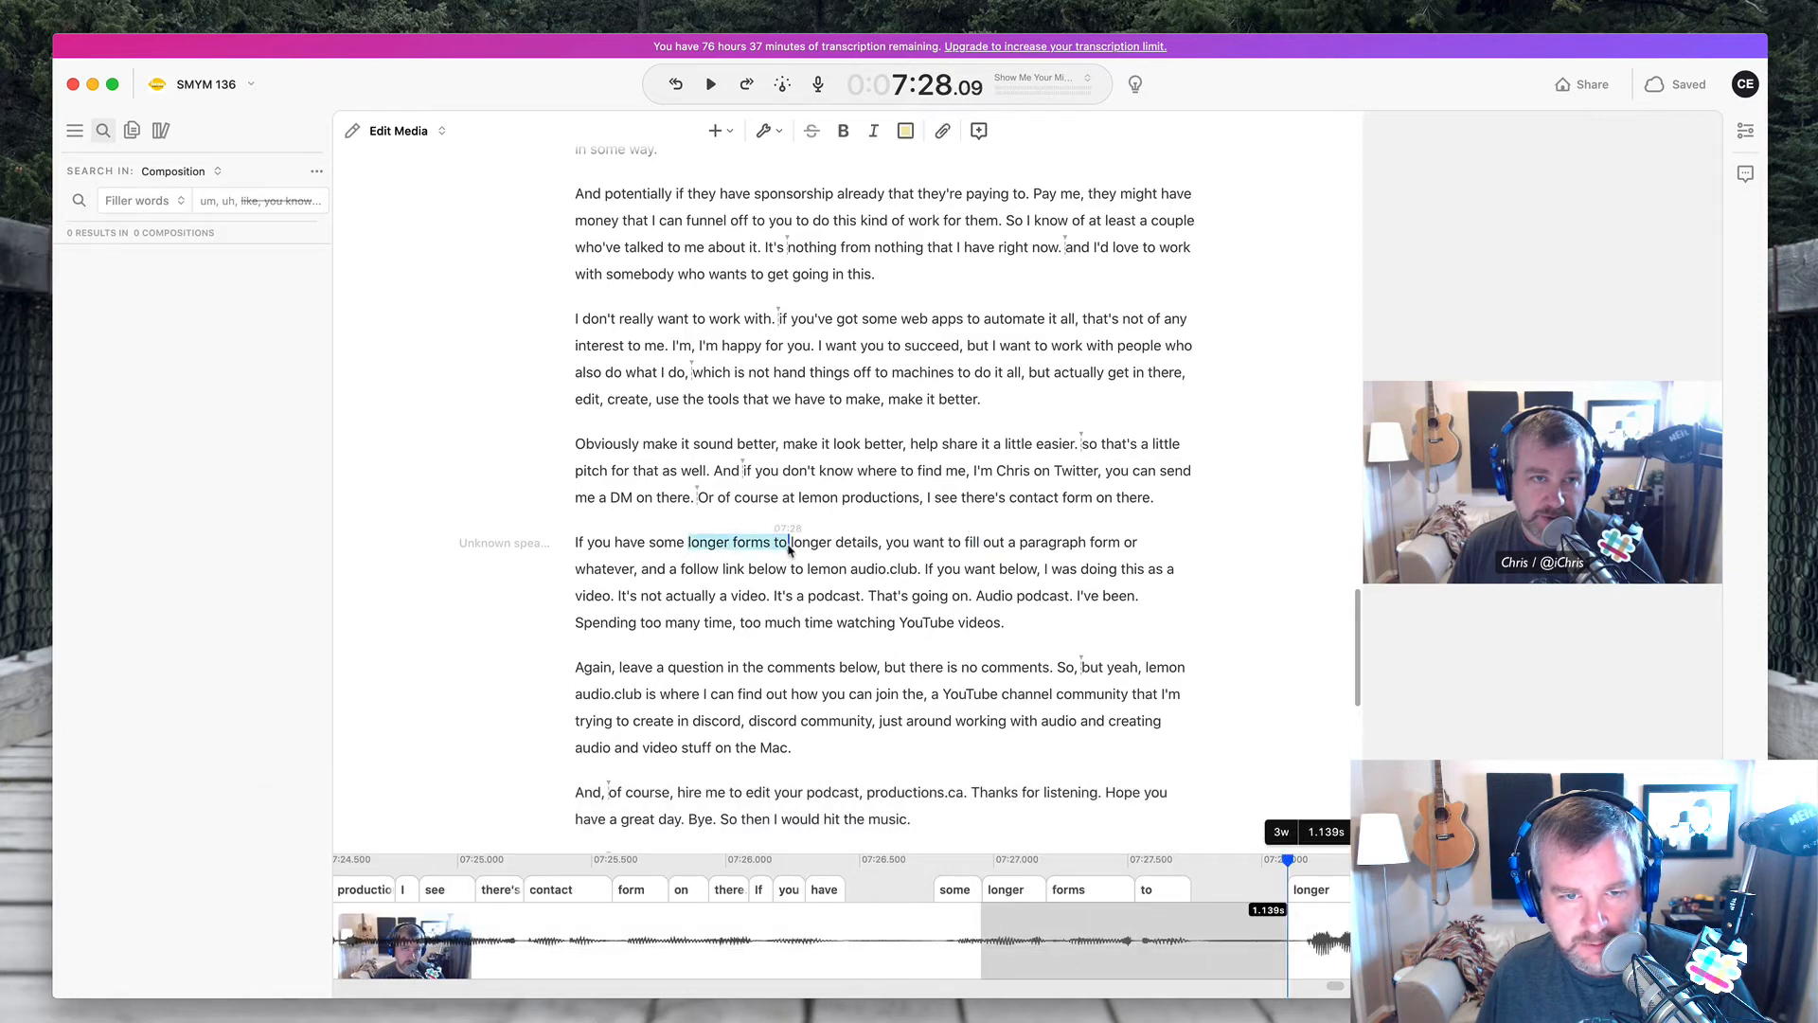
- Cut the repeated "longer forms to" and "too many time," so it reads "Spending too much time"
{"action": "left_click", "coordinate": [710, 84]}
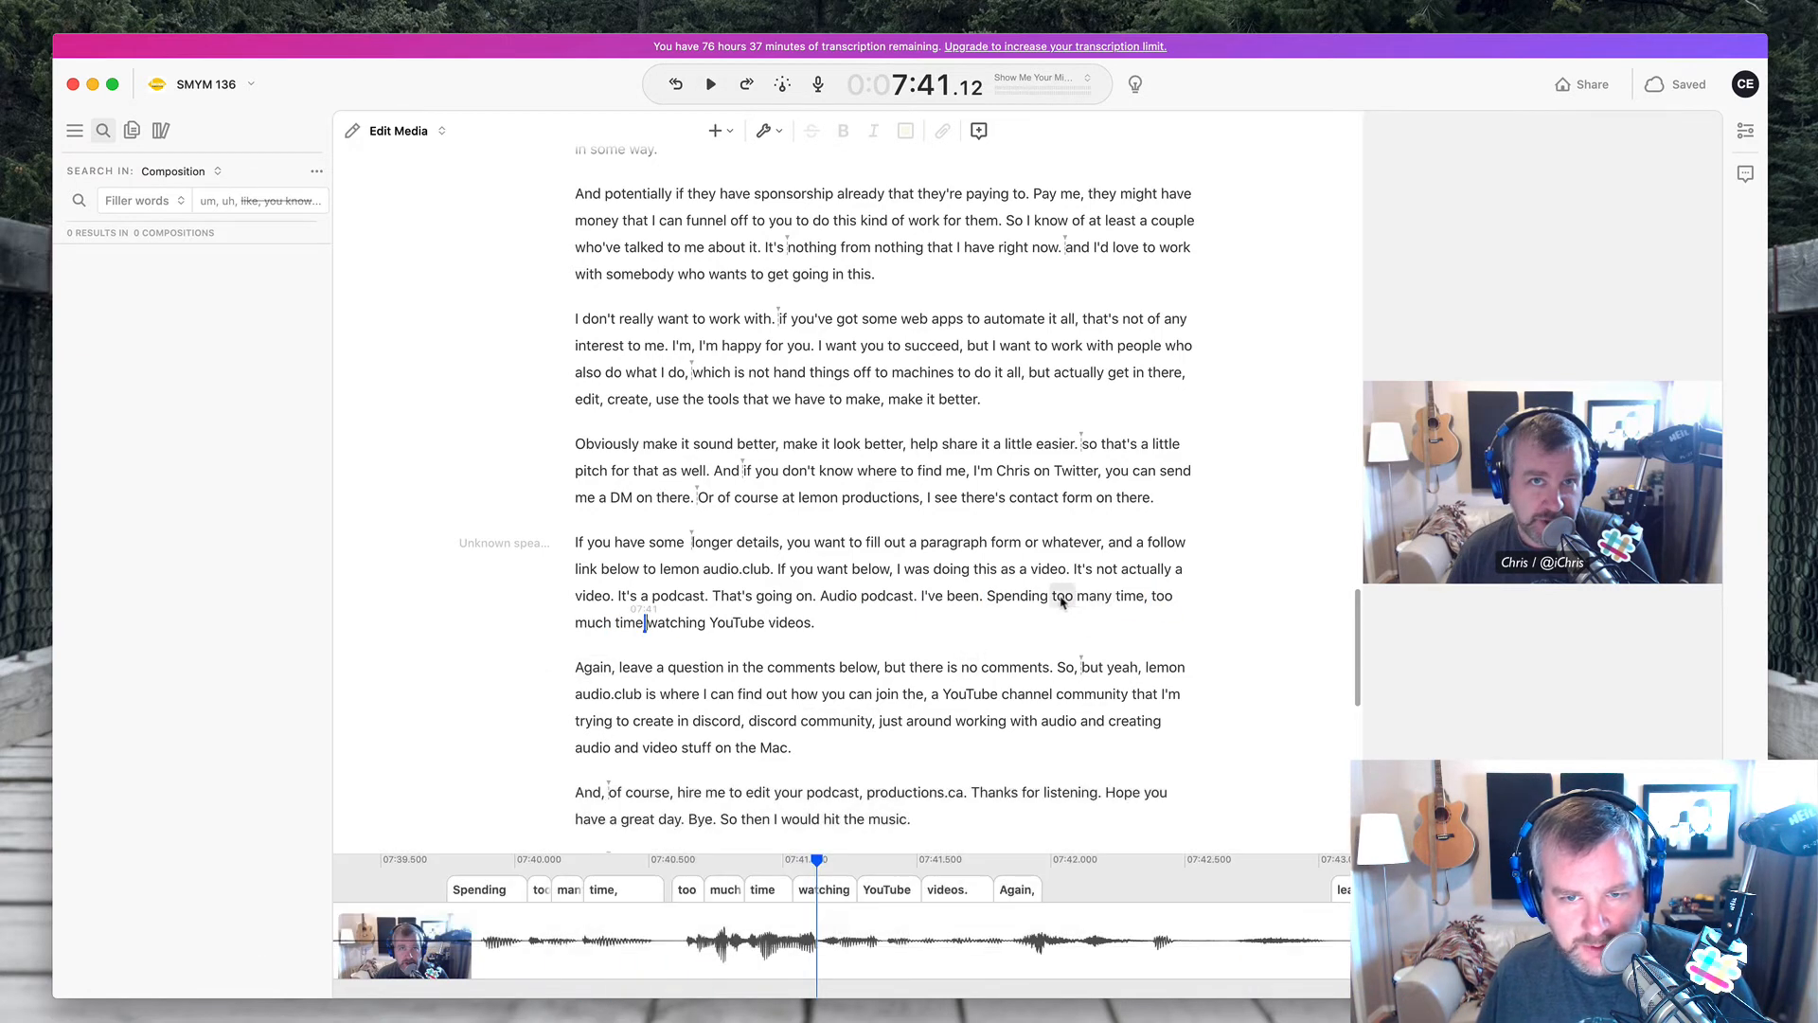
{"action": "left_click_drag", "start_coordinate": [1050, 595], "coordinate": [1146, 595]}
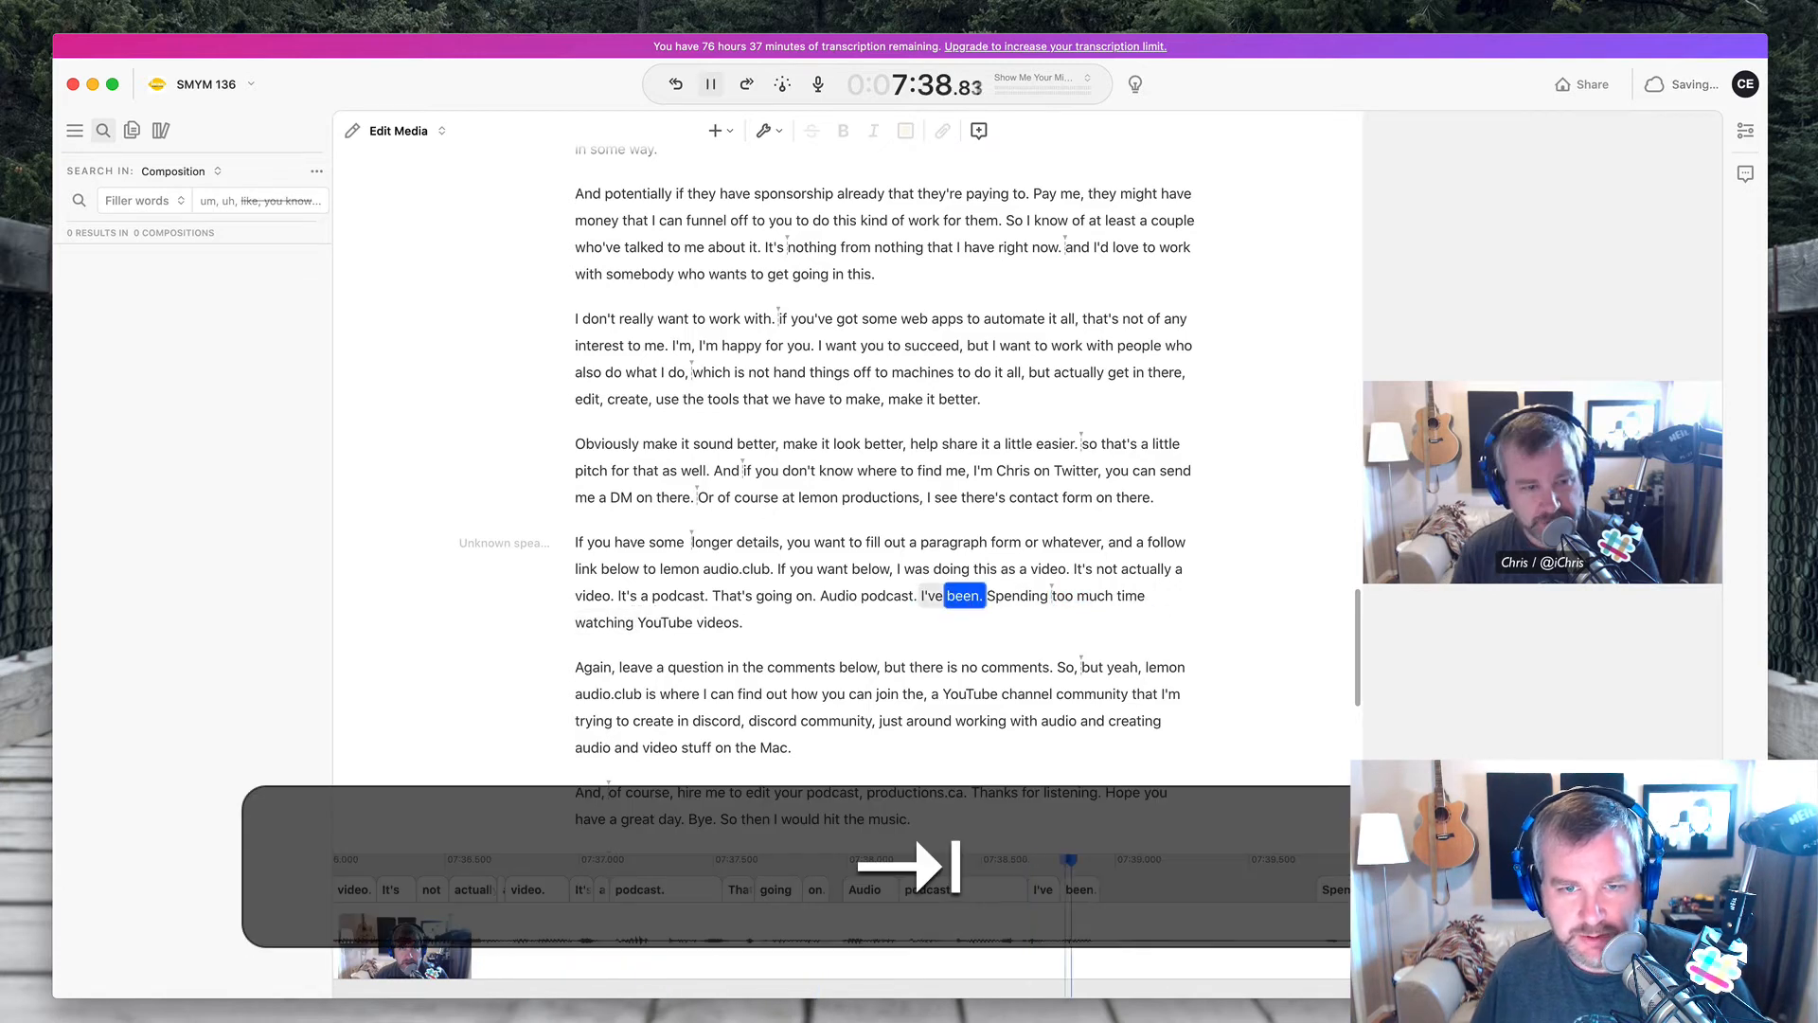
{"action": "left_click", "coordinate": [711, 83]}
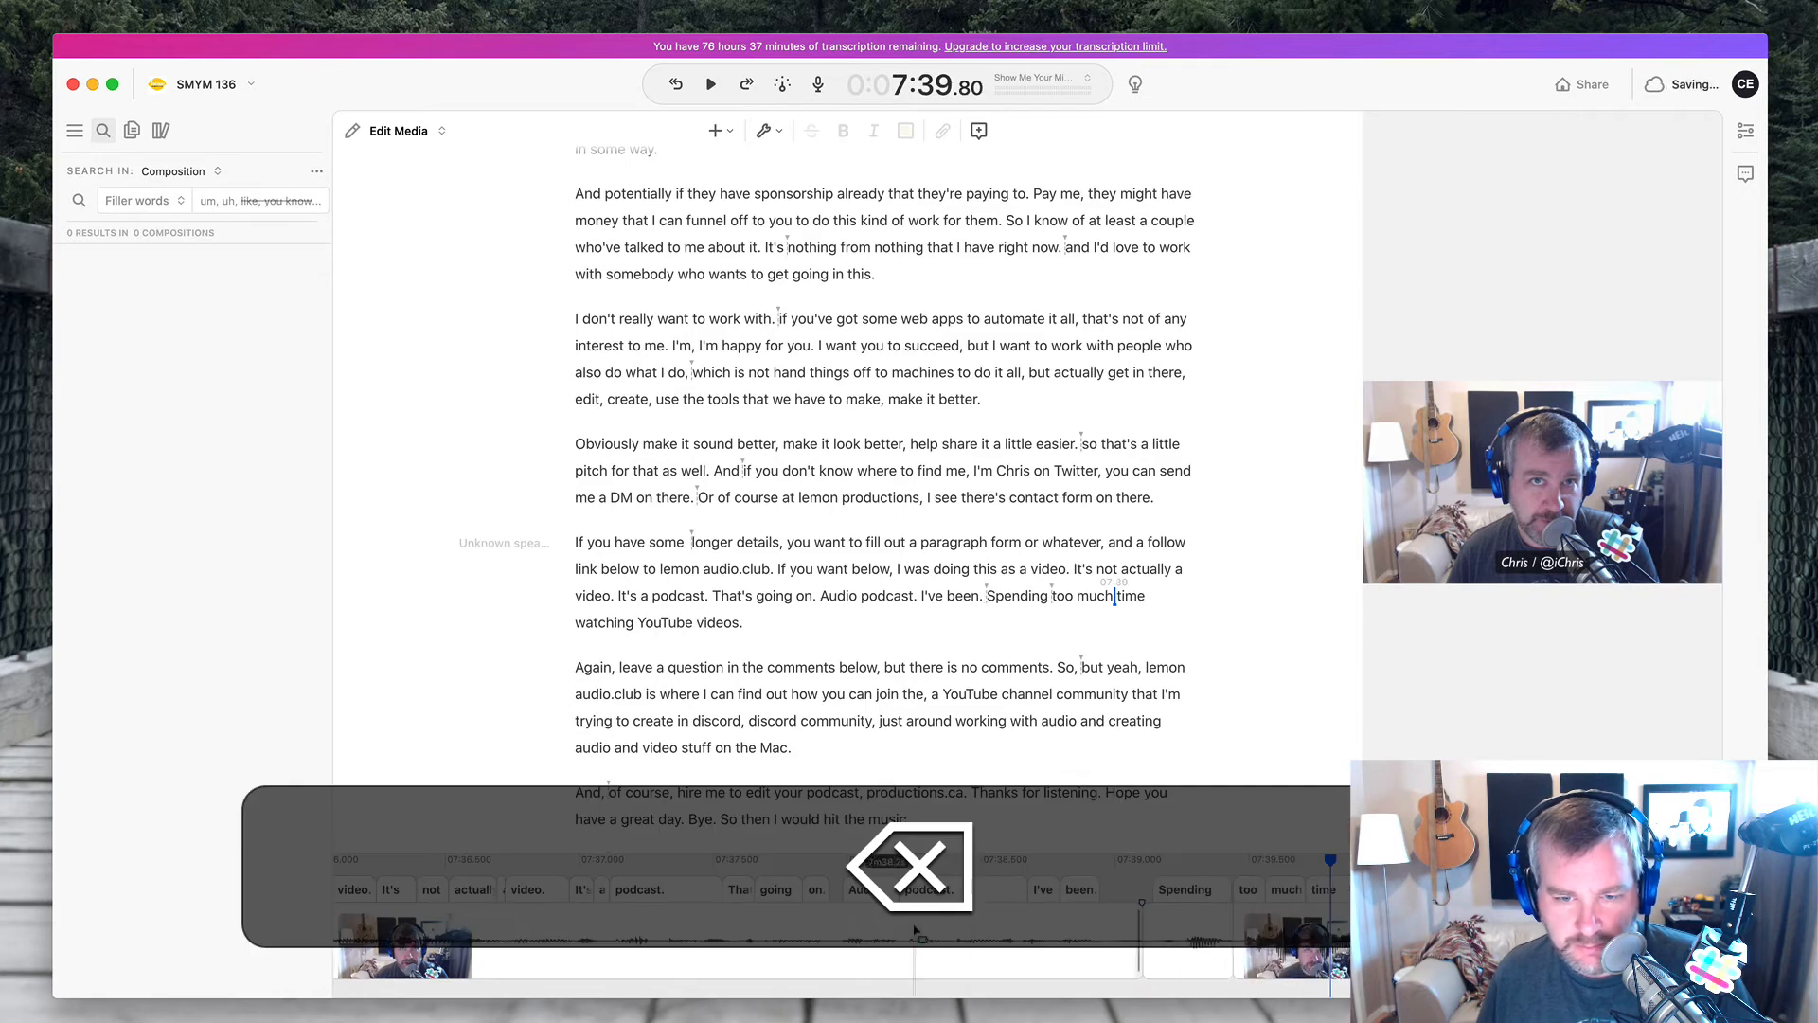
{"action": "left_click", "coordinate": [711, 83]}
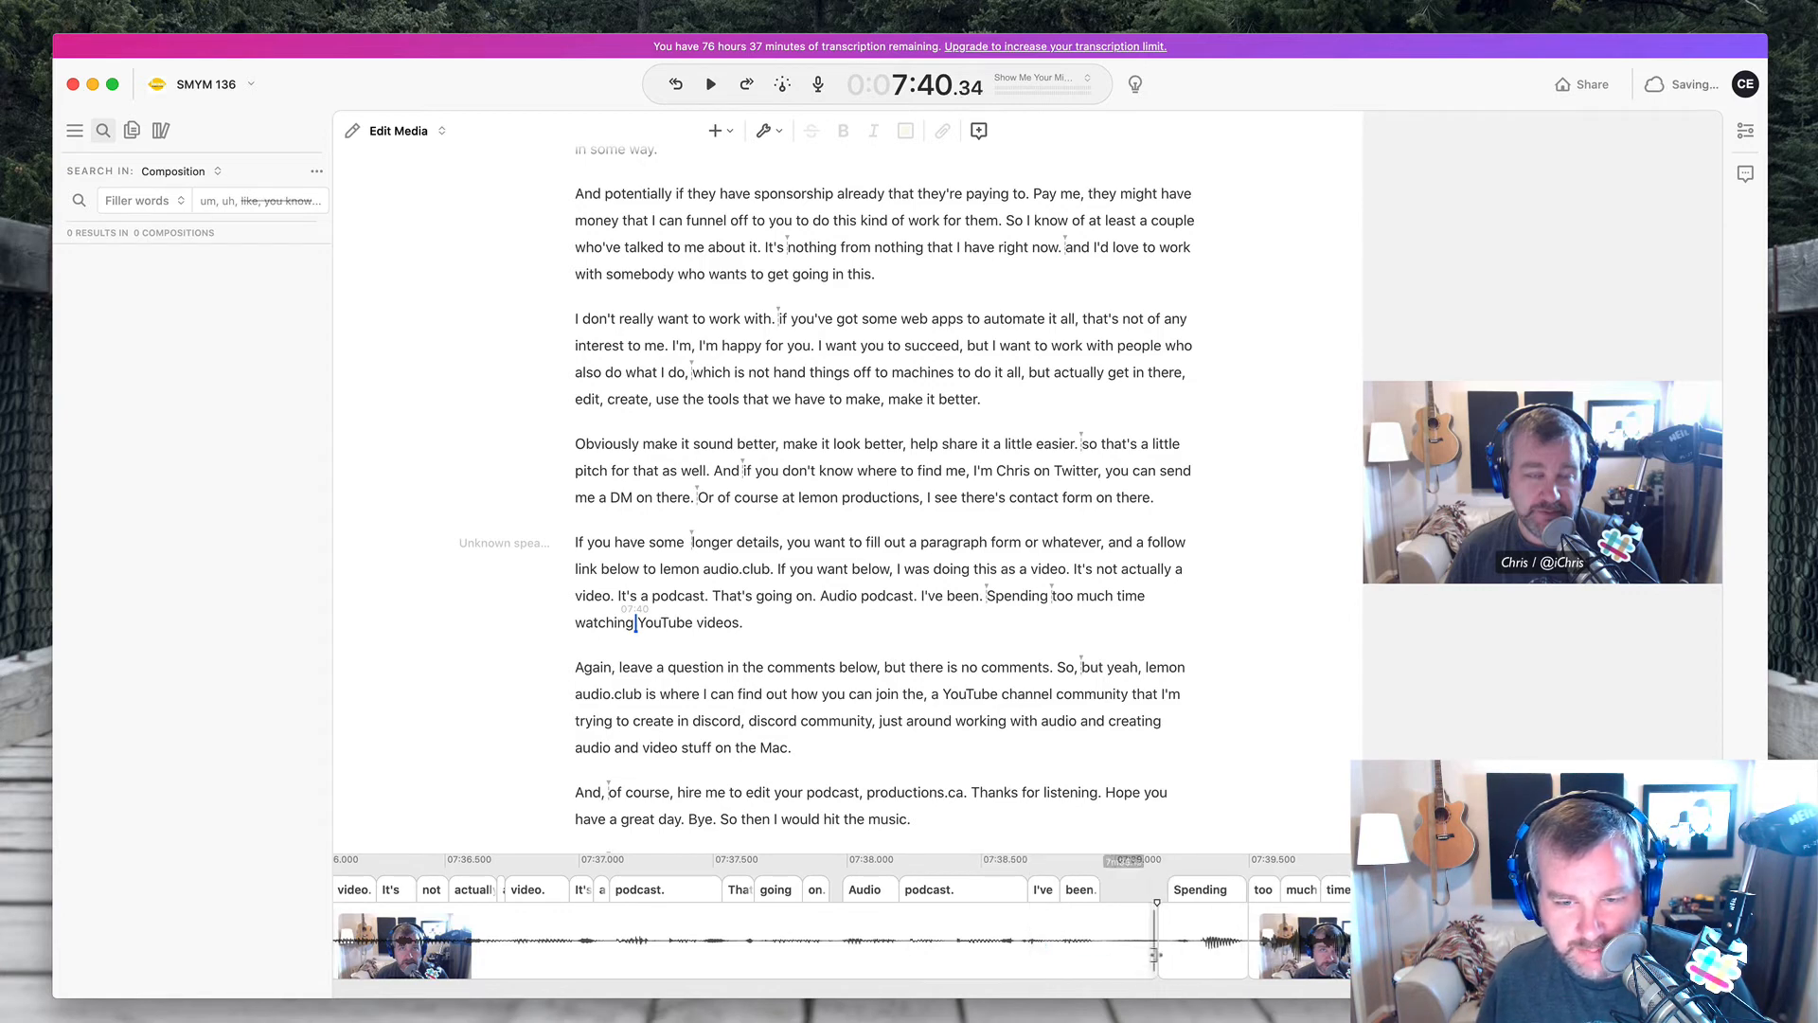
- Cut the "but yeah" after "no comments. So," leaving "So, lemon audio.club"
{"action": "left_click", "coordinate": [712, 83]}
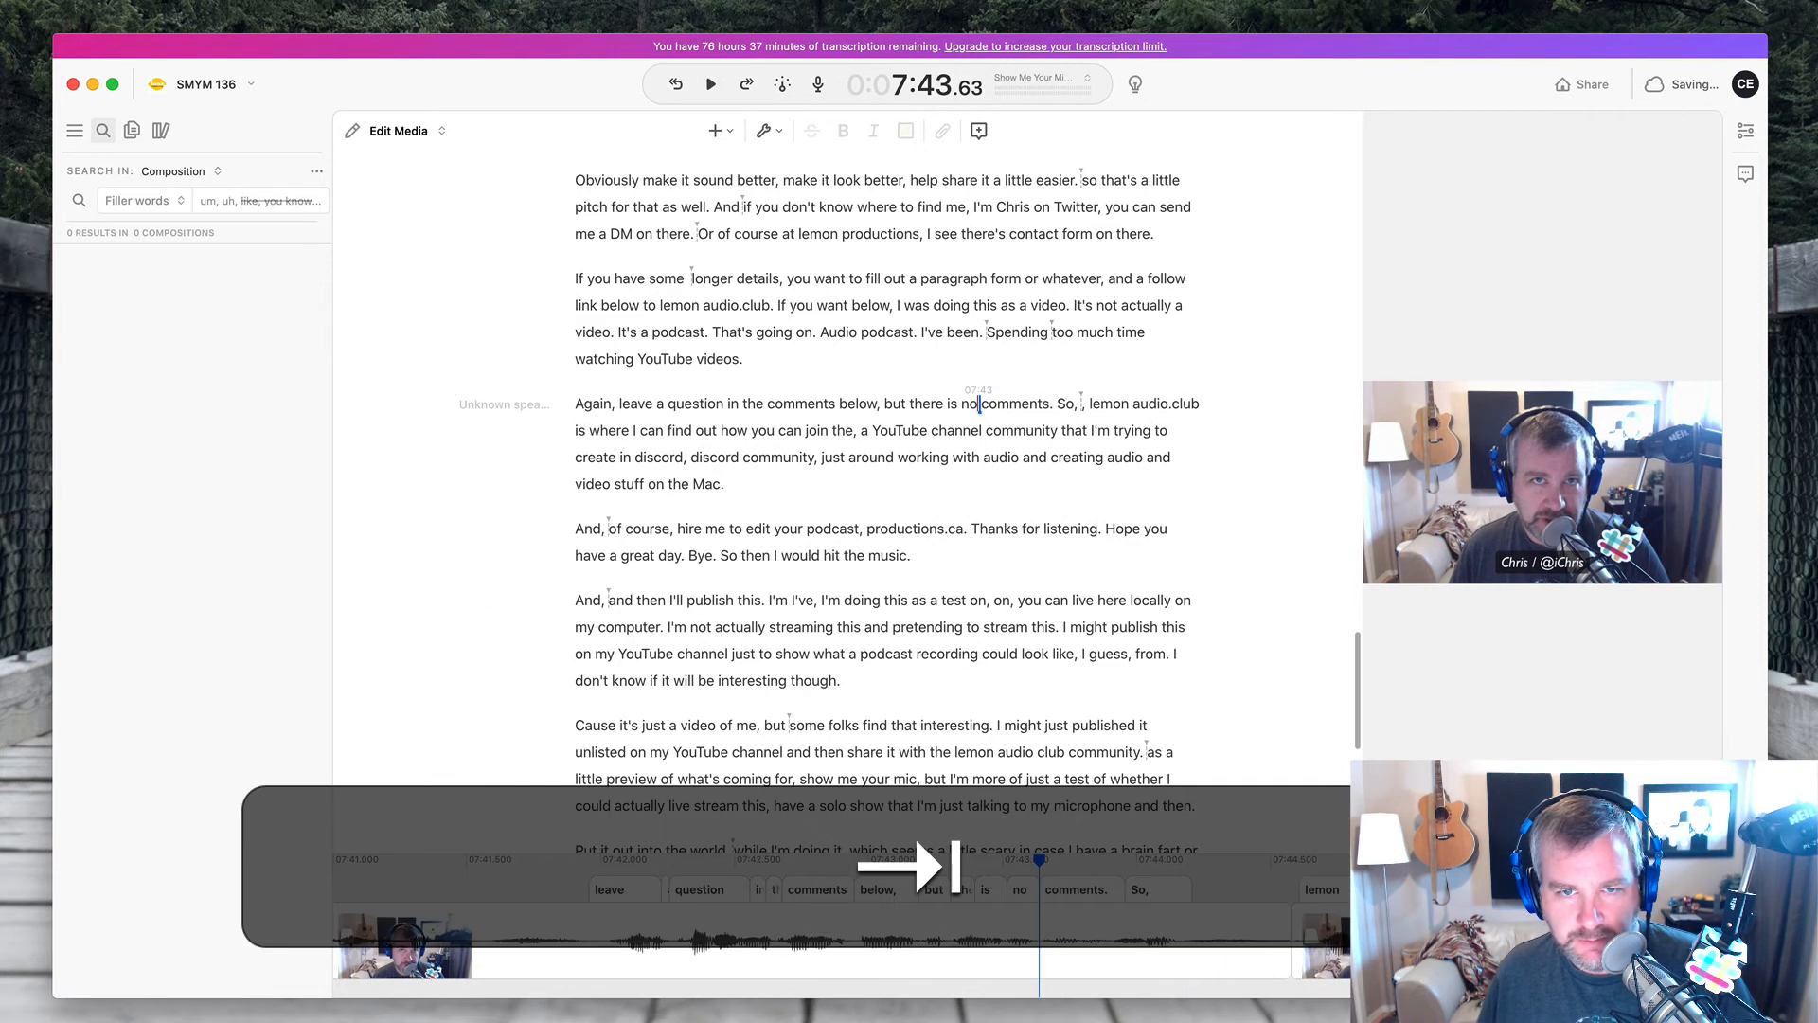
{"action": "left_click", "coordinate": [709, 84]}
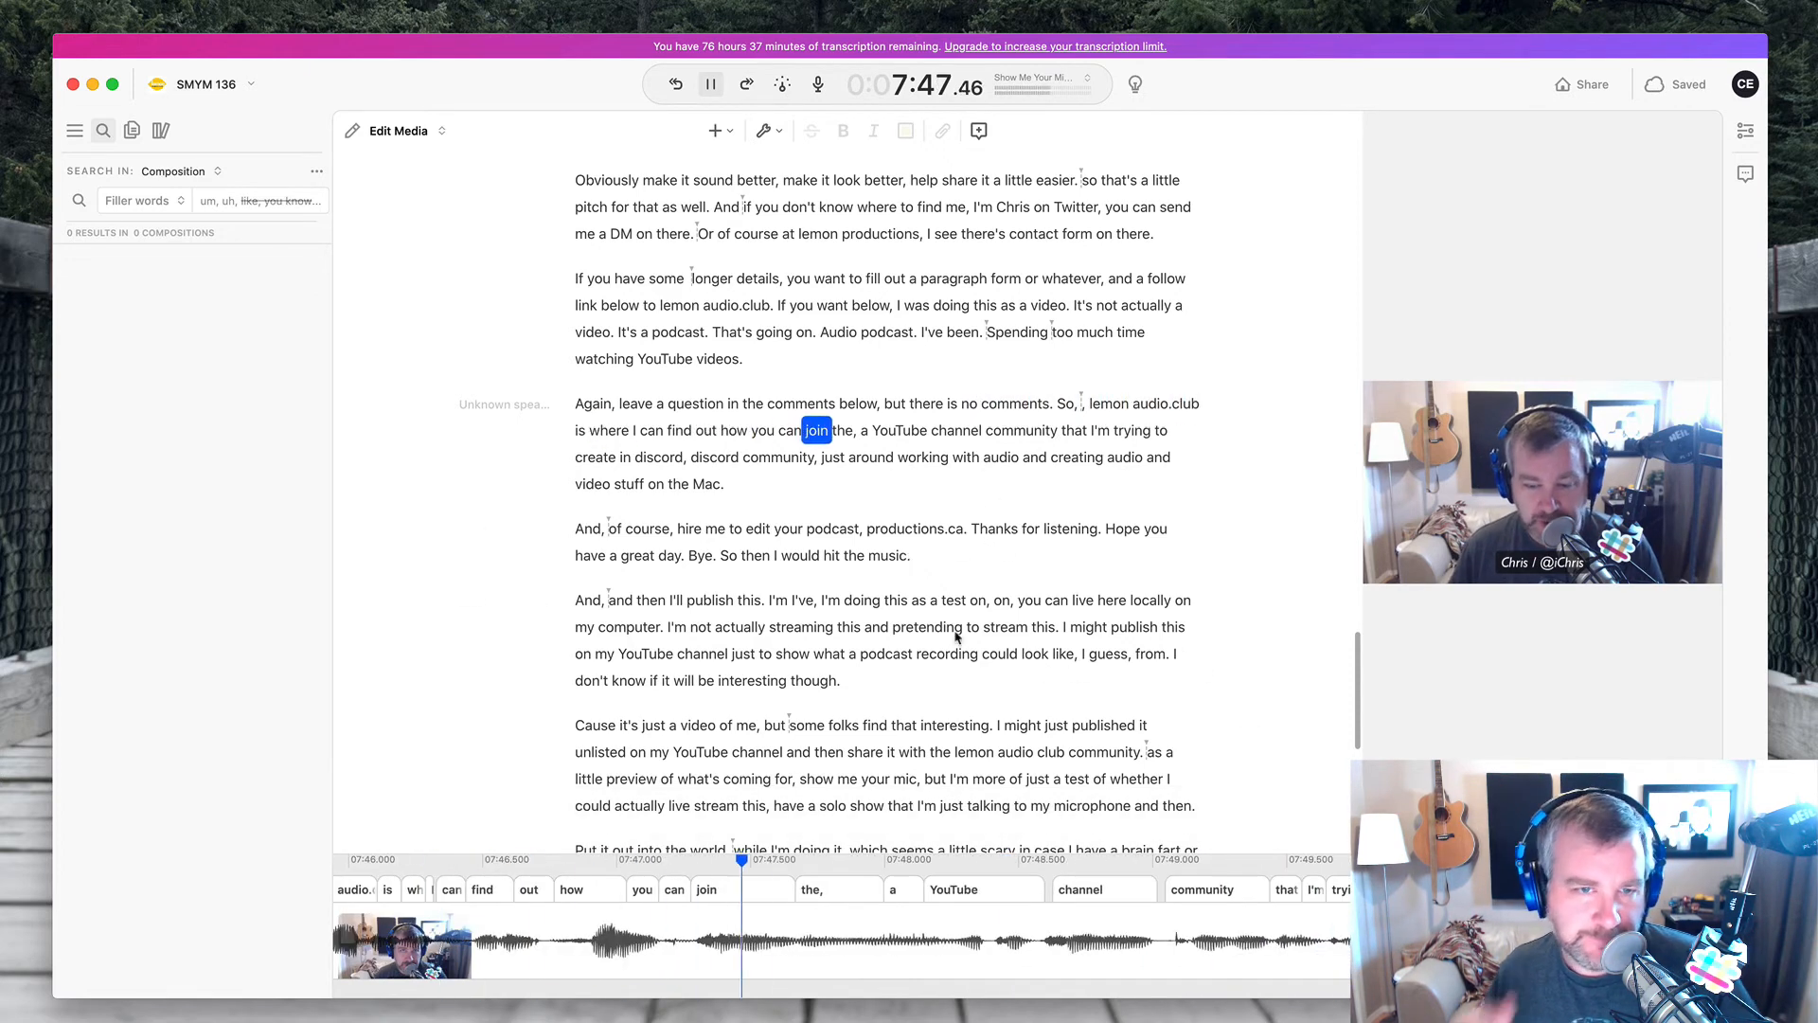
{"action": "left_click", "coordinate": [710, 84]}
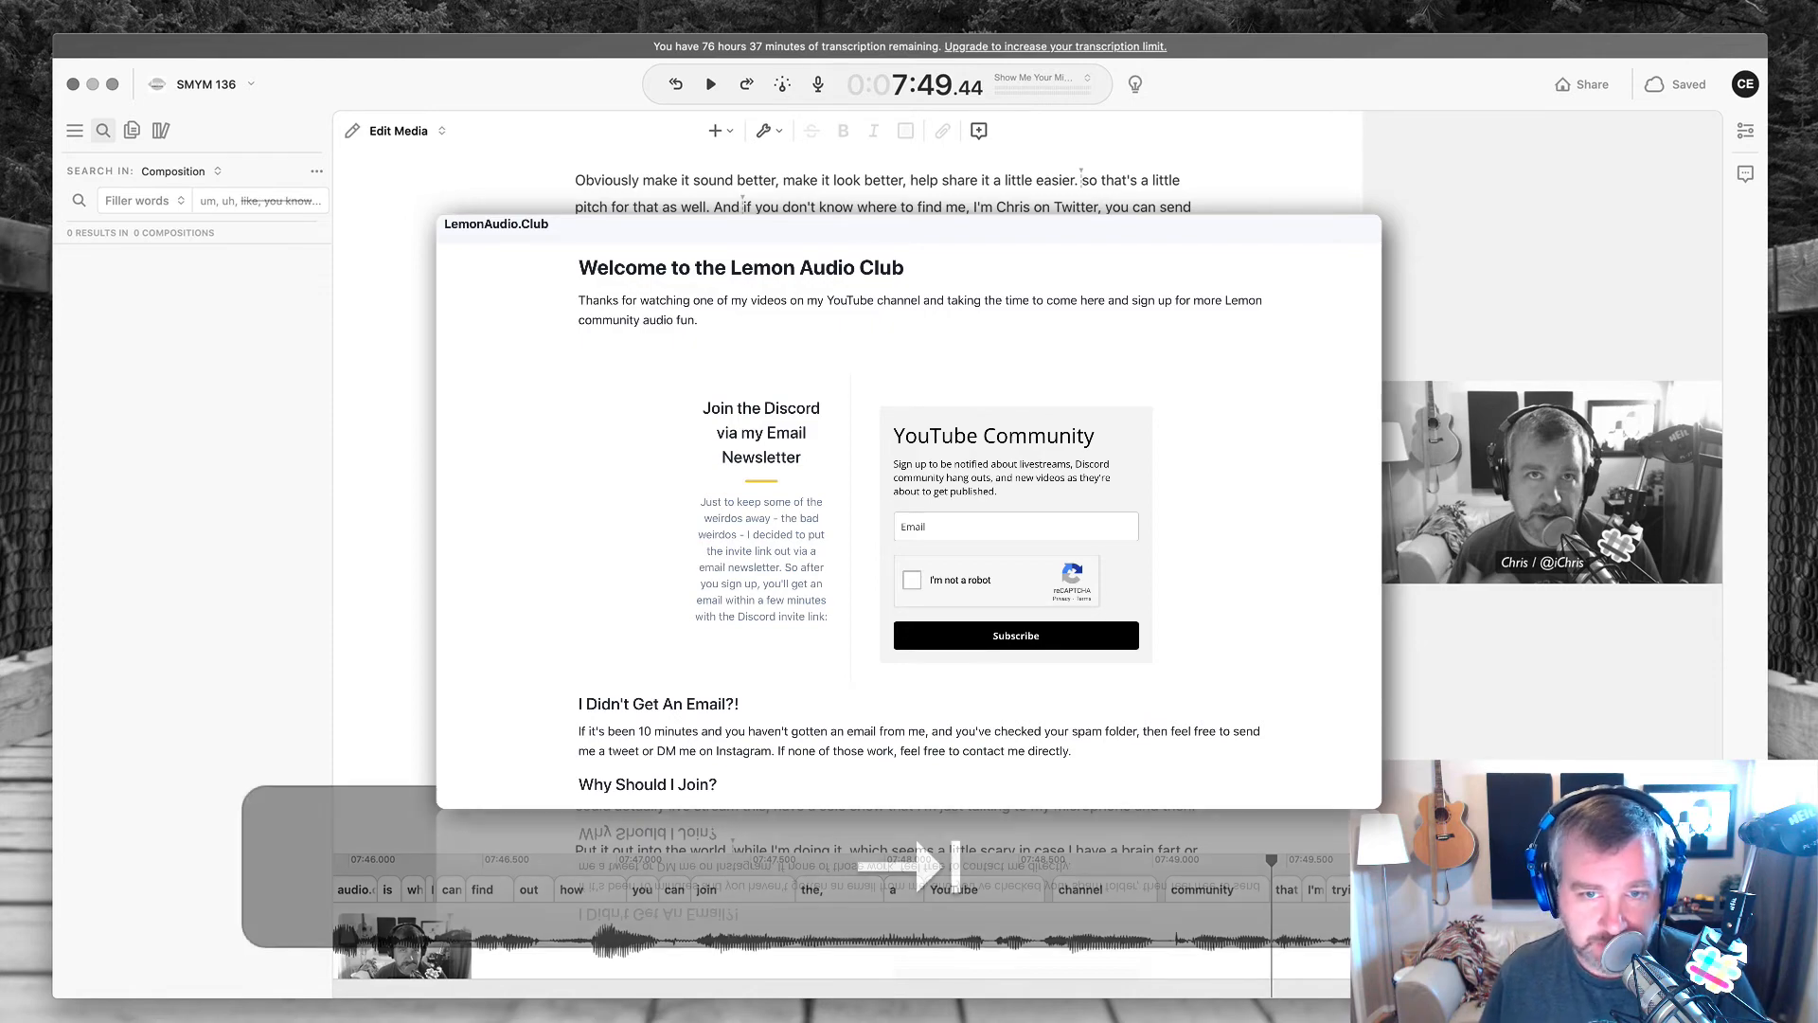
- Delete everything after the closing "Bye." and bring up the Share > Export choices
{"action": "left_click", "coordinate": [711, 83]}
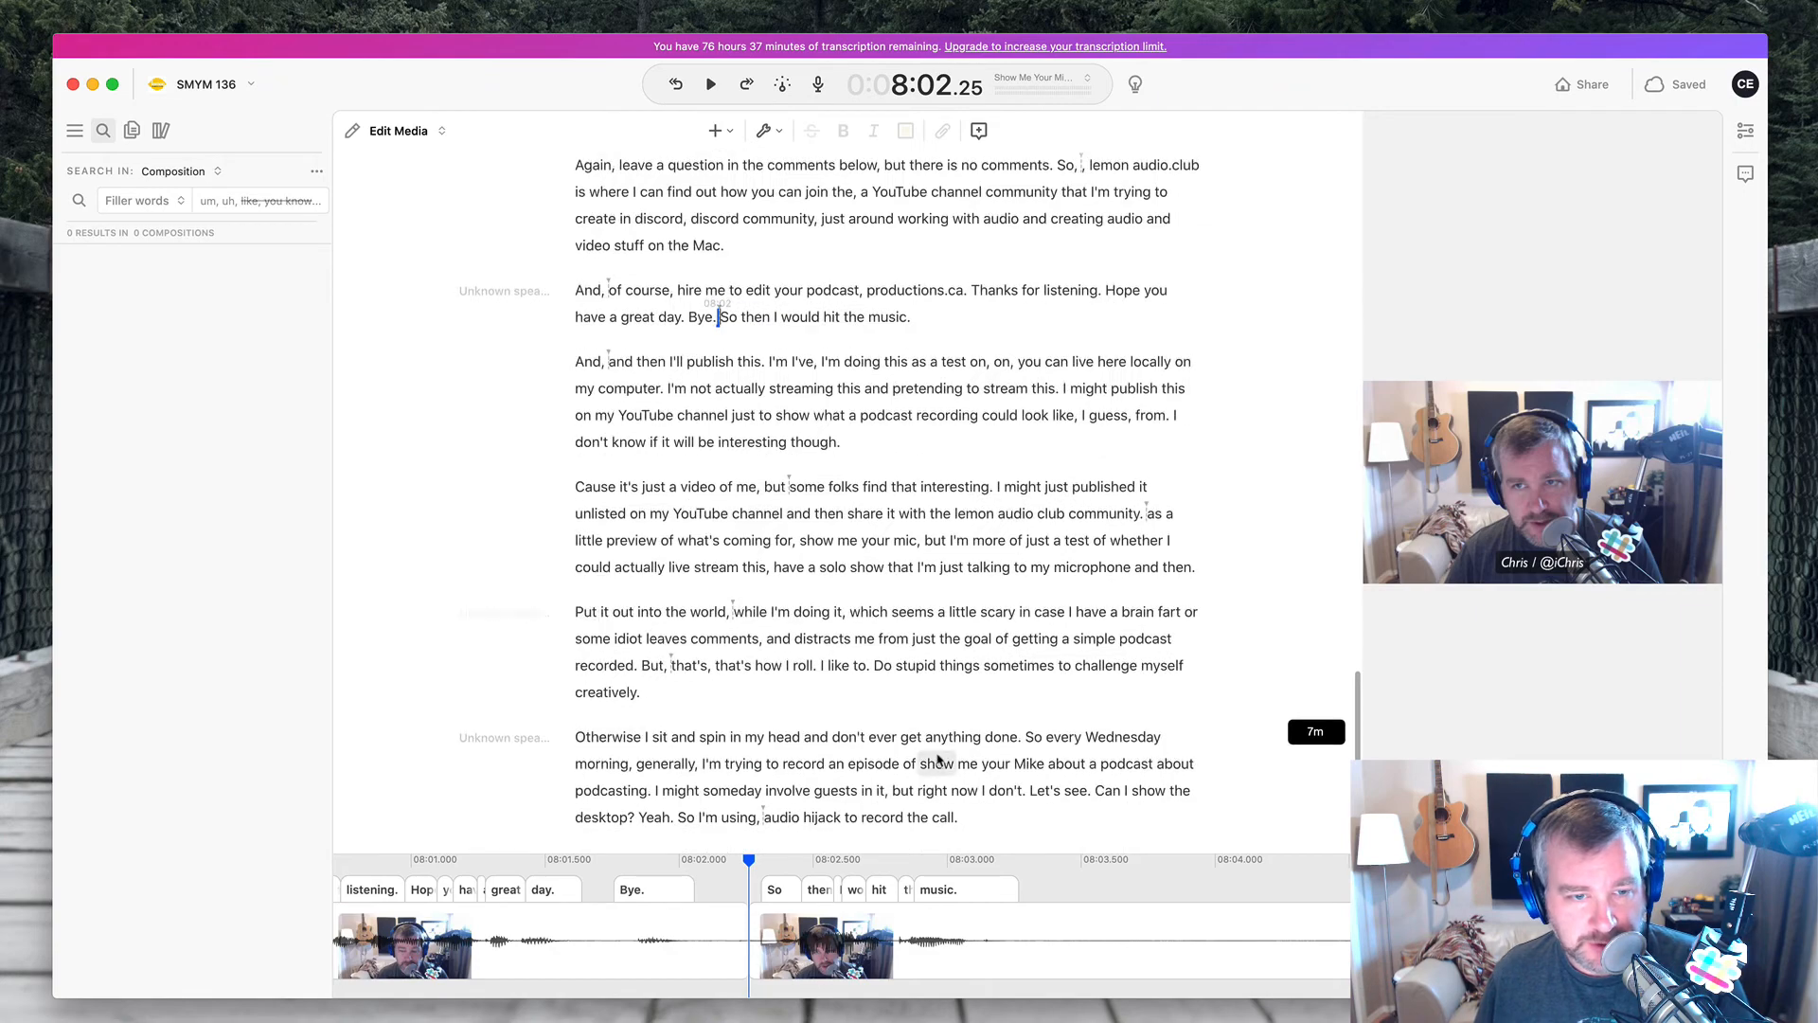
{"action": "scroll", "scroll_direction": "down", "scroll_amount": 3}
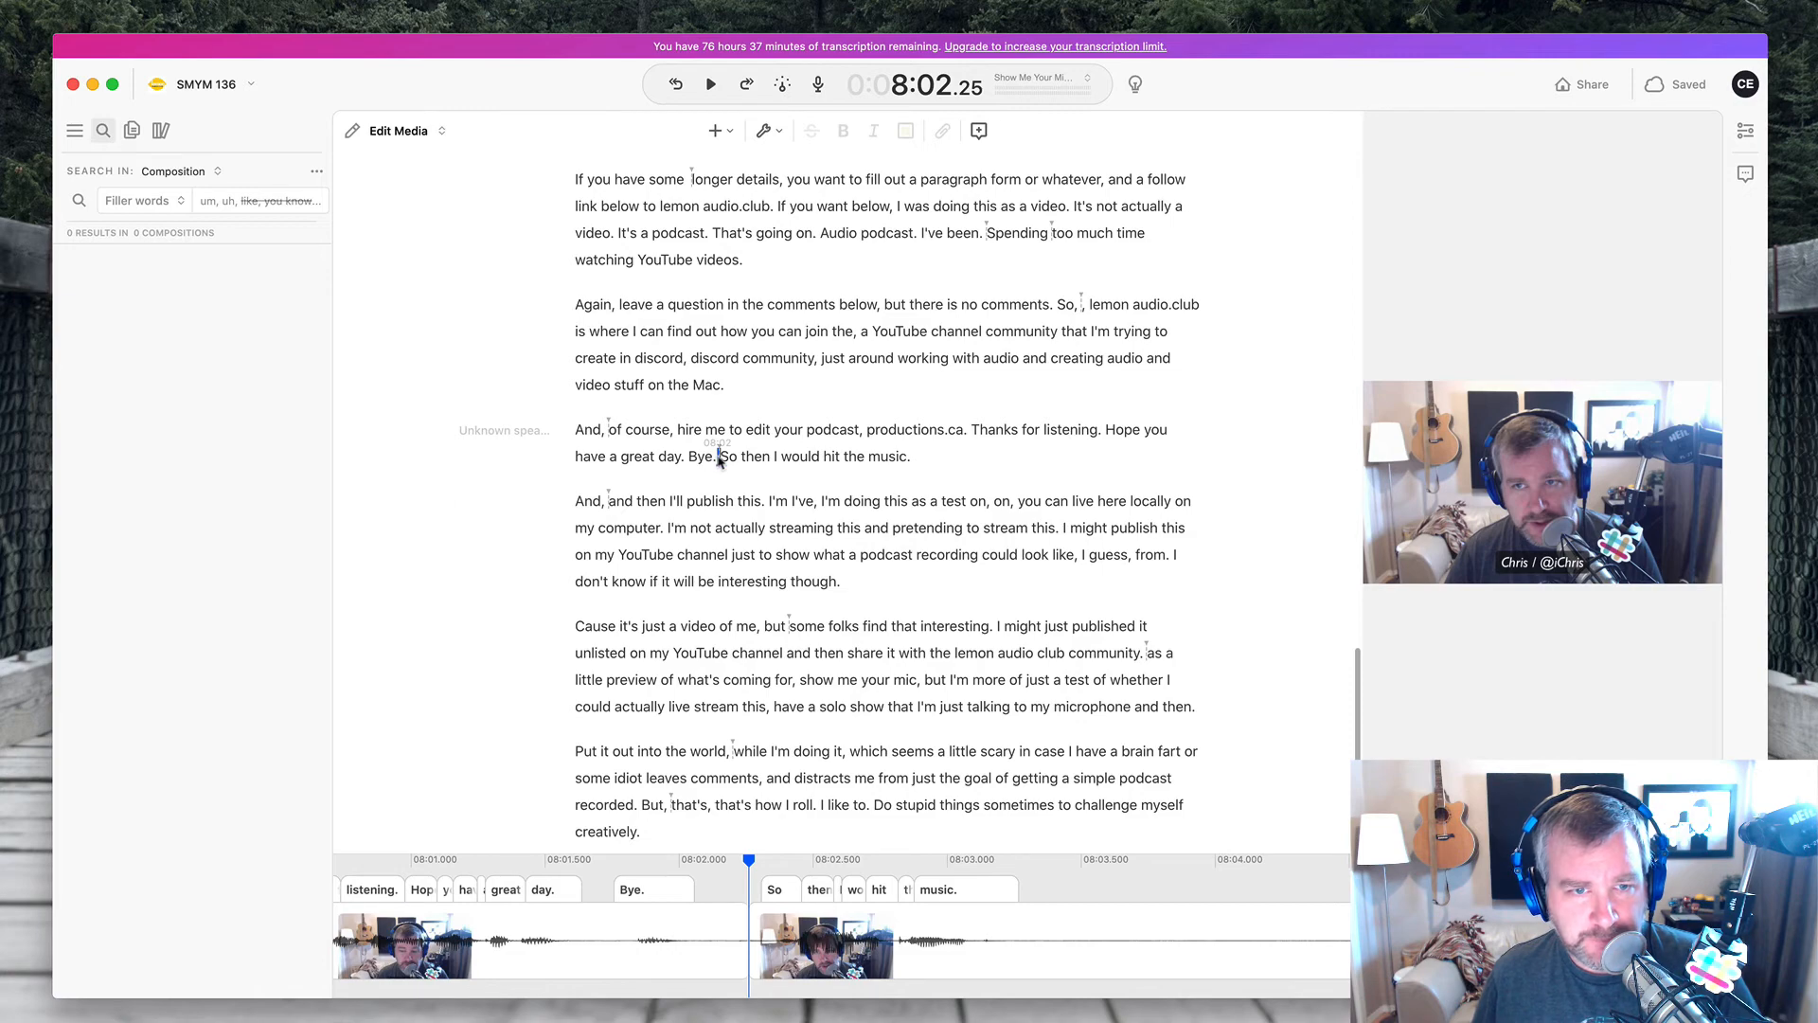
{"action": "scroll", "scroll_direction": "down", "scroll_amount": 3}
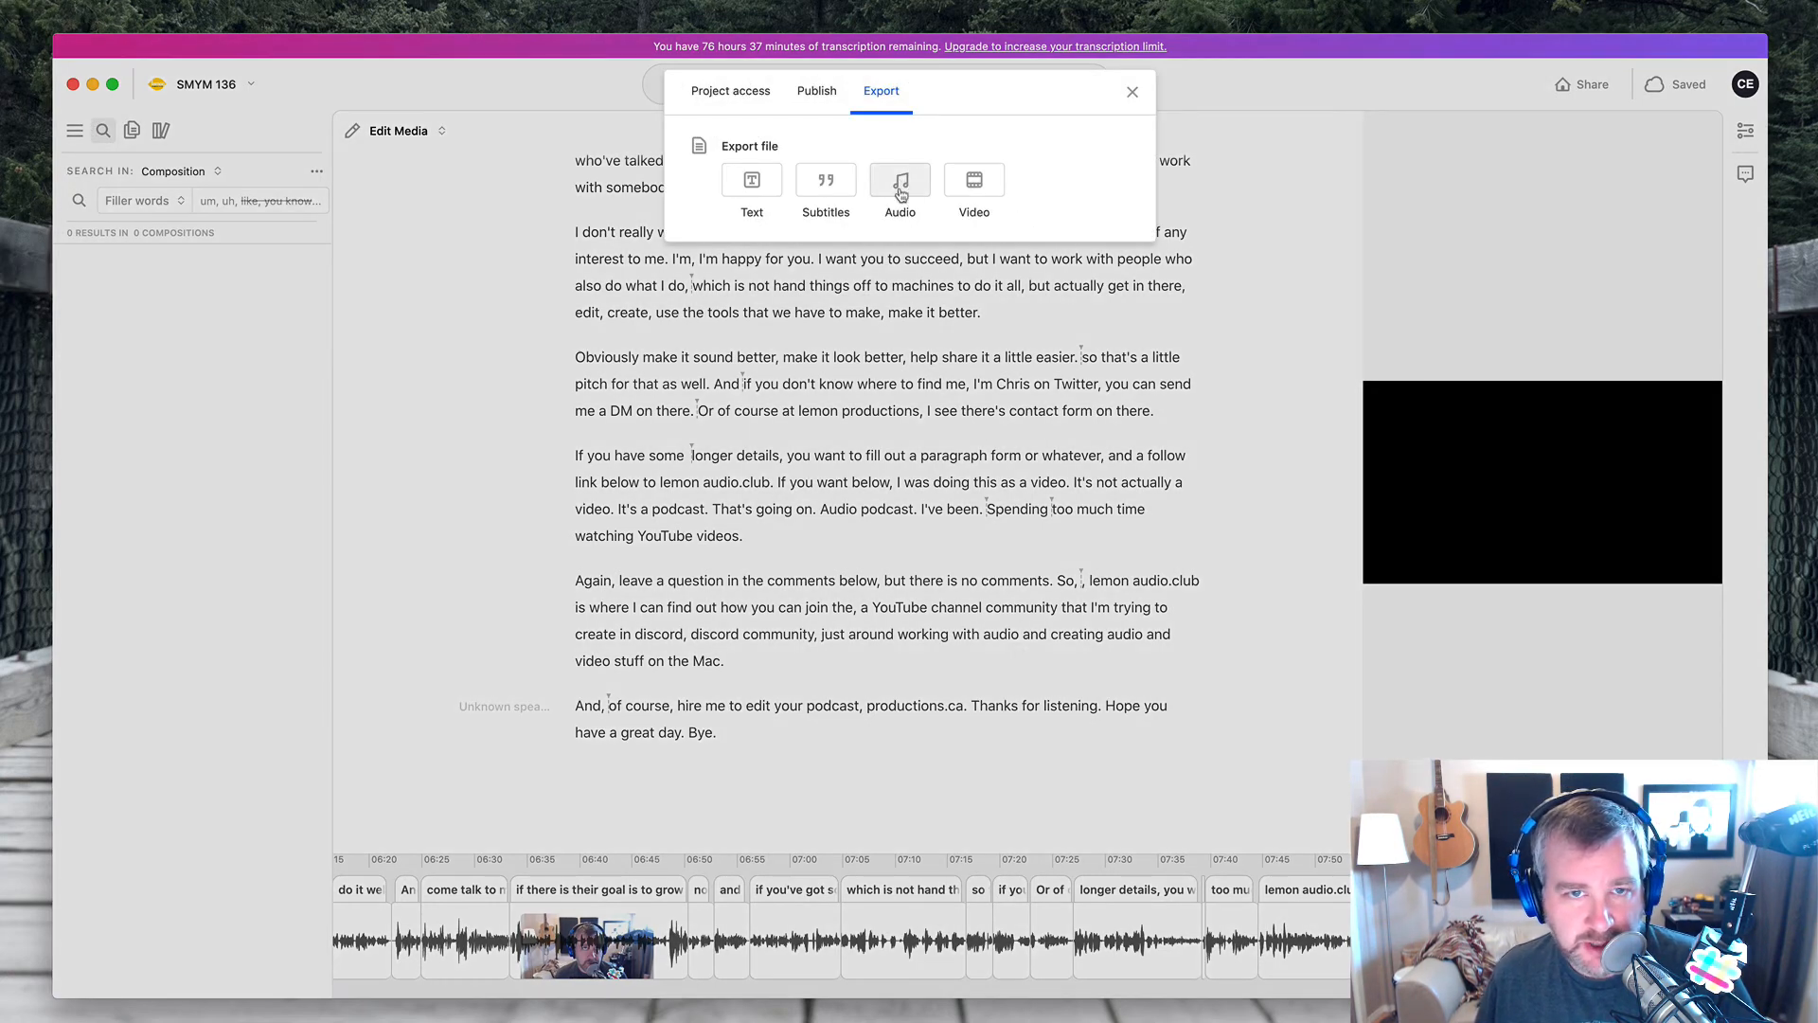
- Export audio as lossless WAV normalized to -23 LUFS, opening the save window
{"action": "left_click", "coordinate": [899, 186]}
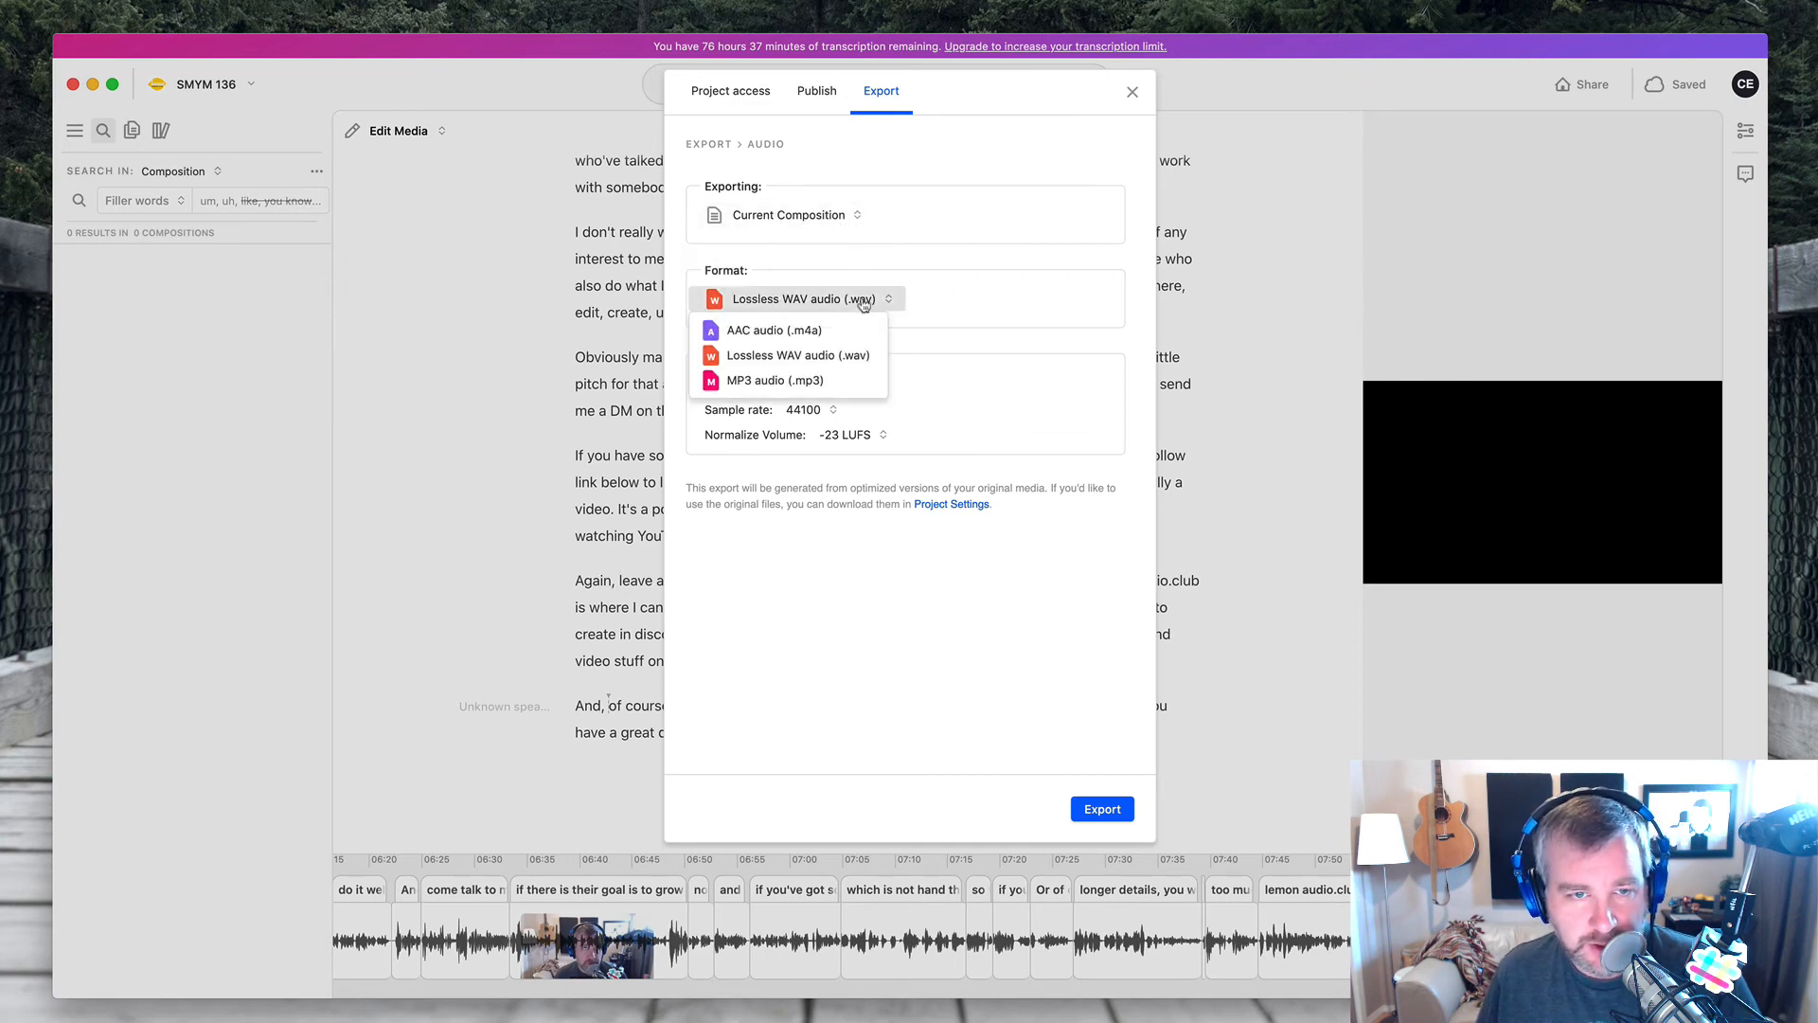
{"action": "left_click", "coordinate": [797, 355]}
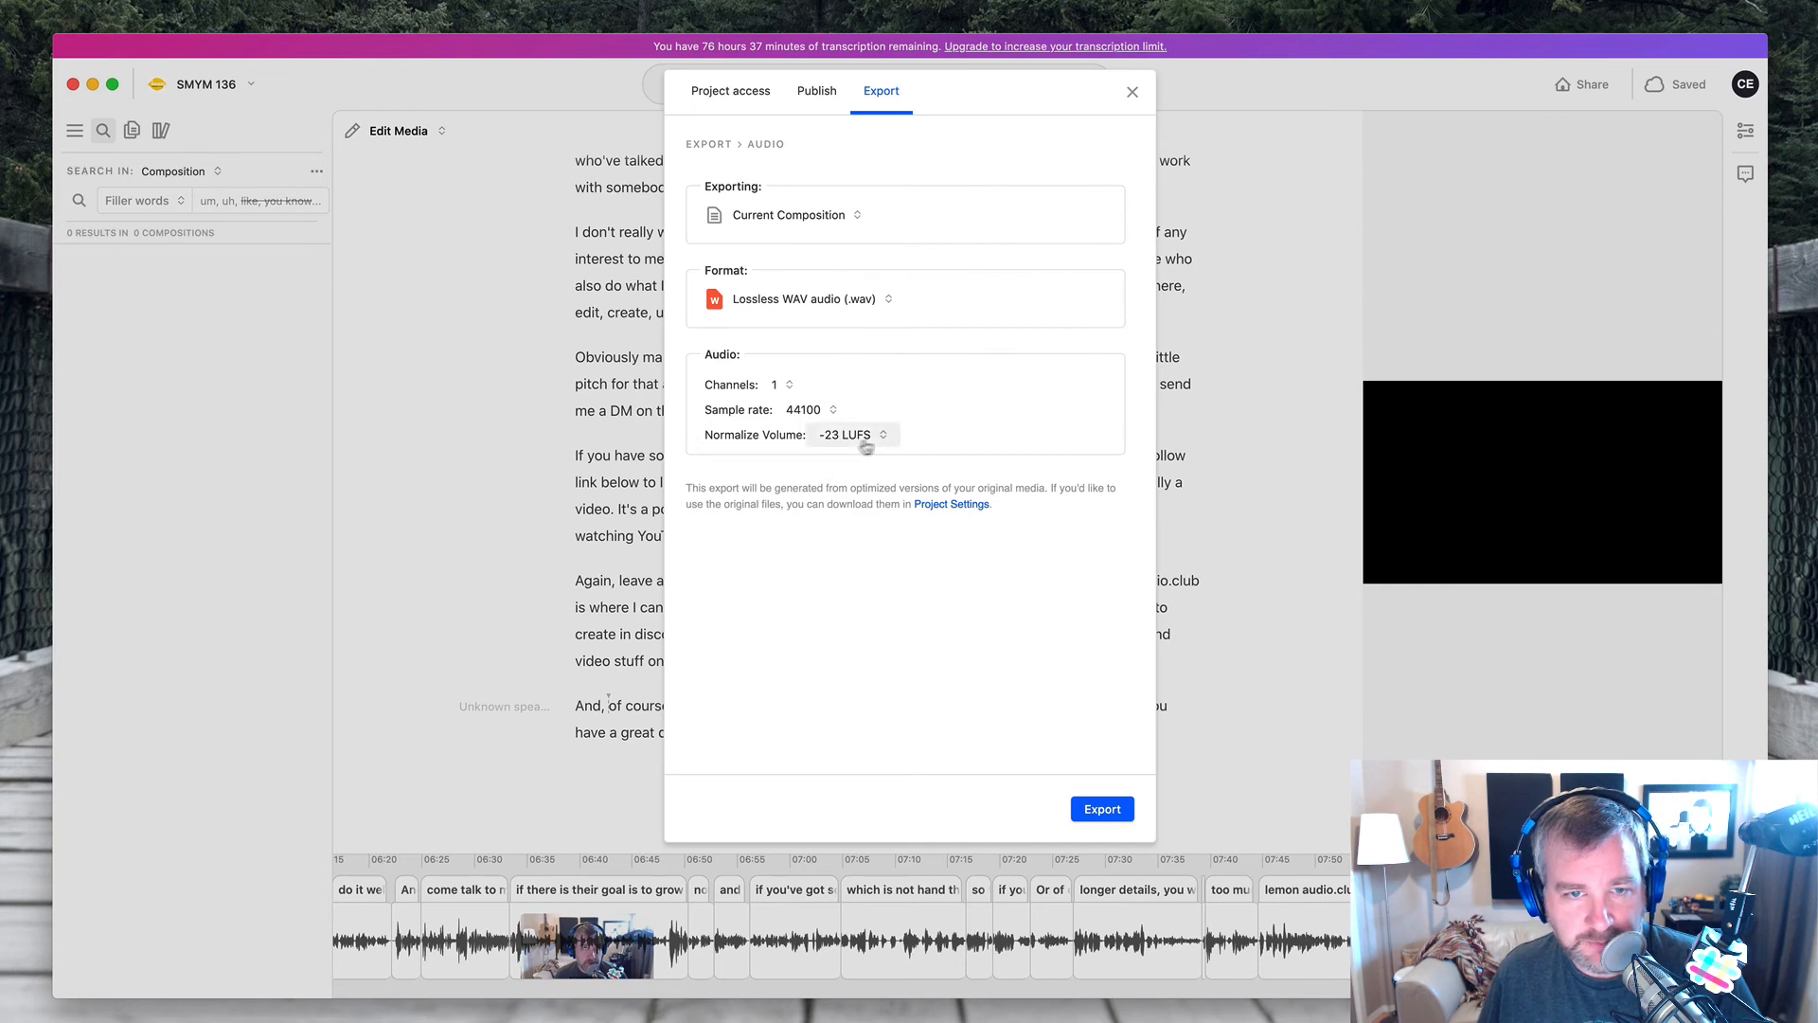
{"action": "left_click", "coordinate": [854, 434]}
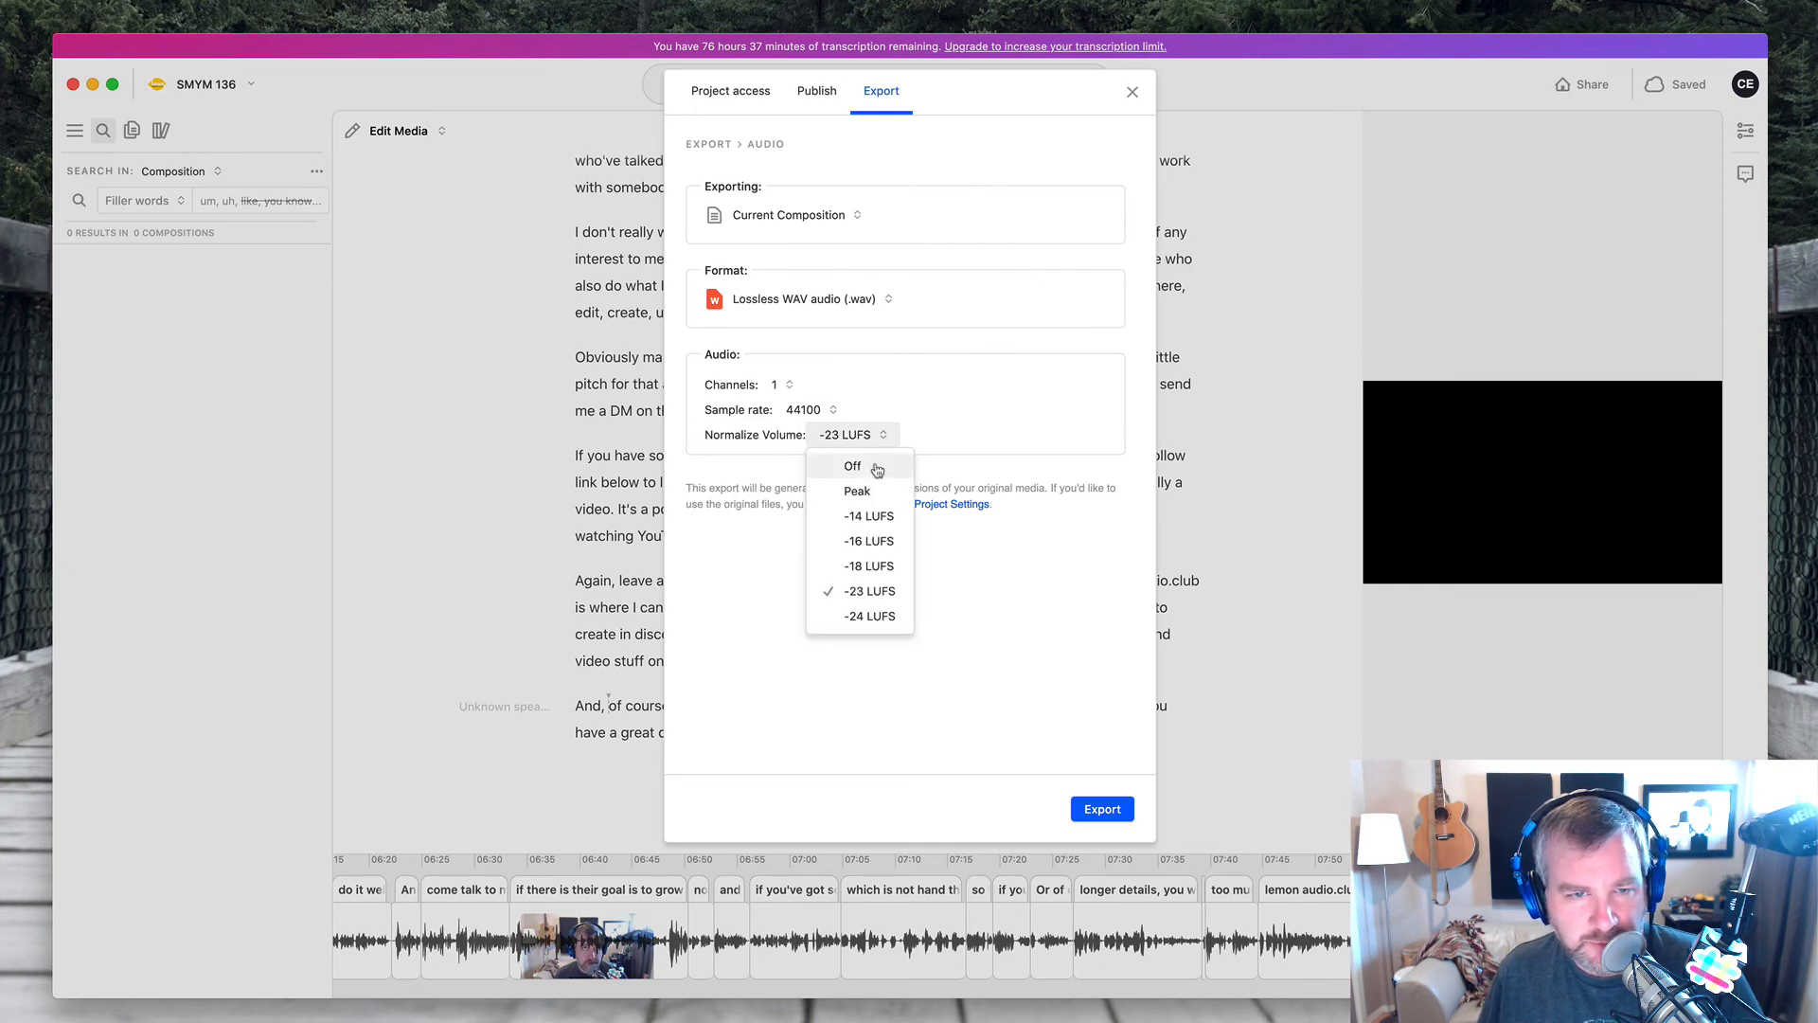
{"action": "mouse_move", "coordinate": [878, 585]}
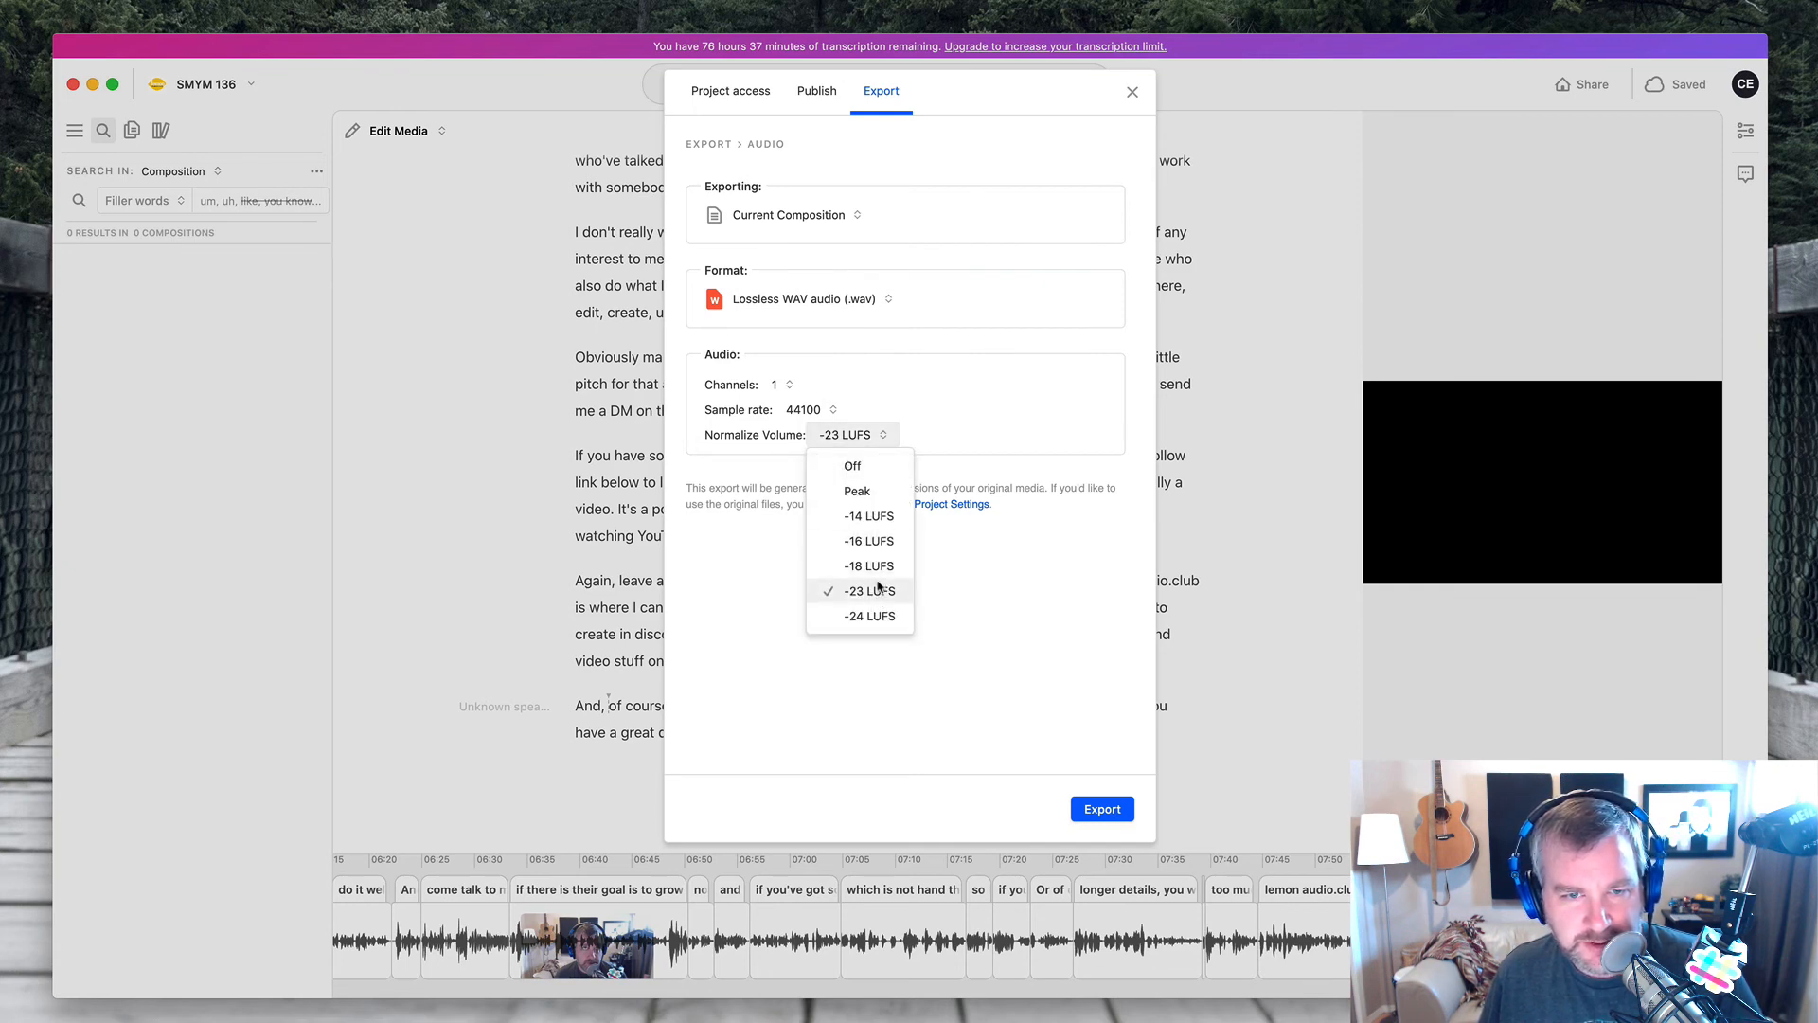
{"action": "left_click", "coordinate": [861, 590]}
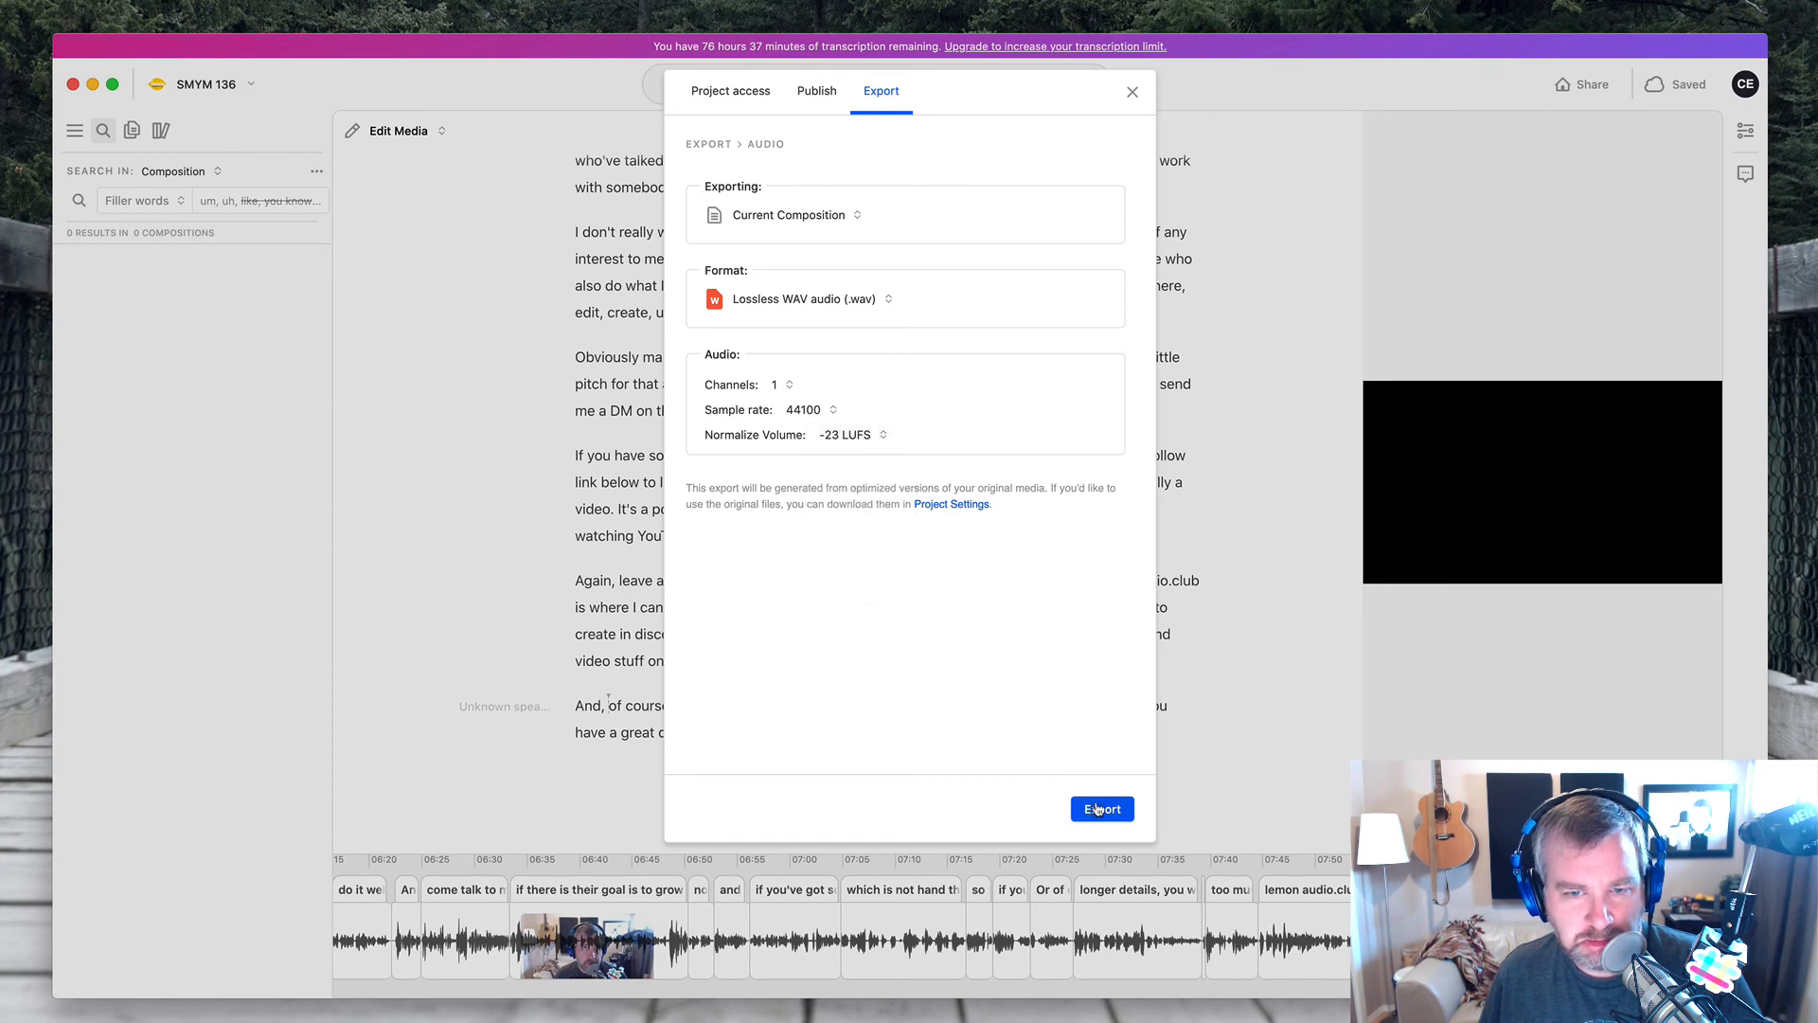
{"action": "mouse_move", "coordinate": [1111, 463]}
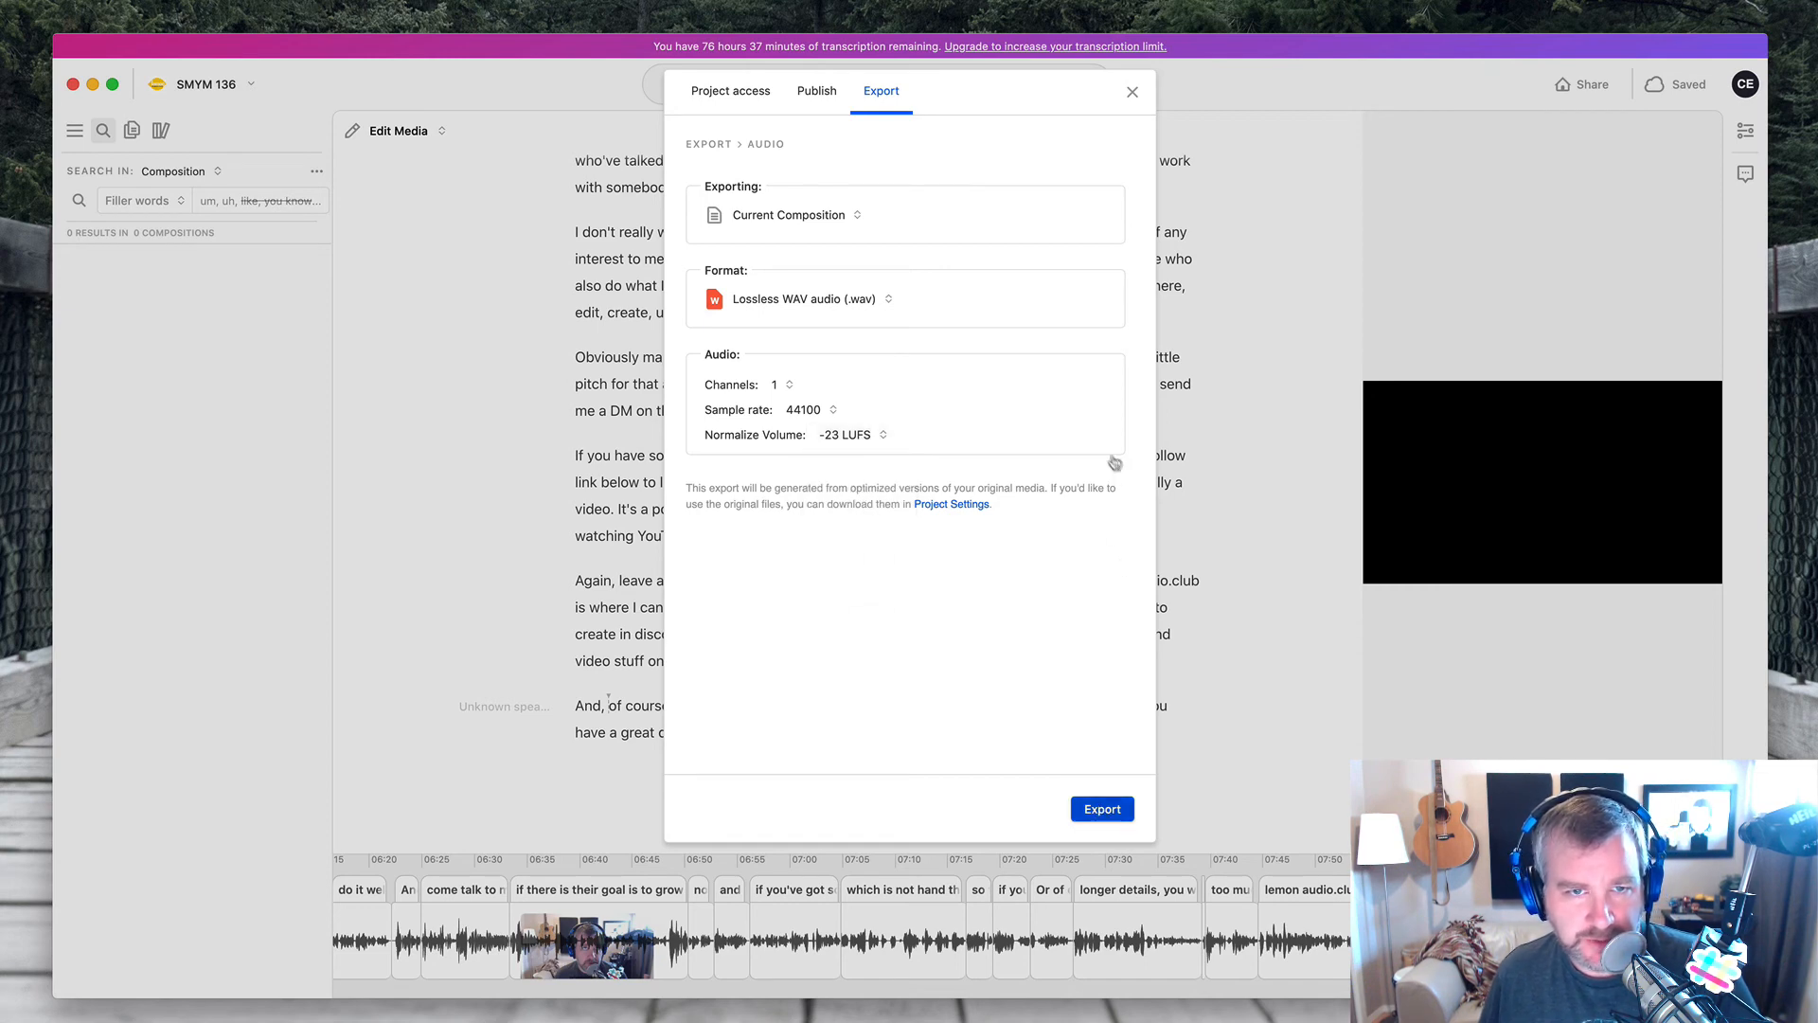
{"action": "left_click", "coordinate": [1100, 808]}
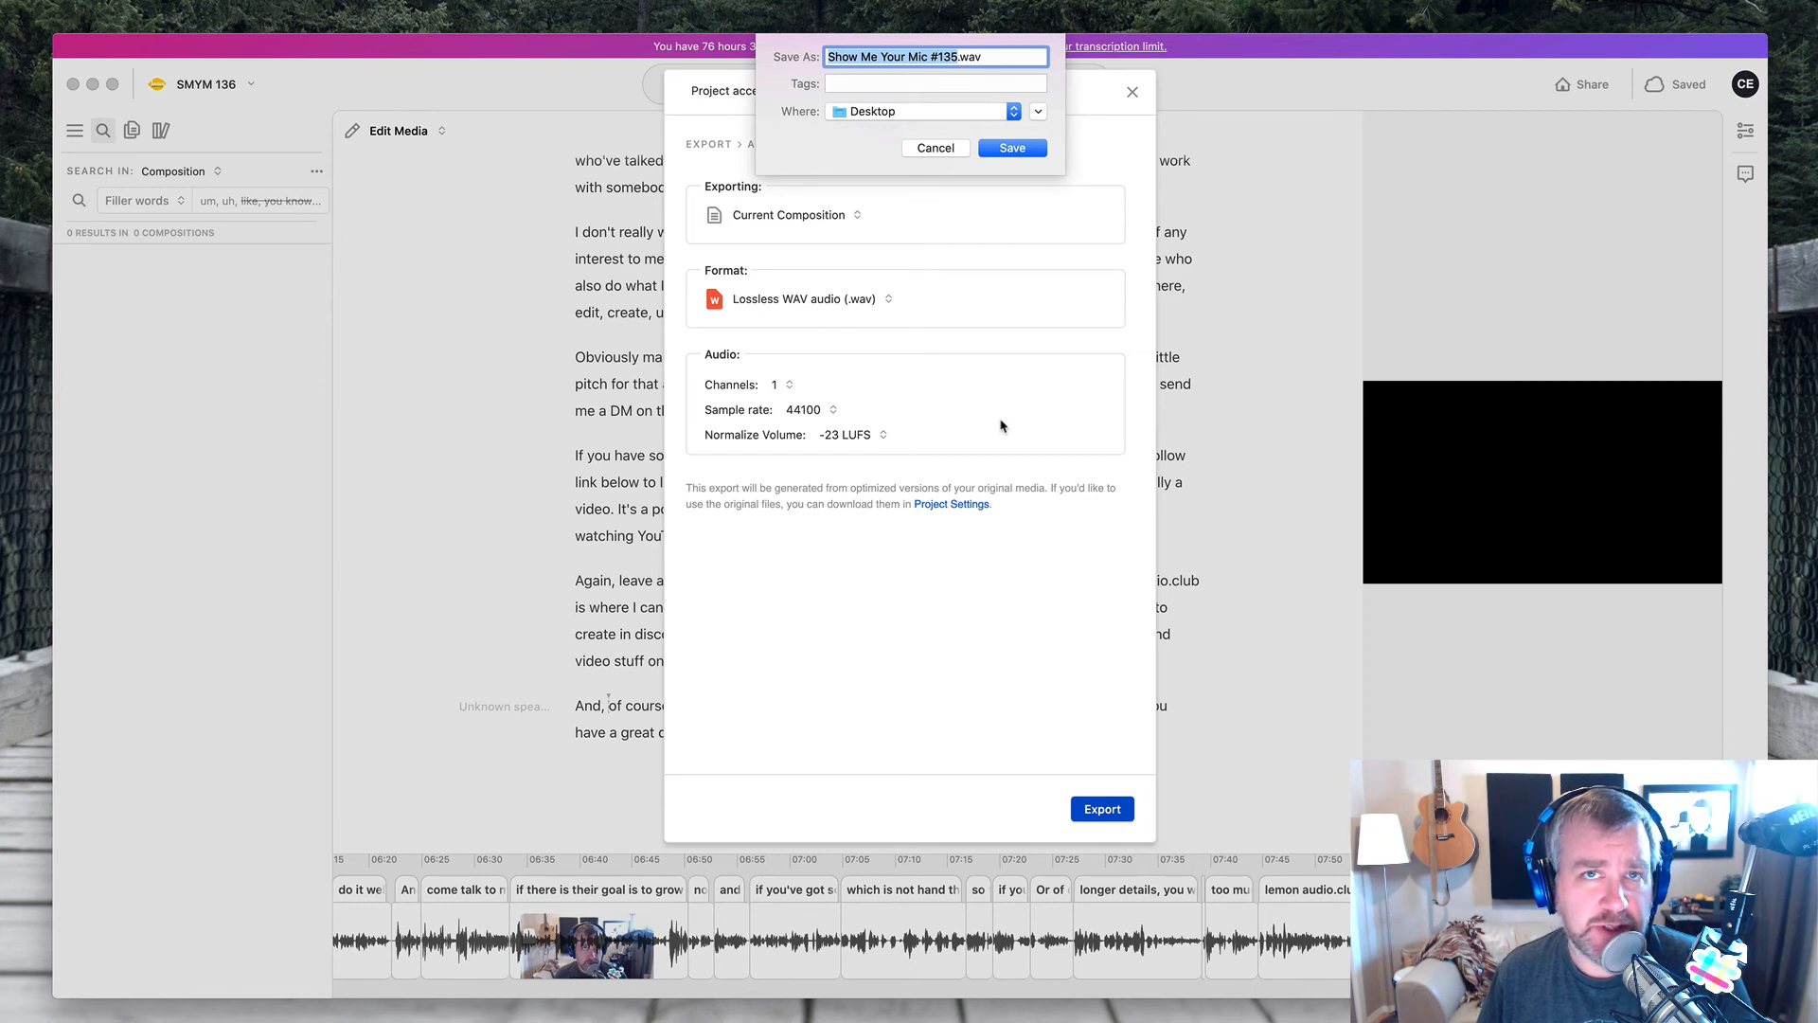